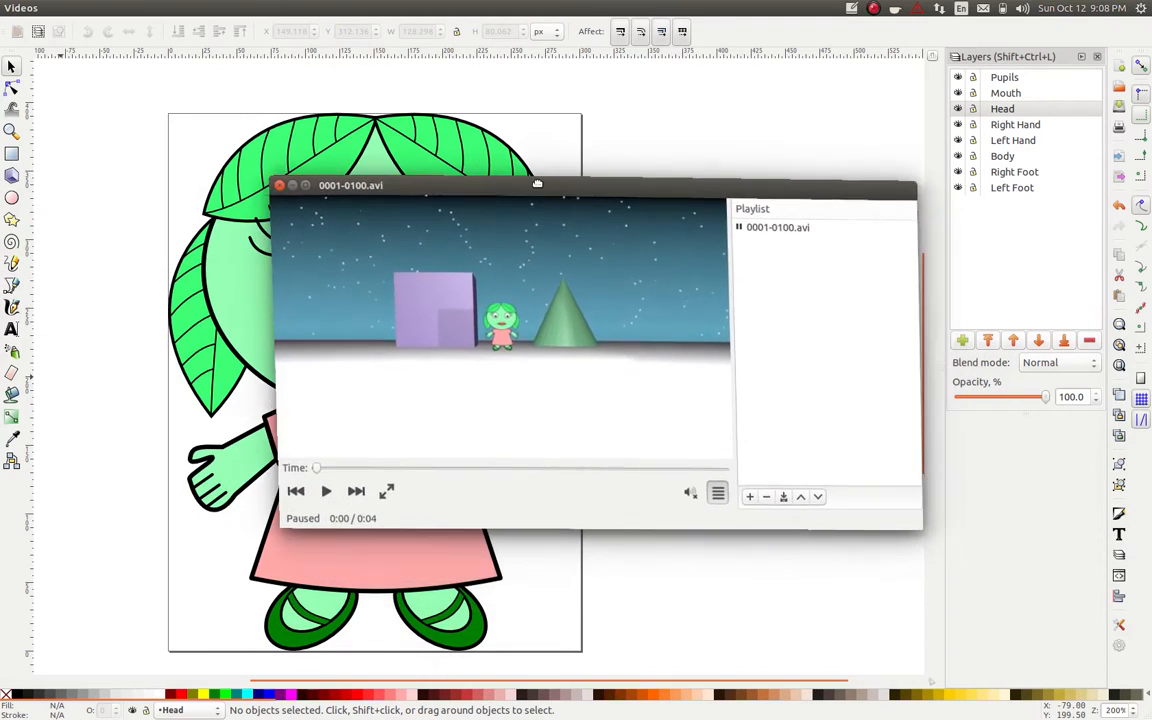
Play and stop the 0001-0100.avi walking clip in Videos, then close the player.
drag(537, 184, 525, 179)
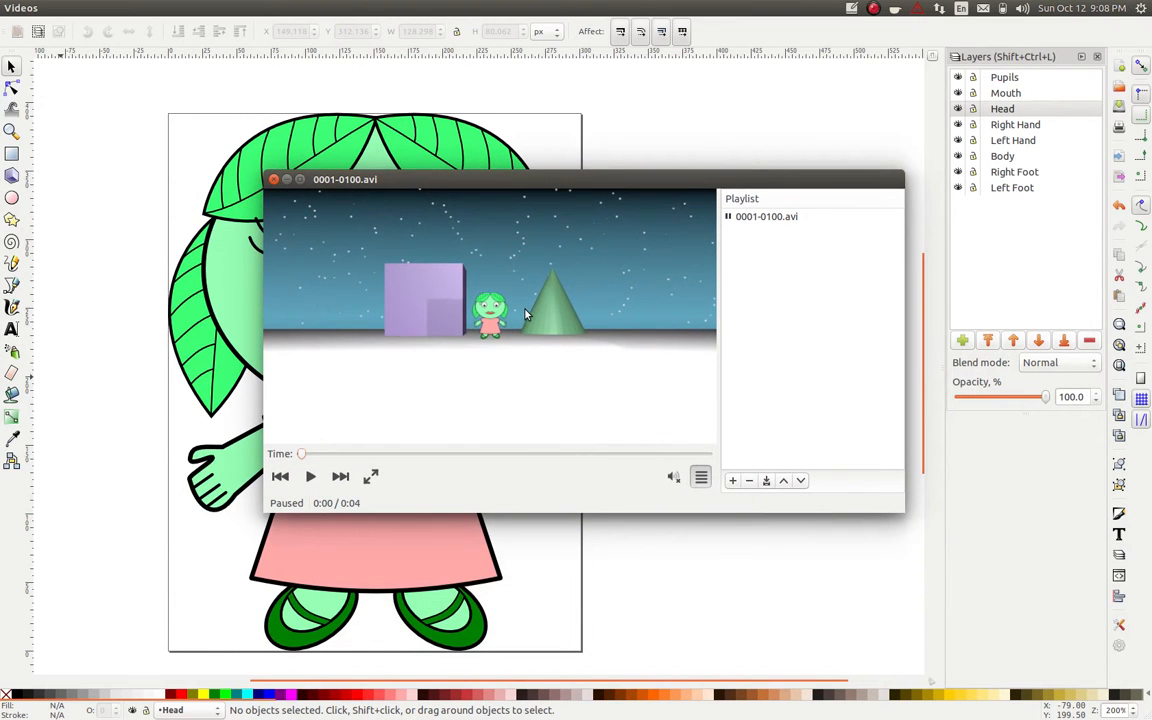
click(310, 476)
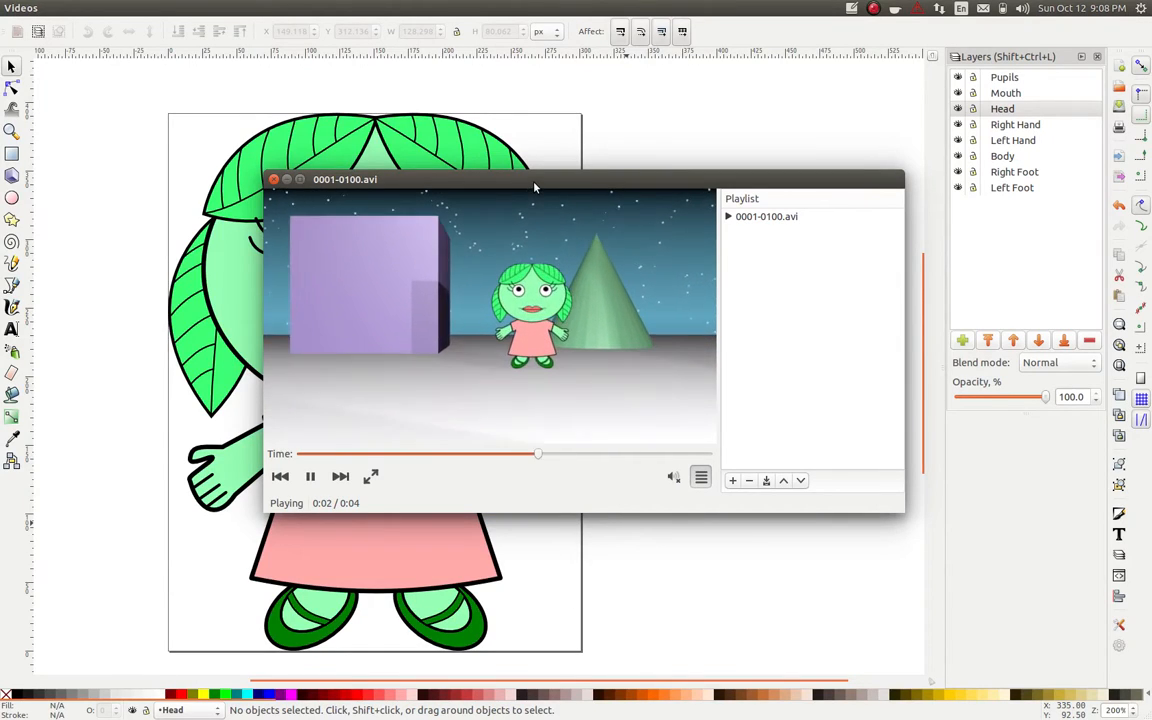
click(310, 476)
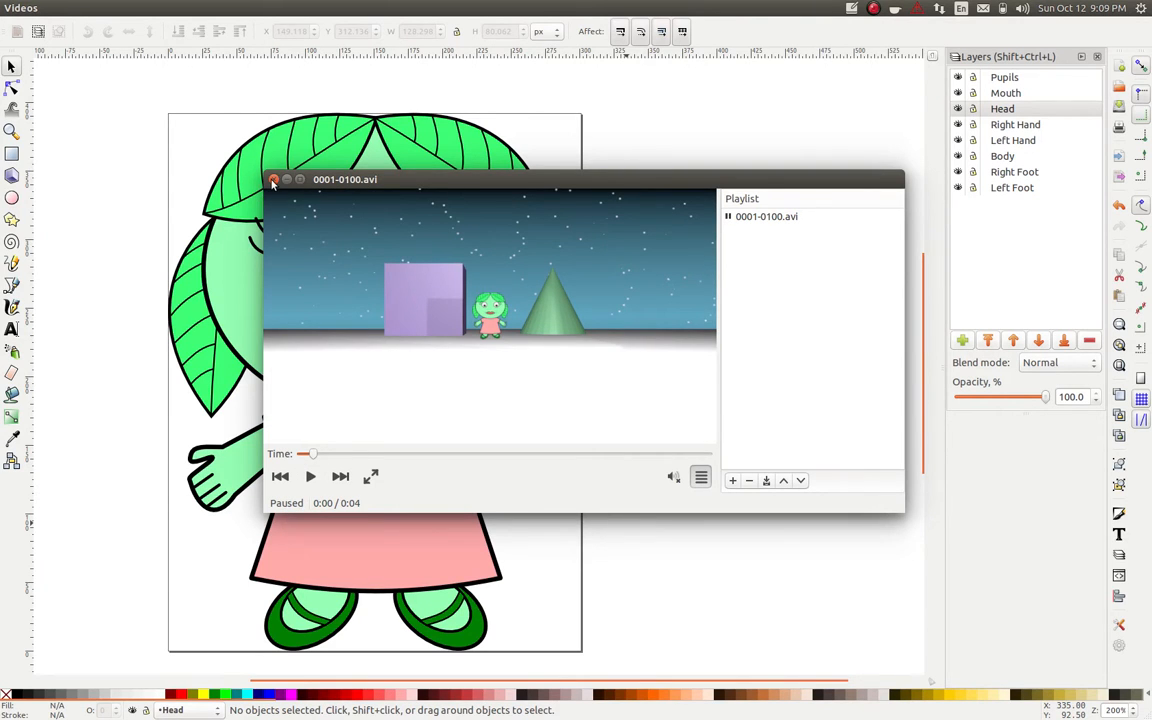
click(273, 180)
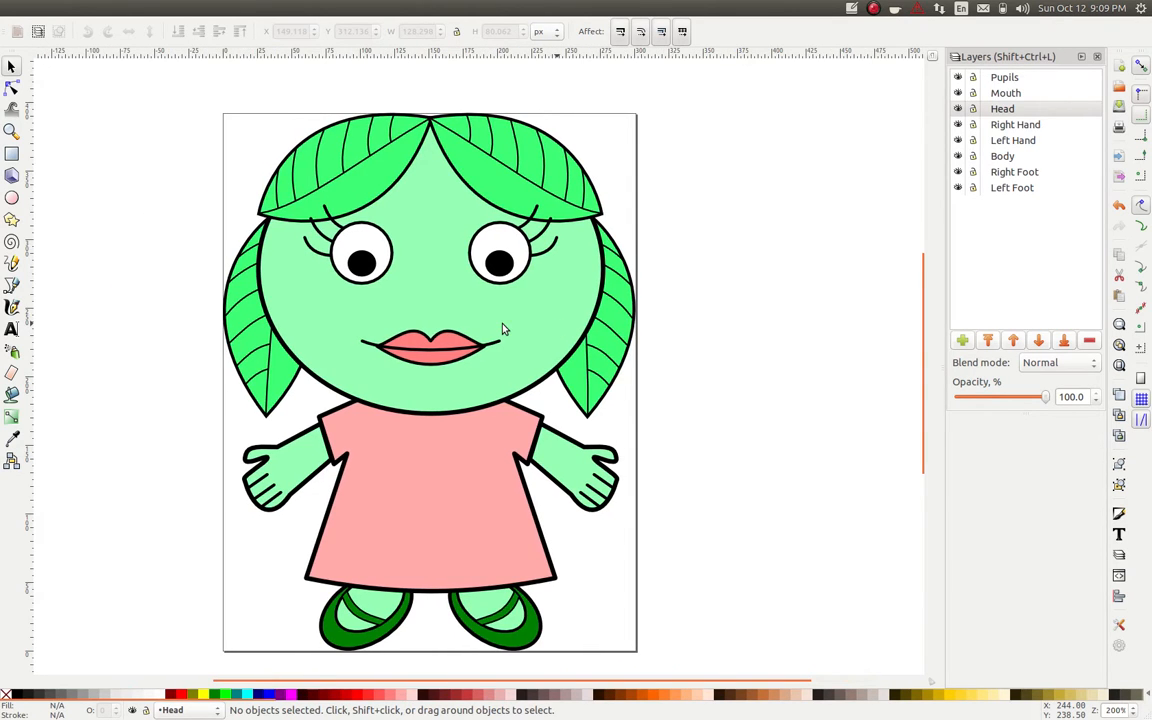
mouse_move(878, 178)
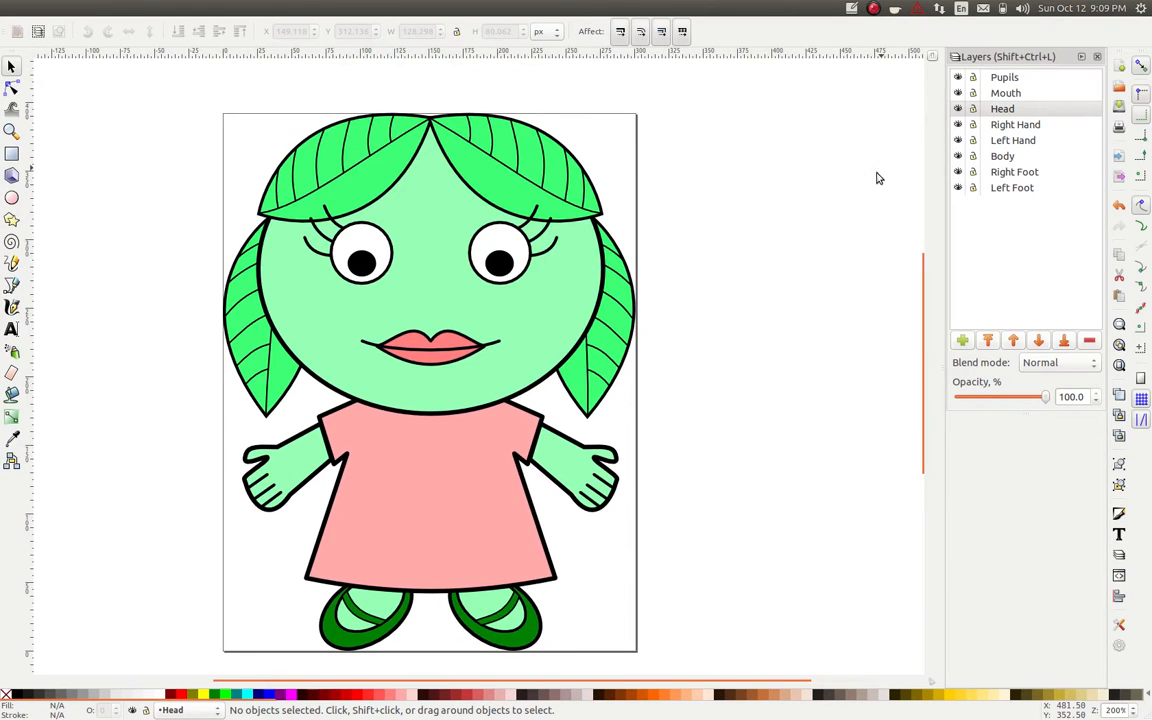
mouse_move(443, 277)
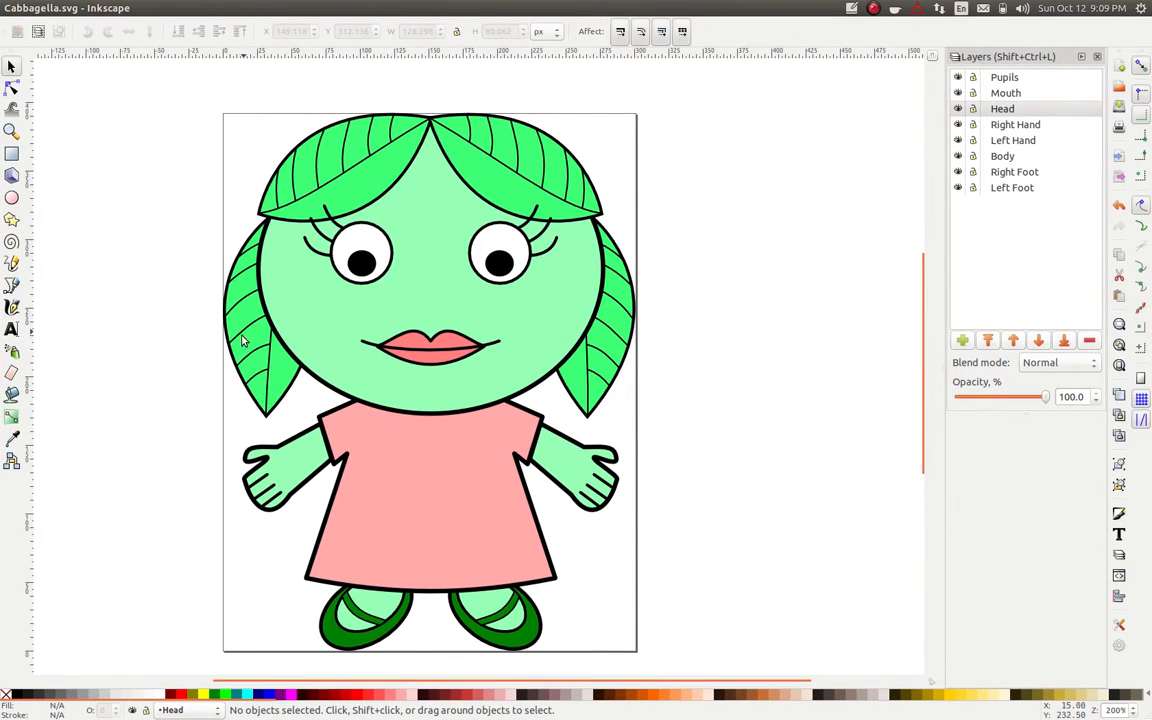
mouse_move(390, 395)
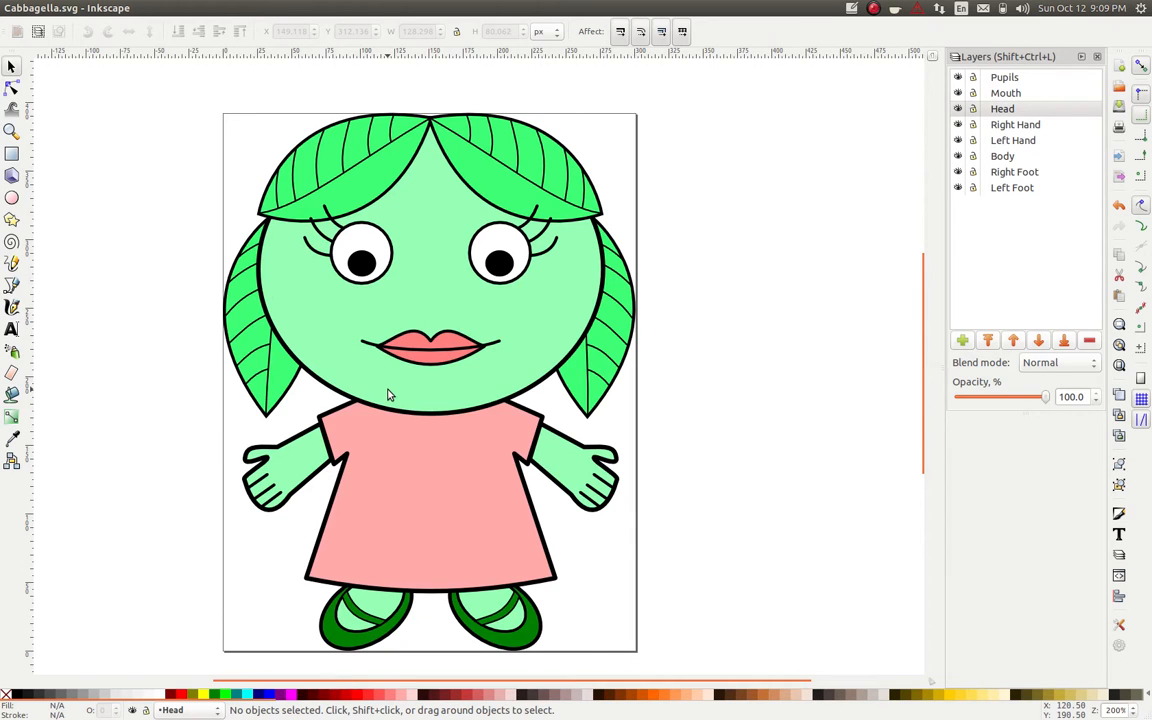
mouse_move(398, 357)
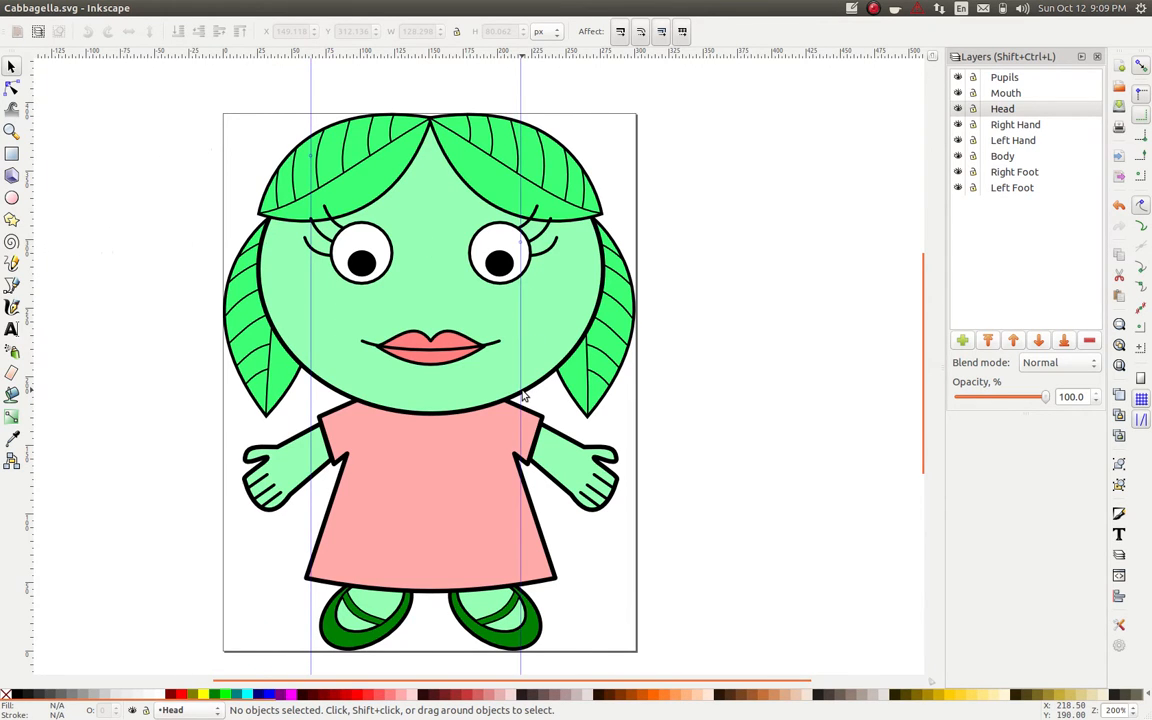
mouse_move(520, 370)
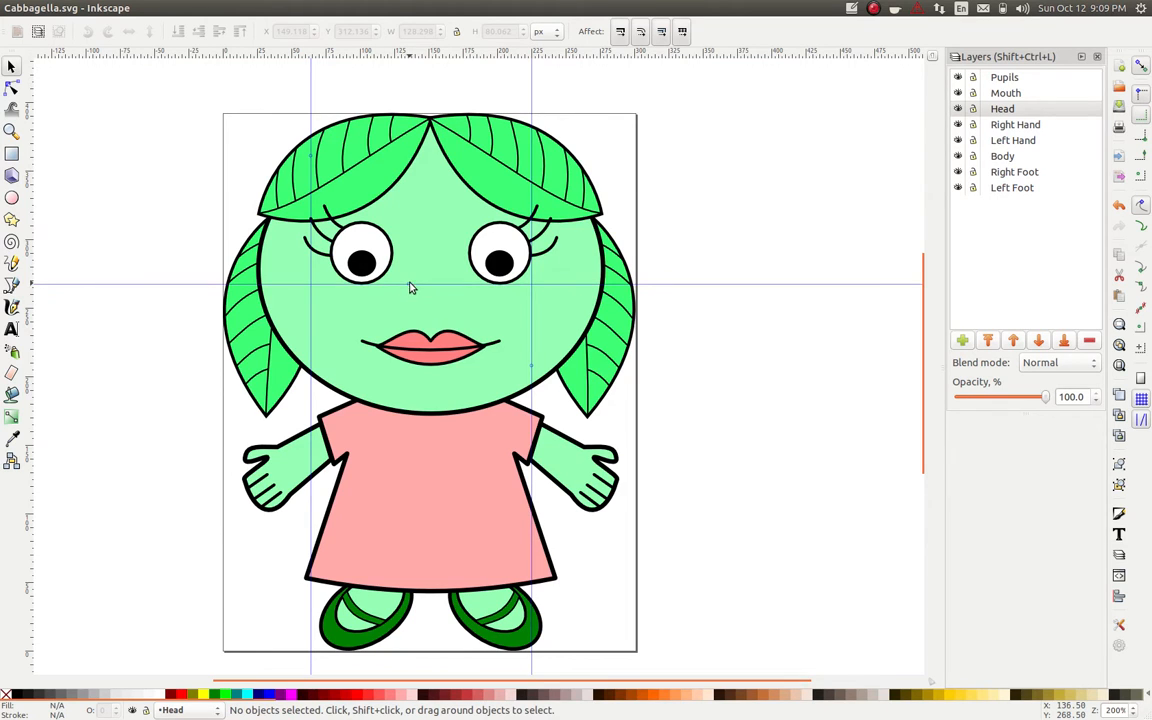
mouse_move(494, 291)
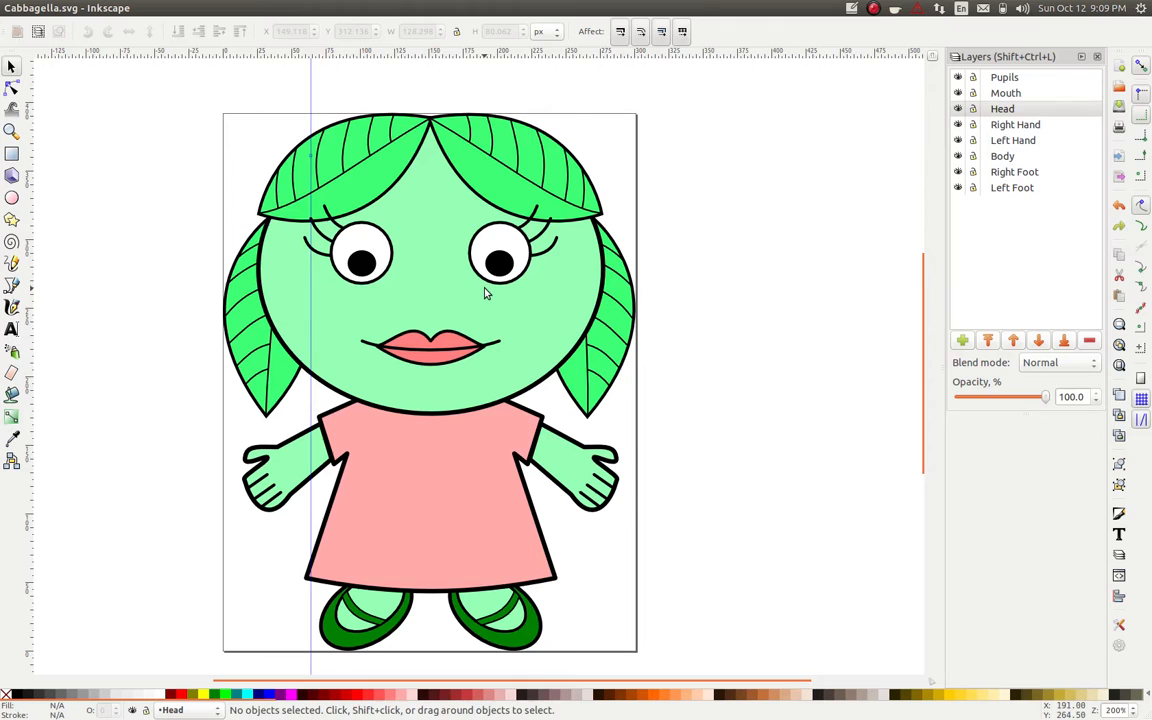
mouse_move(563, 343)
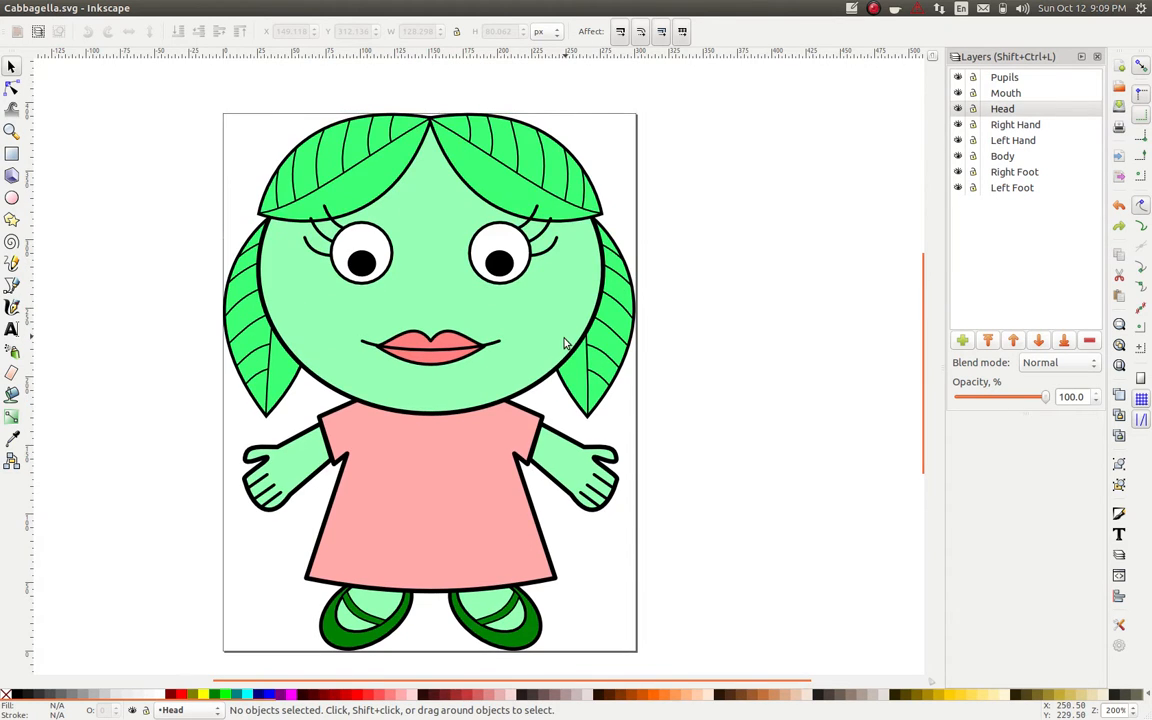
mouse_move(370, 482)
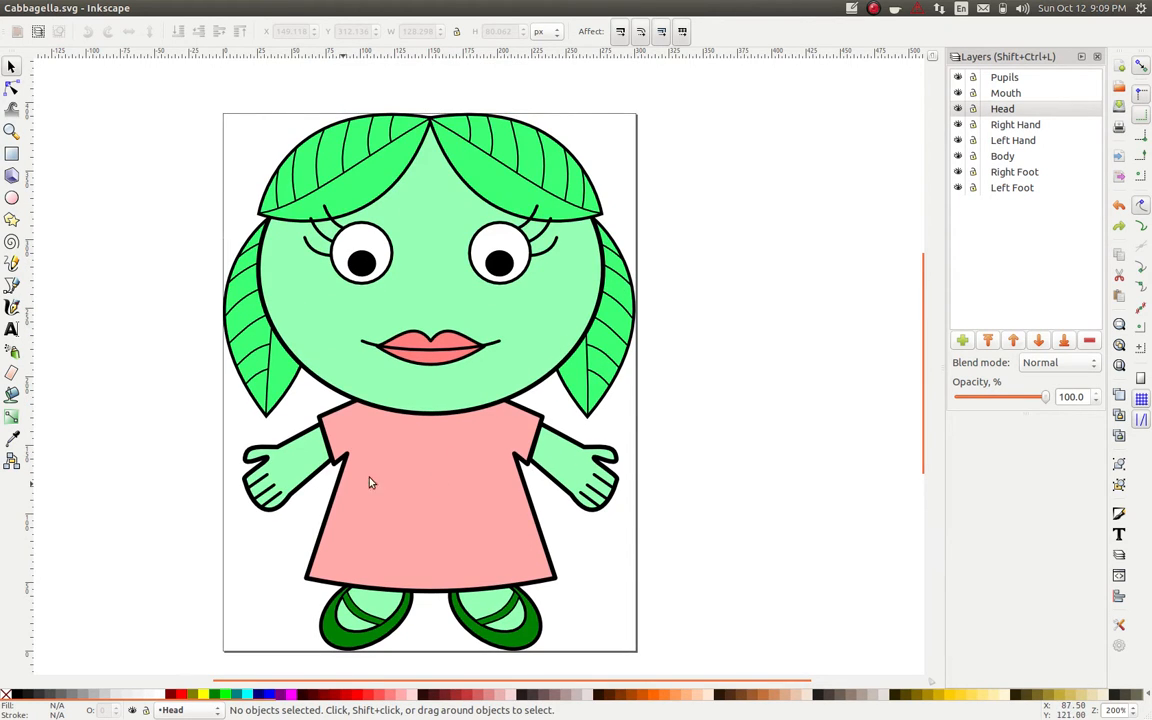
mouse_move(810, 127)
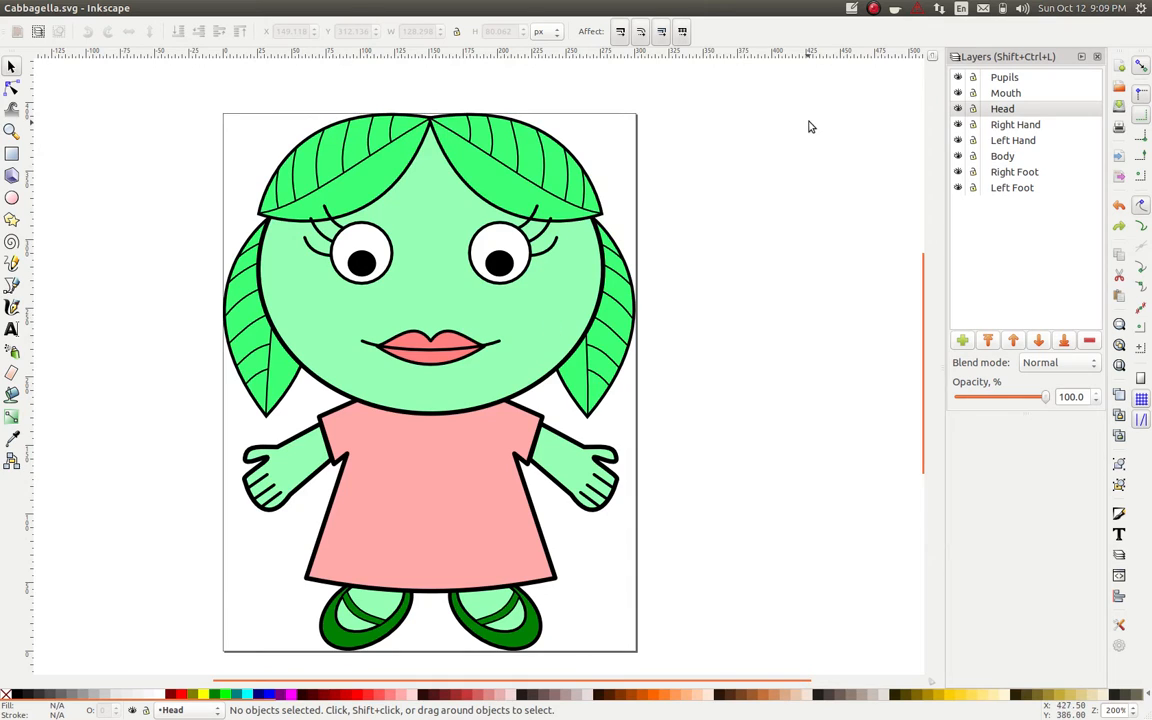
From the Left Foot layer, hide all layers, then re-show Head, mouth, pupils and Right Foot.
click(1012, 187)
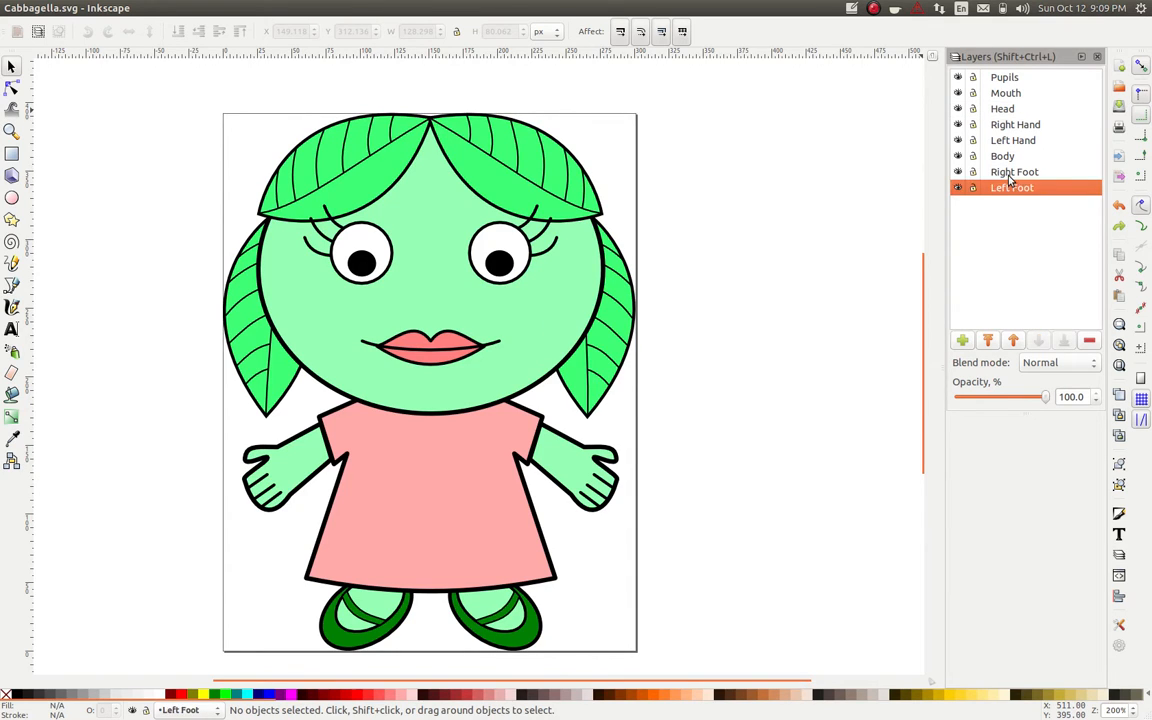
click(958, 172)
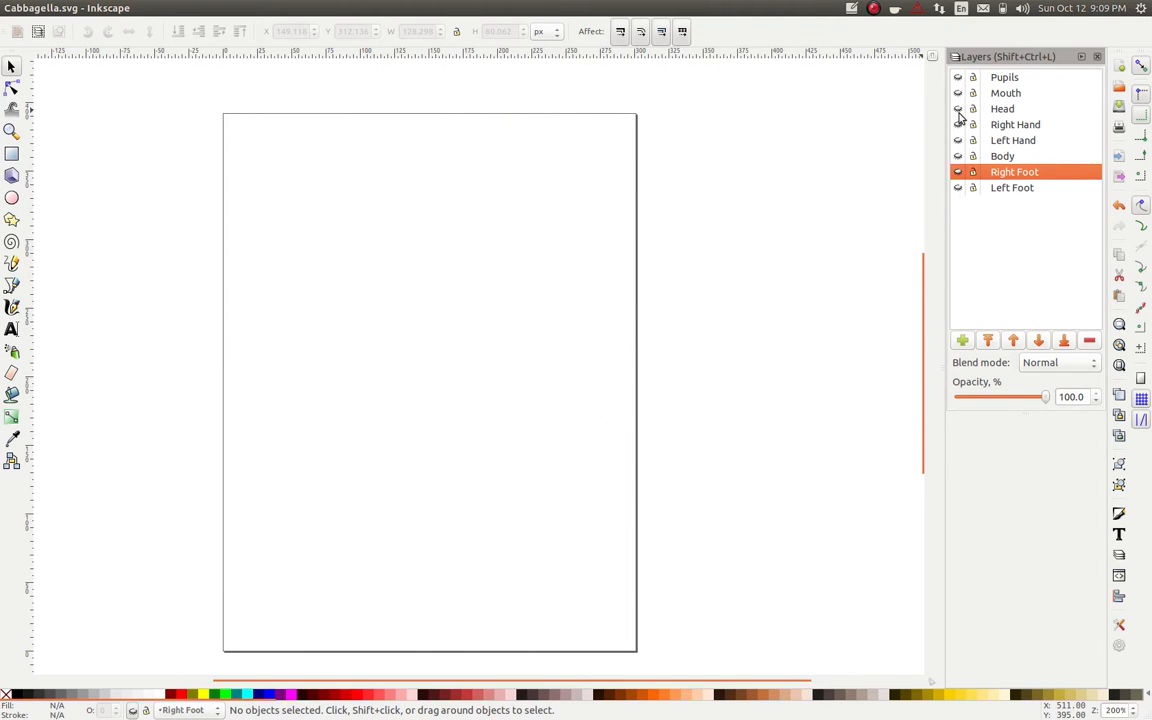
click(958, 108)
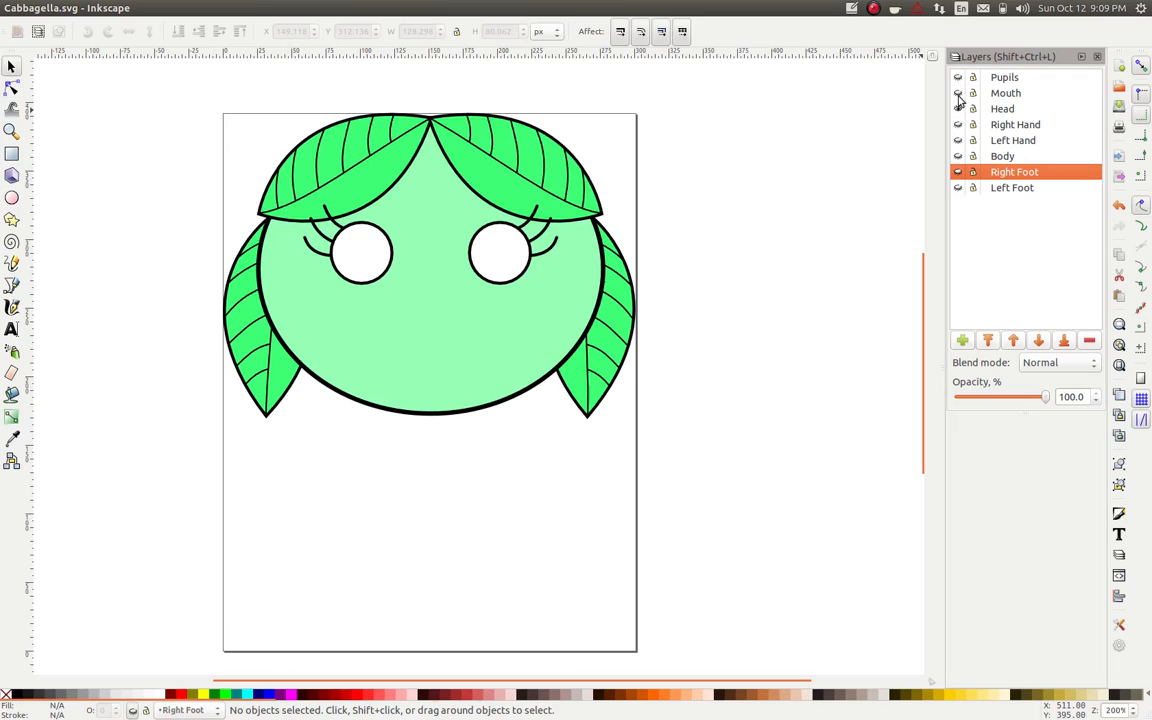
click(957, 92)
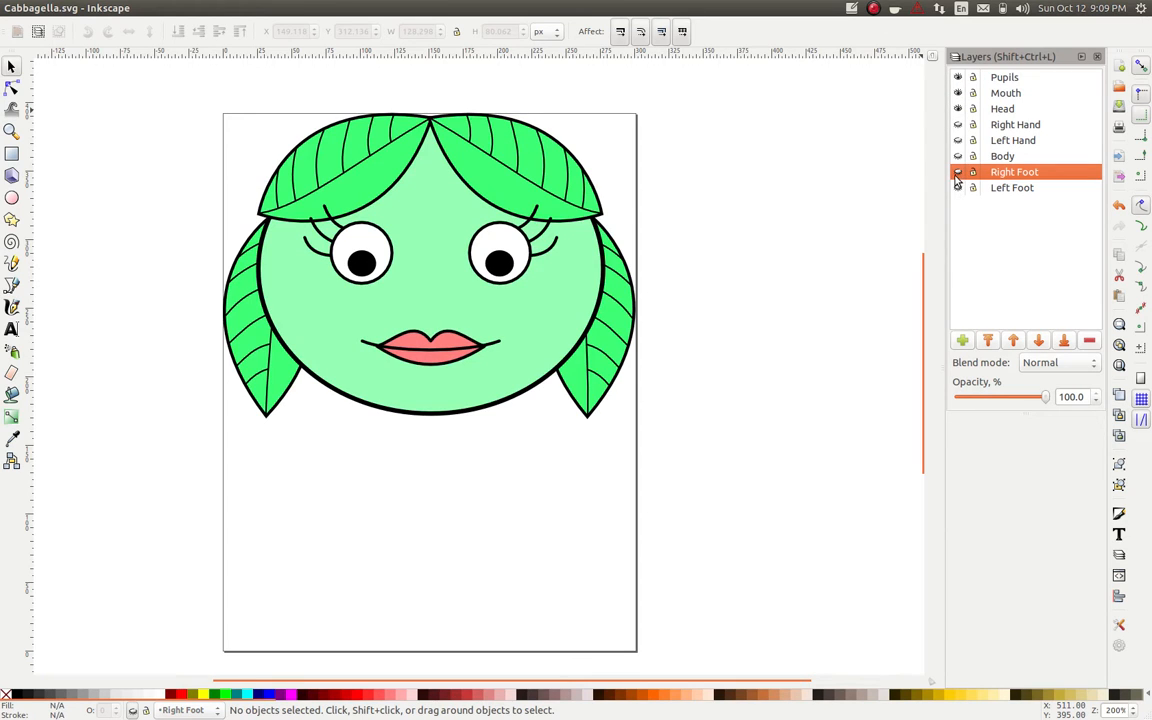
click(957, 172)
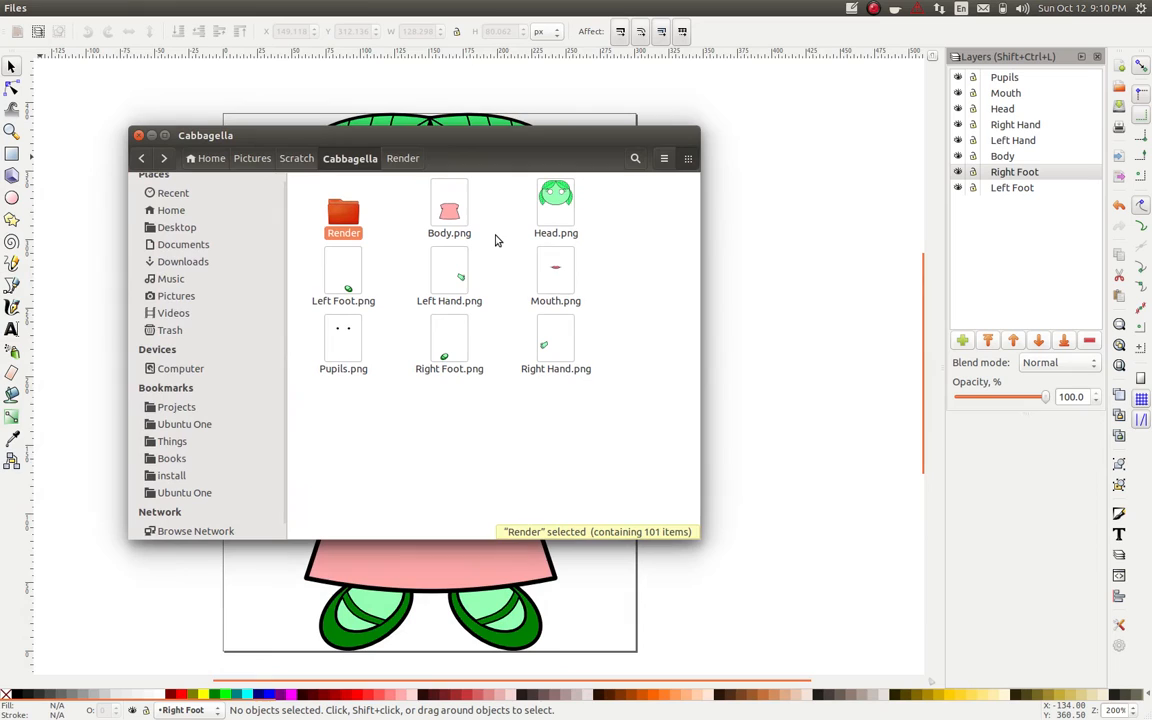
mouse_move(486, 234)
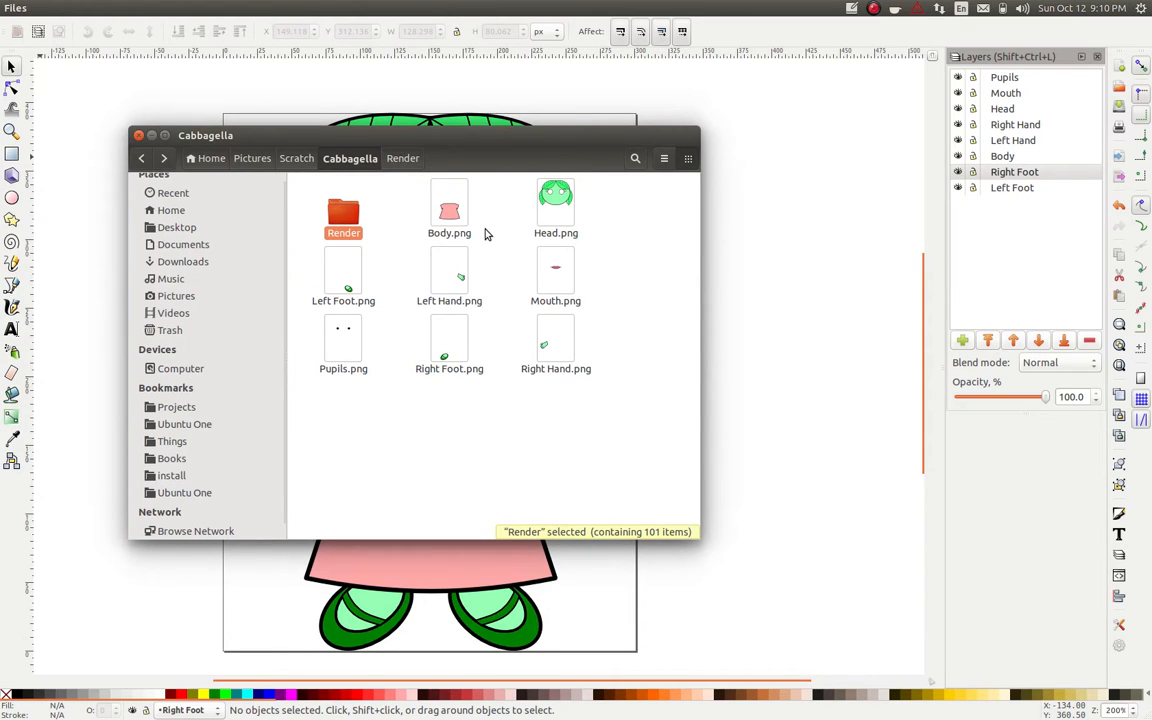
Select Body.png, then open Left Foot.png in Image Viewer.
click(449, 207)
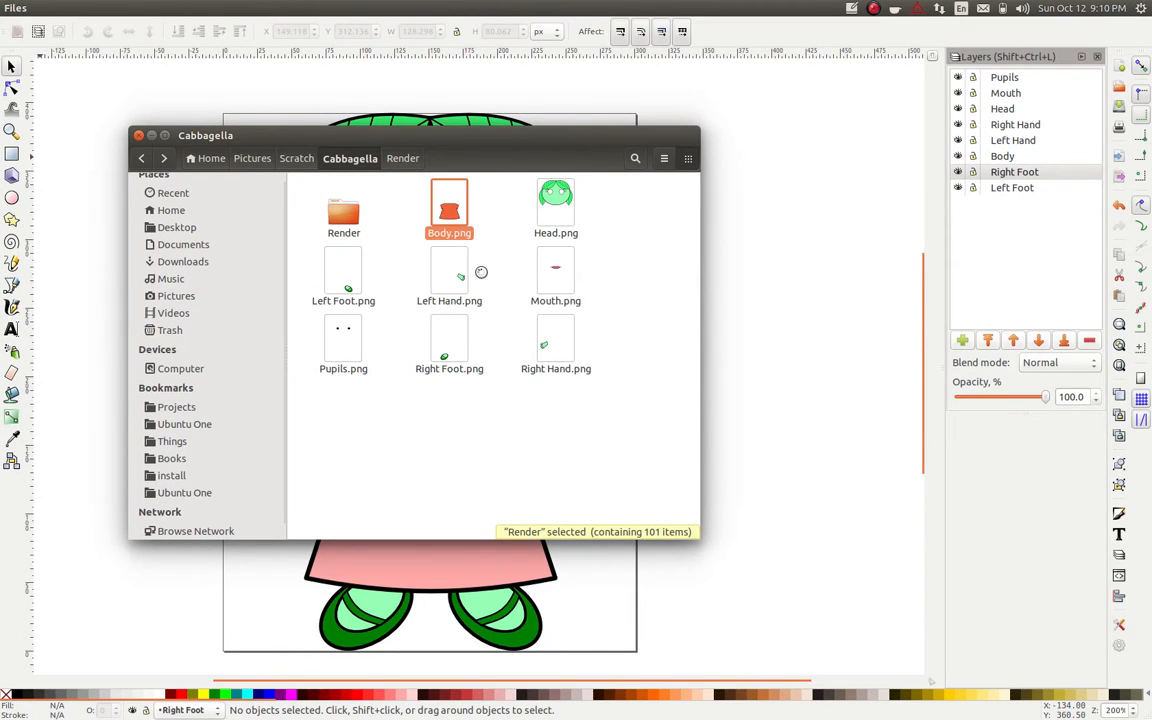
click(449, 205)
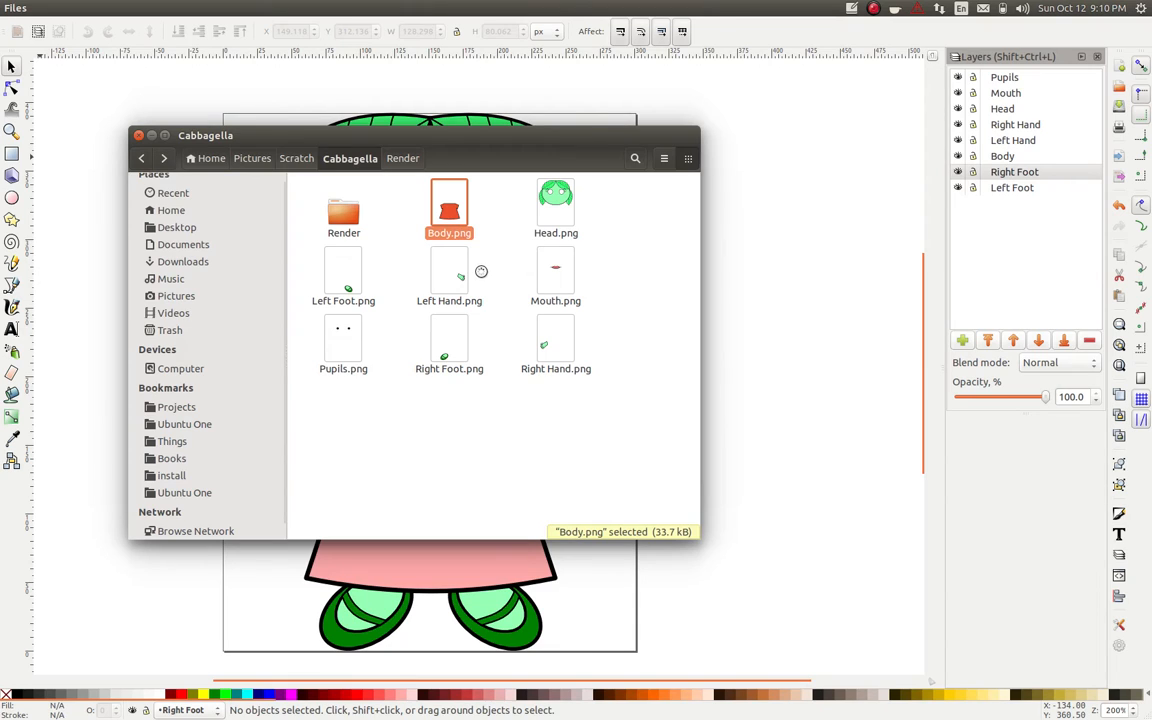
mouse_move(468, 270)
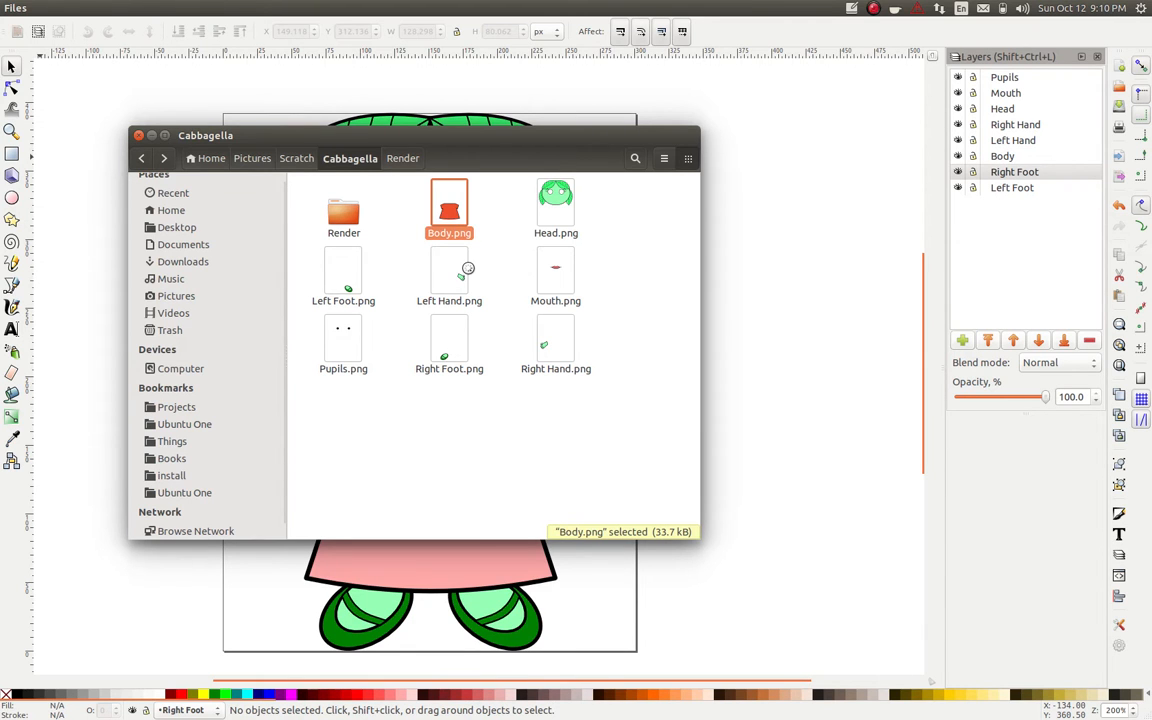
double_click(449, 205)
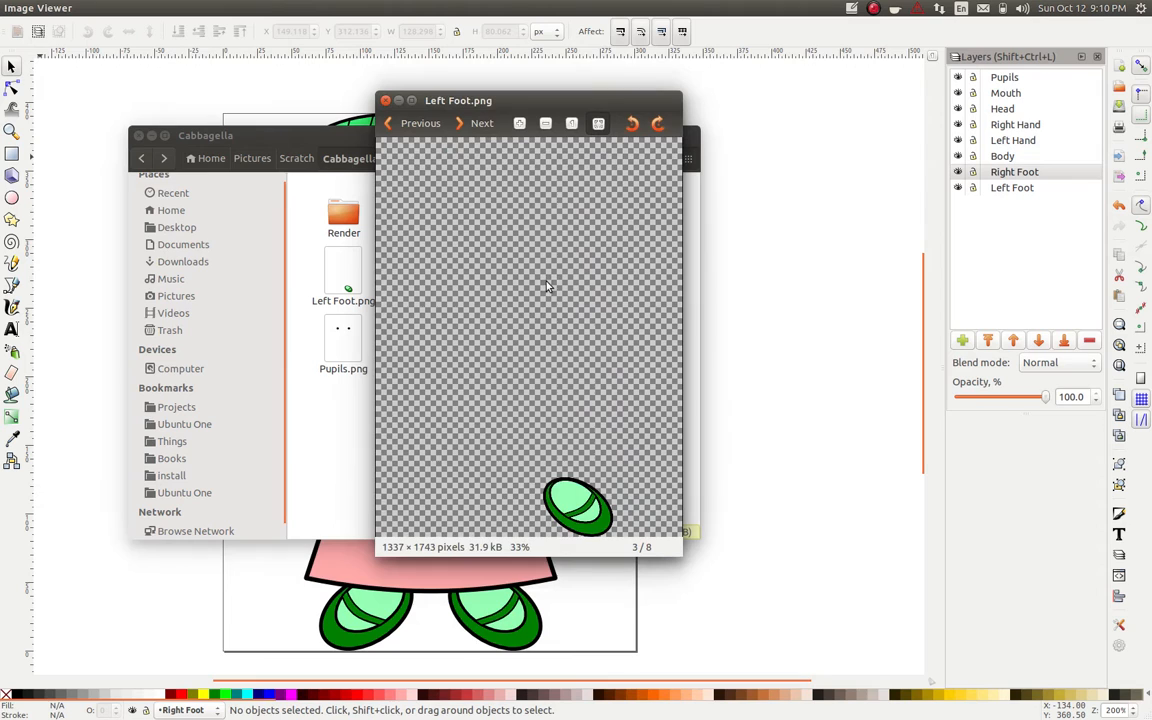
Page through Right Foot.png and Head.png, then close Image Viewer and Files.
click(481, 122)
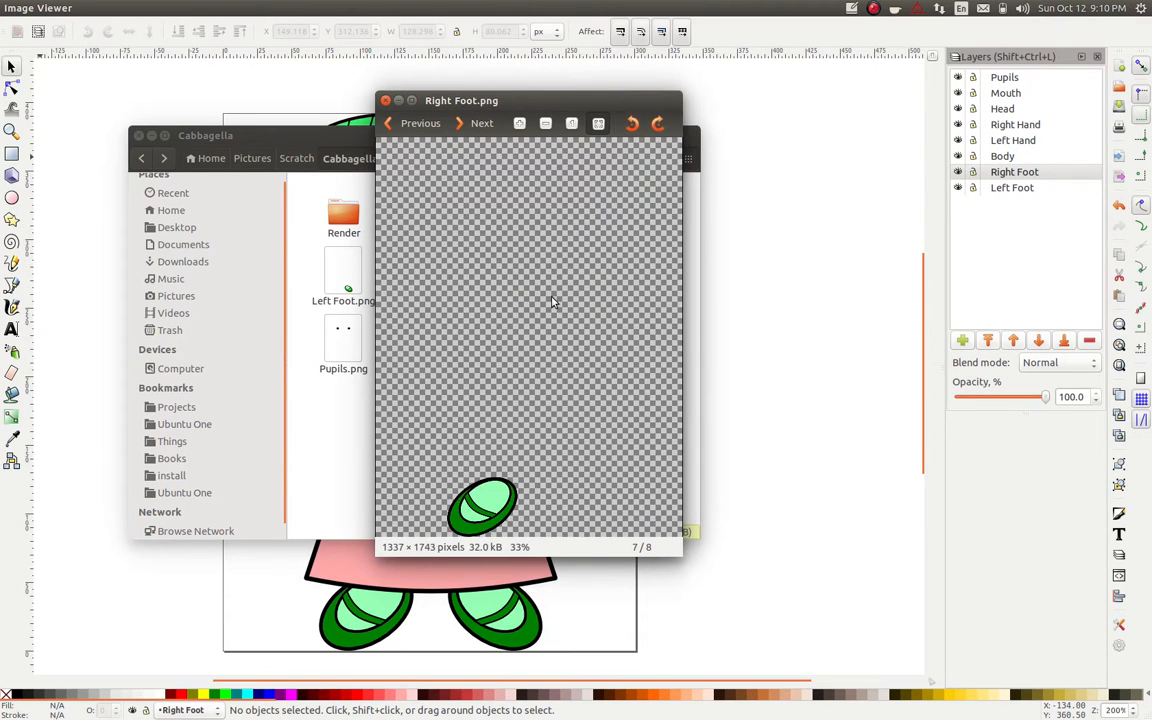
click(414, 123)
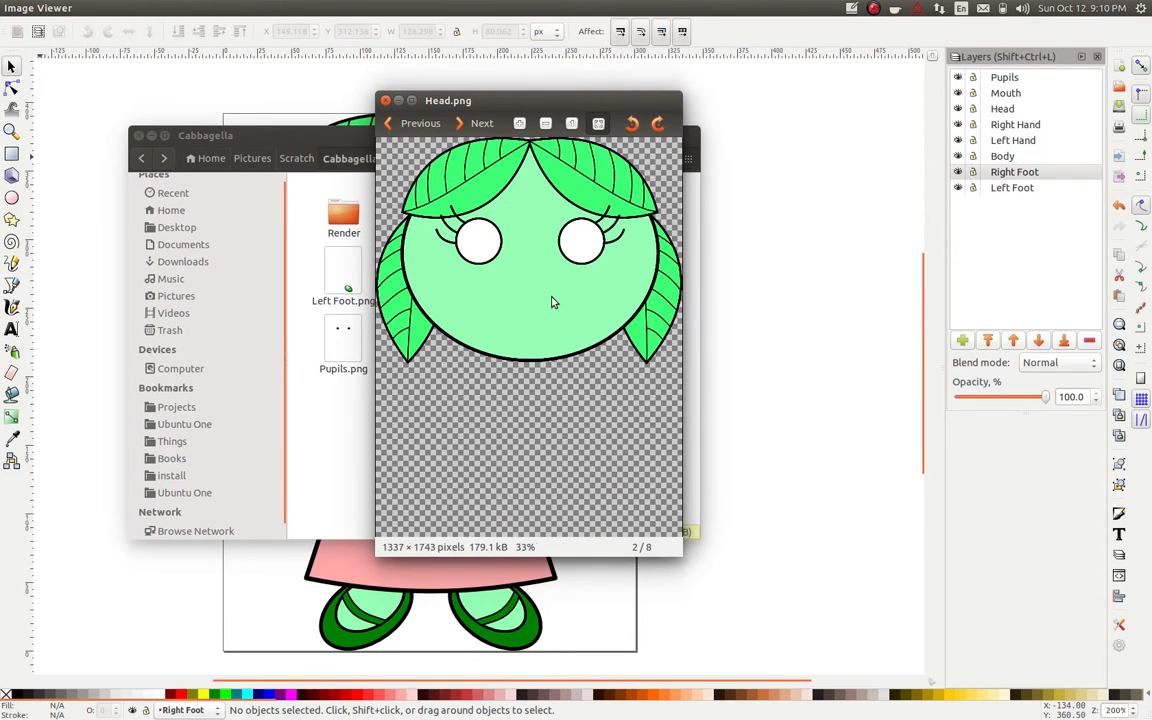
click(481, 122)
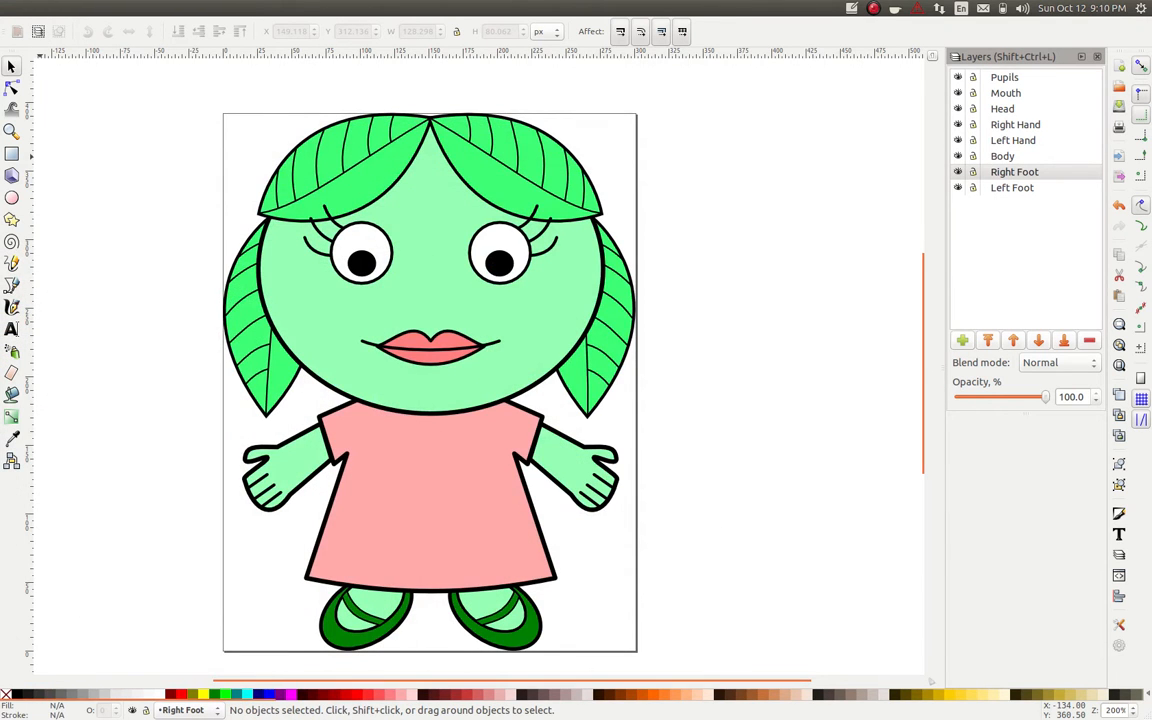
mouse_move(113, 166)
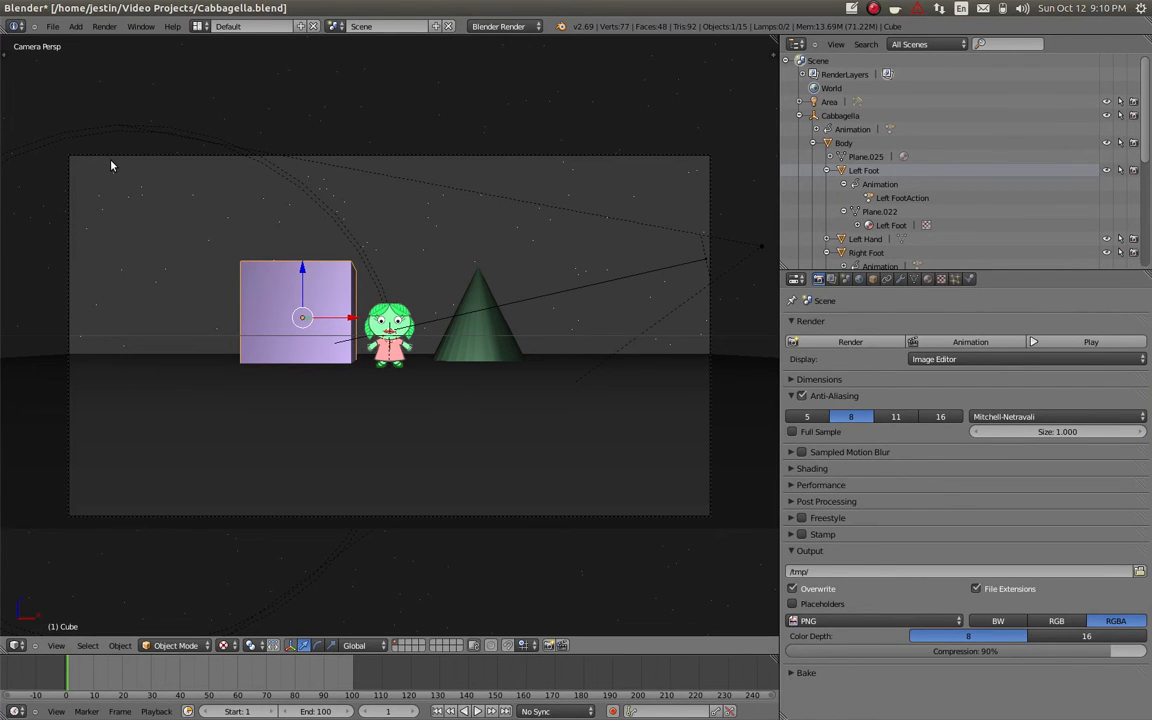
mouse_move(280, 200)
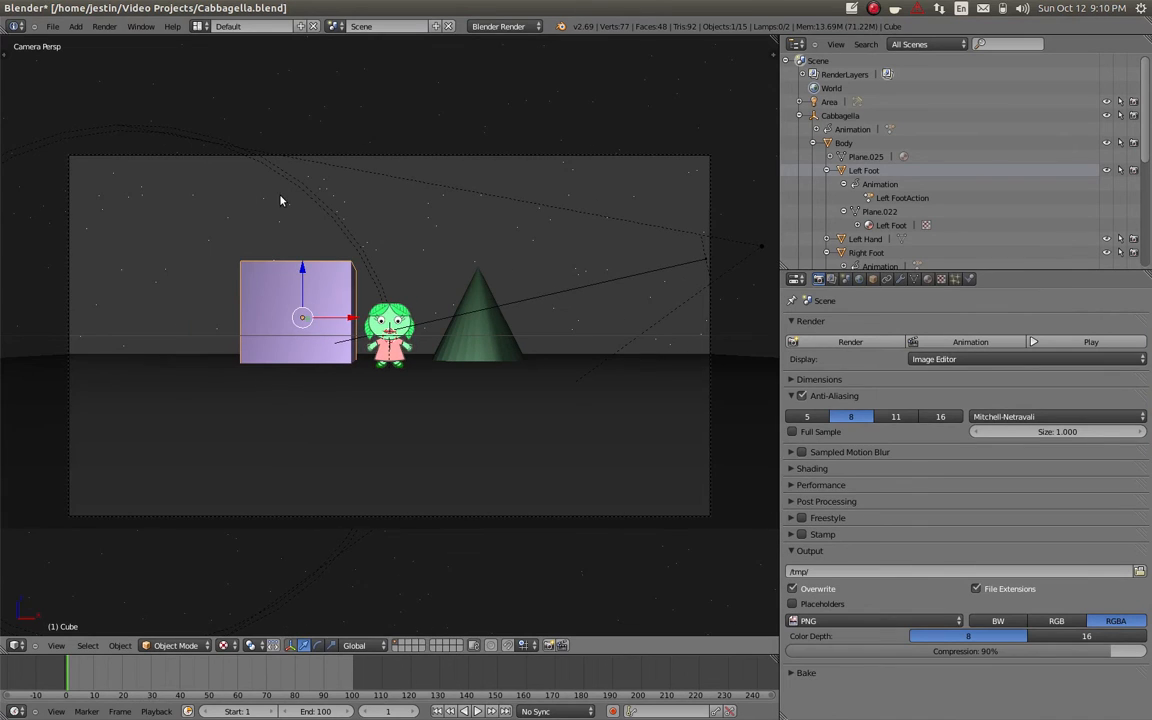
mouse_move(368, 308)
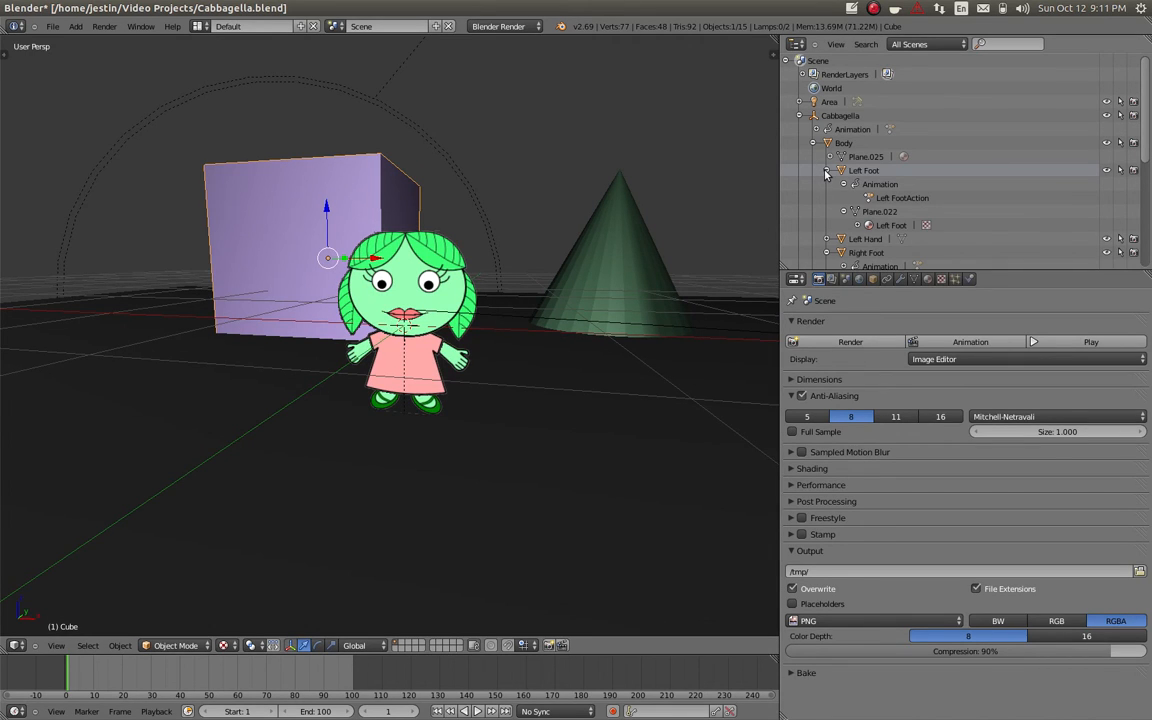
Collapse the Left Foot entry in the Outliner and scroll down the list.
click(827, 170)
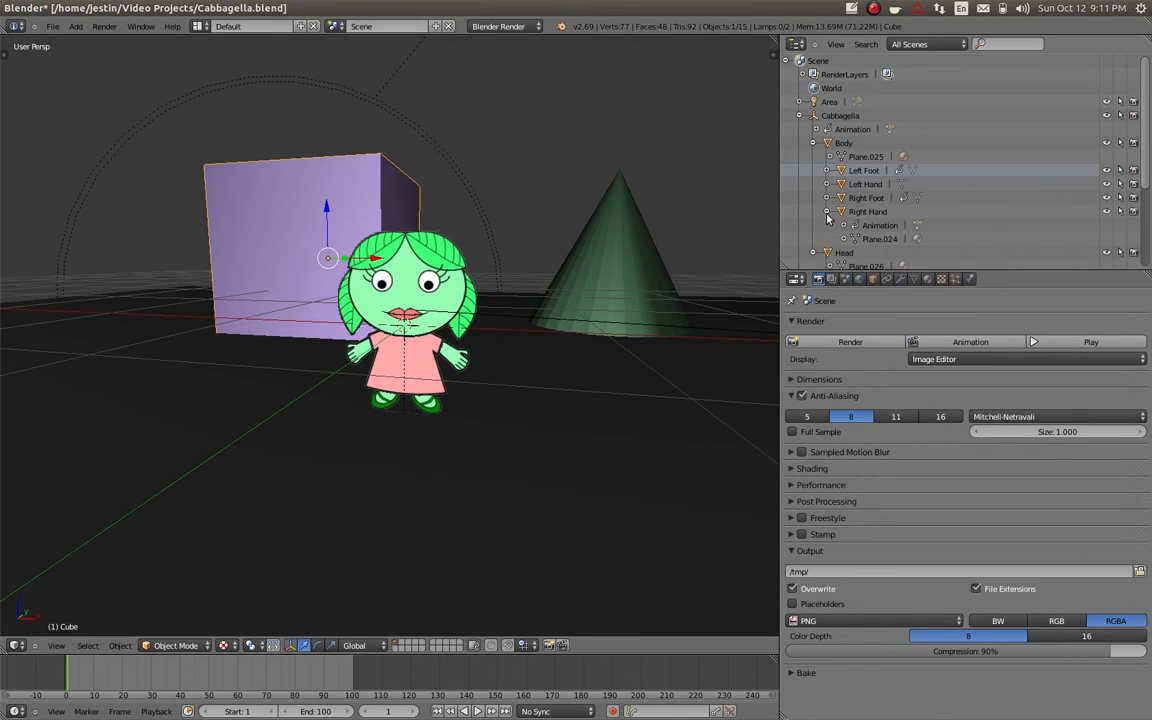
scroll(down, 3)
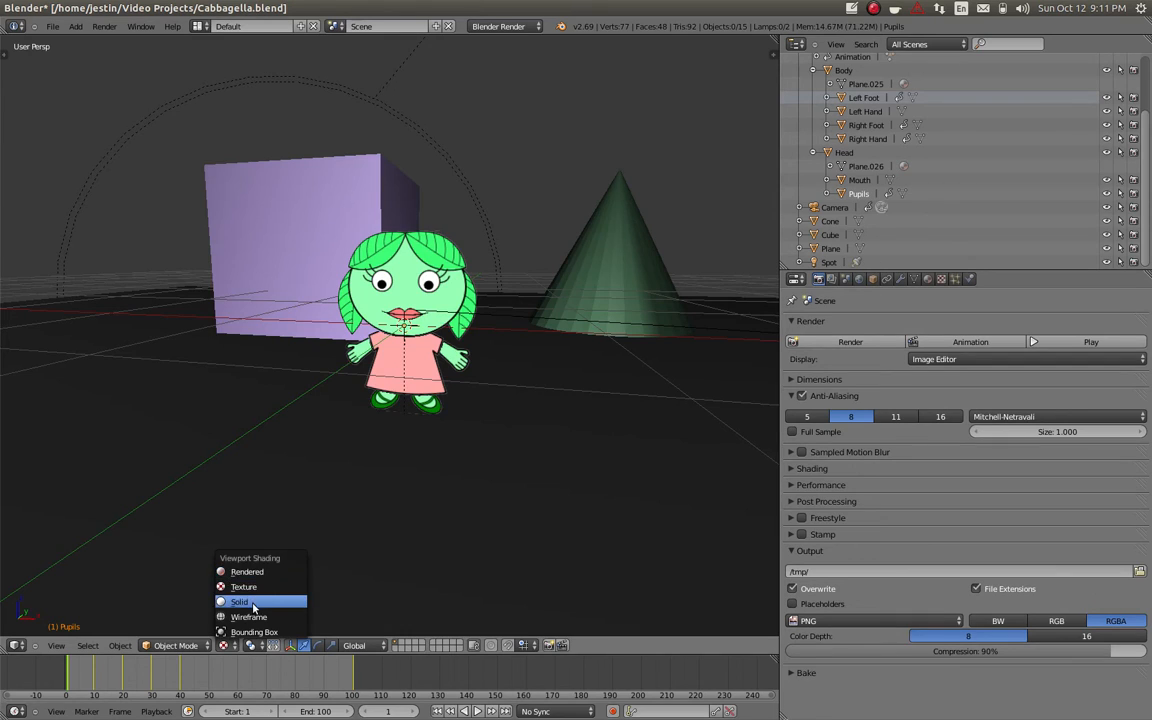
Set Viewport Shading to Solid so the character shows as a grey plane.
click(239, 601)
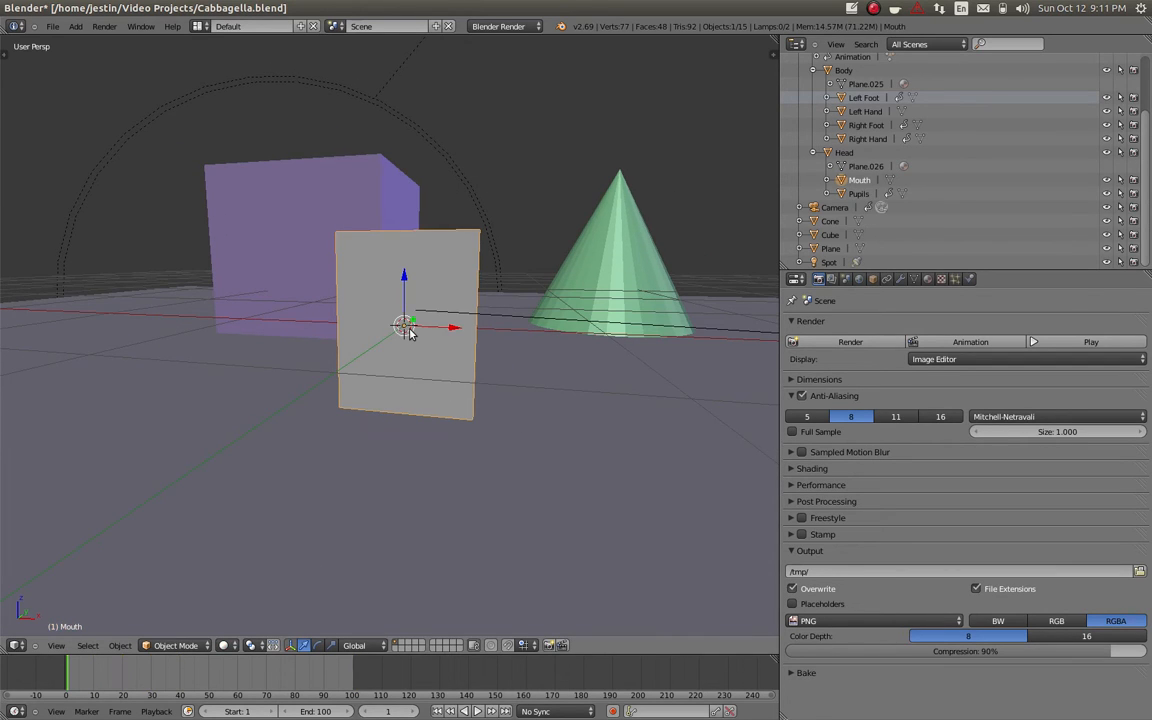
mouse_move(445, 347)
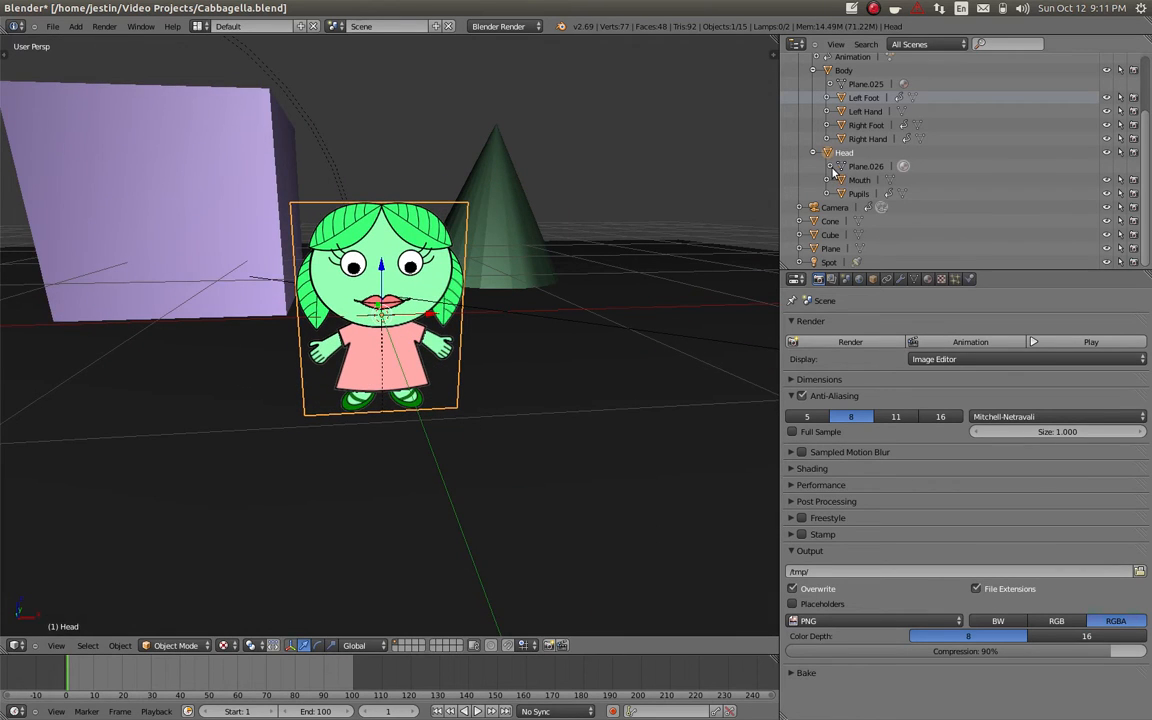
Restore Texture viewport shading and view the character from the front.
scroll(up, 3)
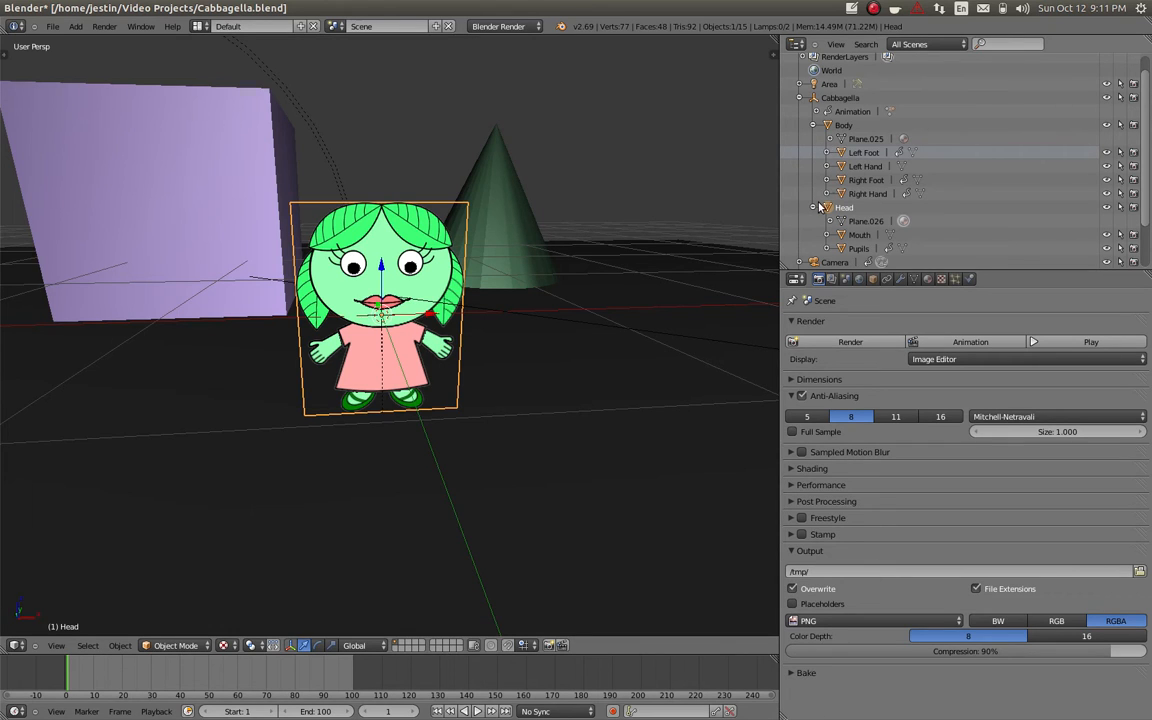
click(840, 98)
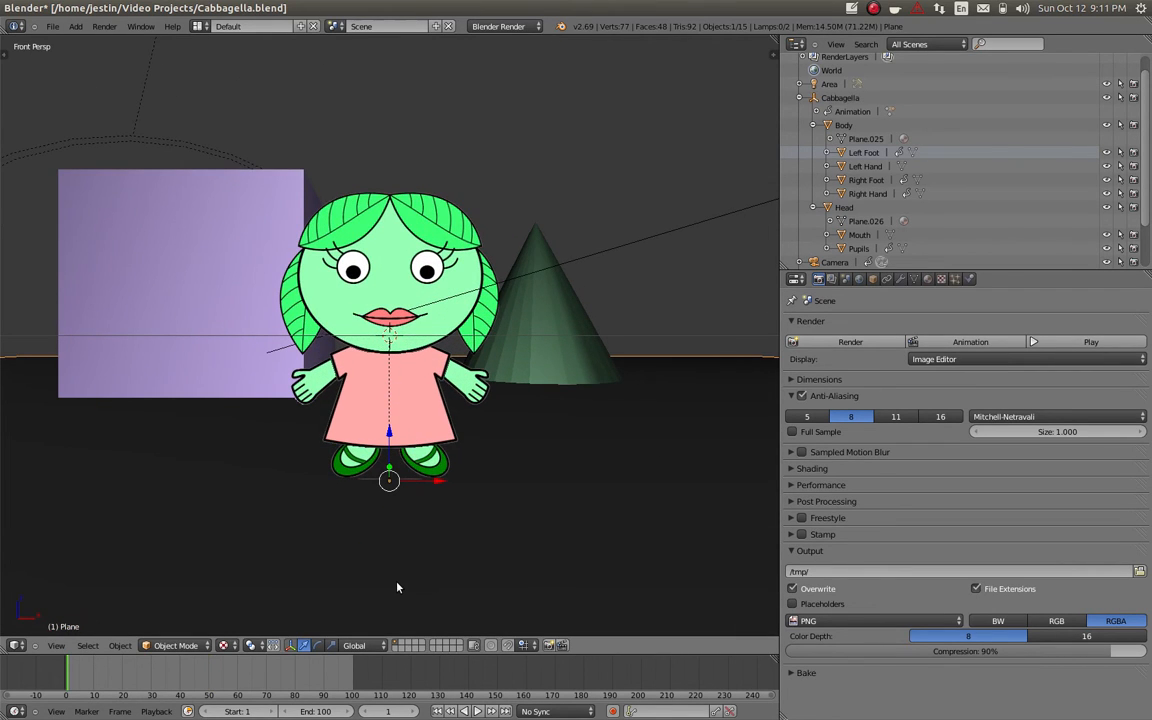
mouse_move(847, 104)
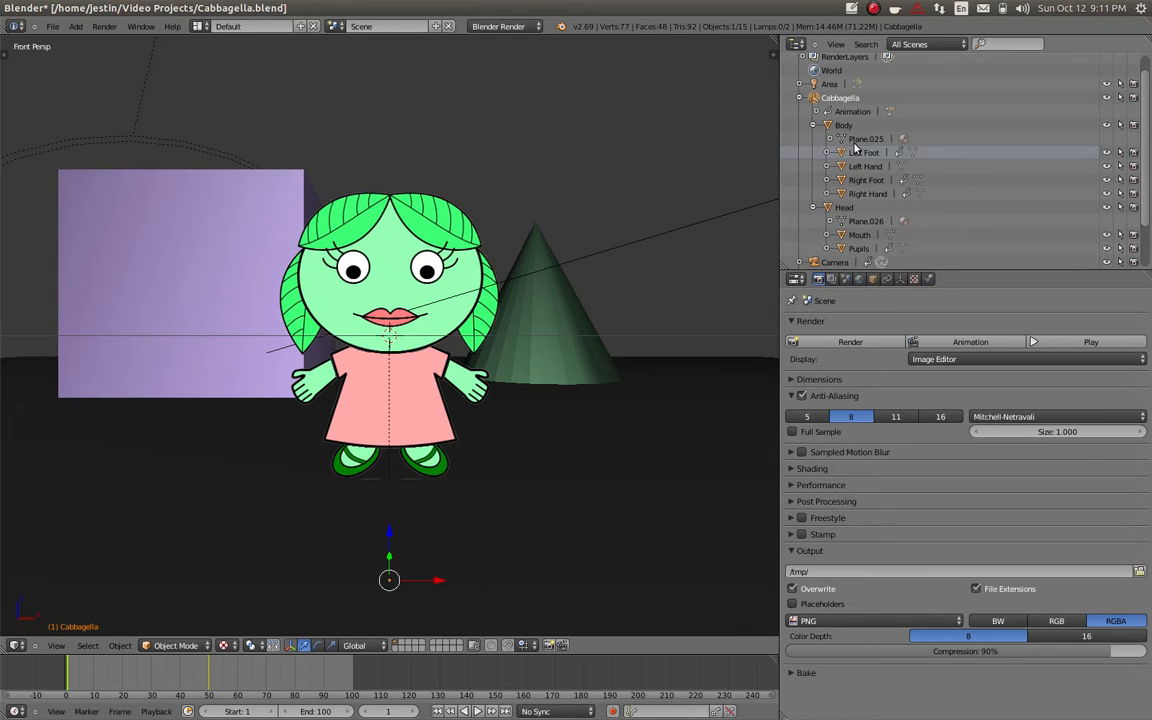
scroll(up, 3)
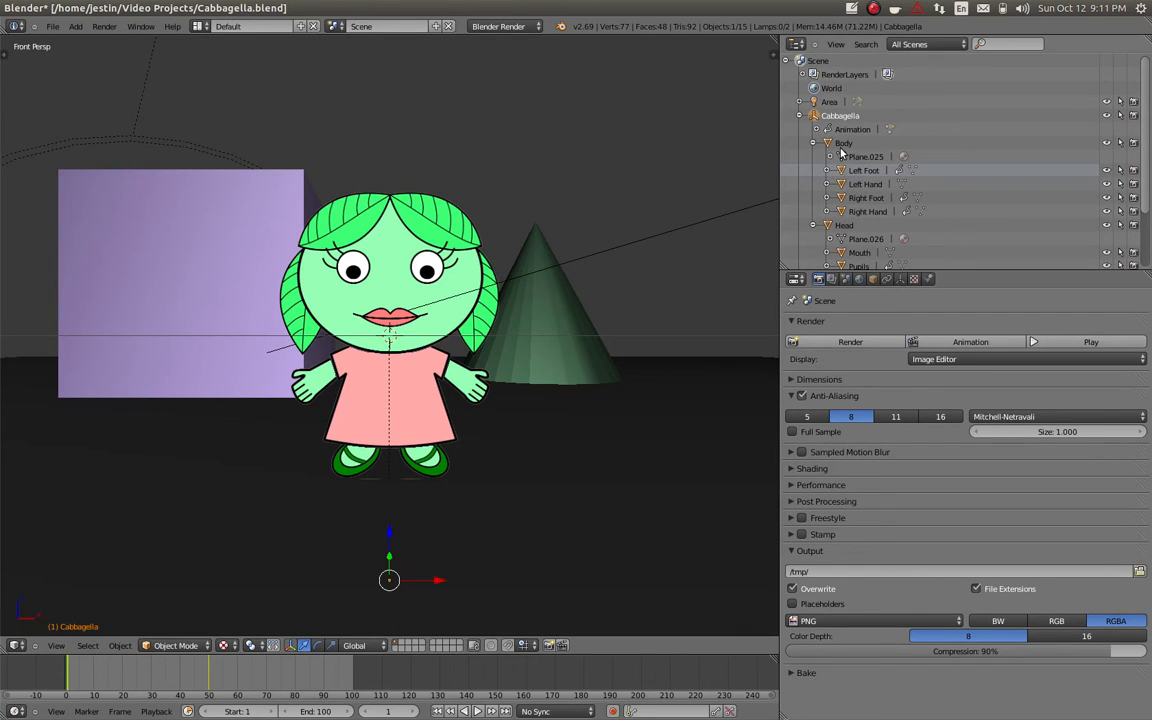
click(844, 143)
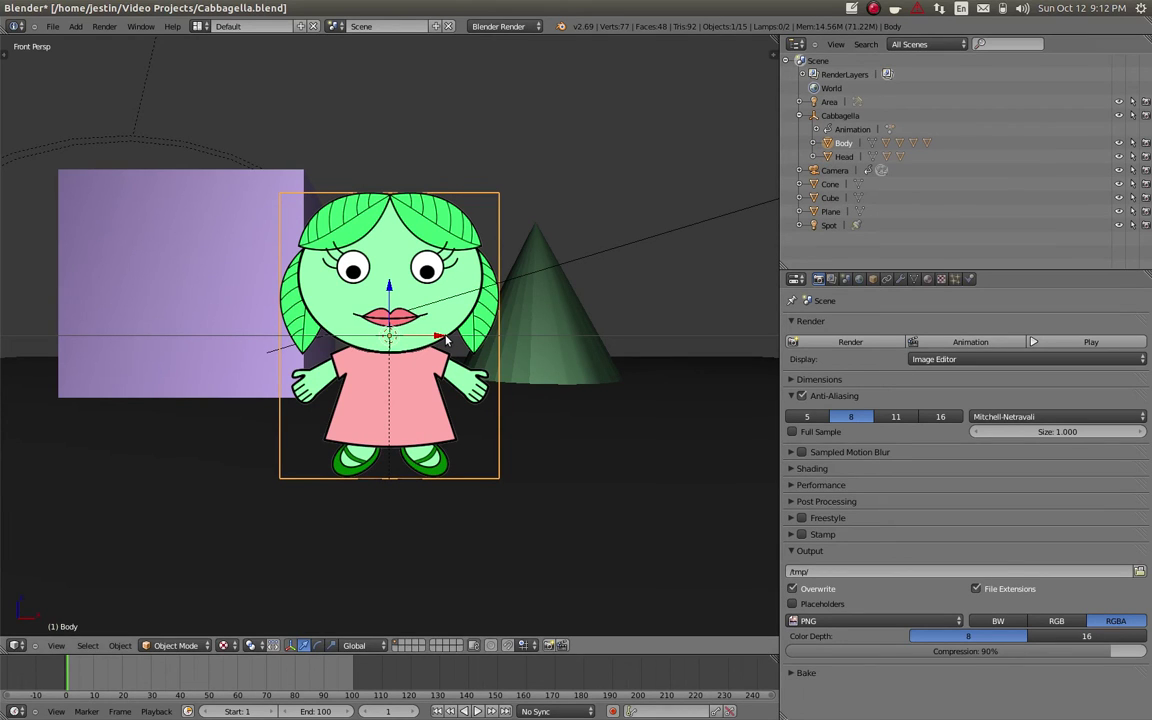
drag(390, 335, 447, 335)
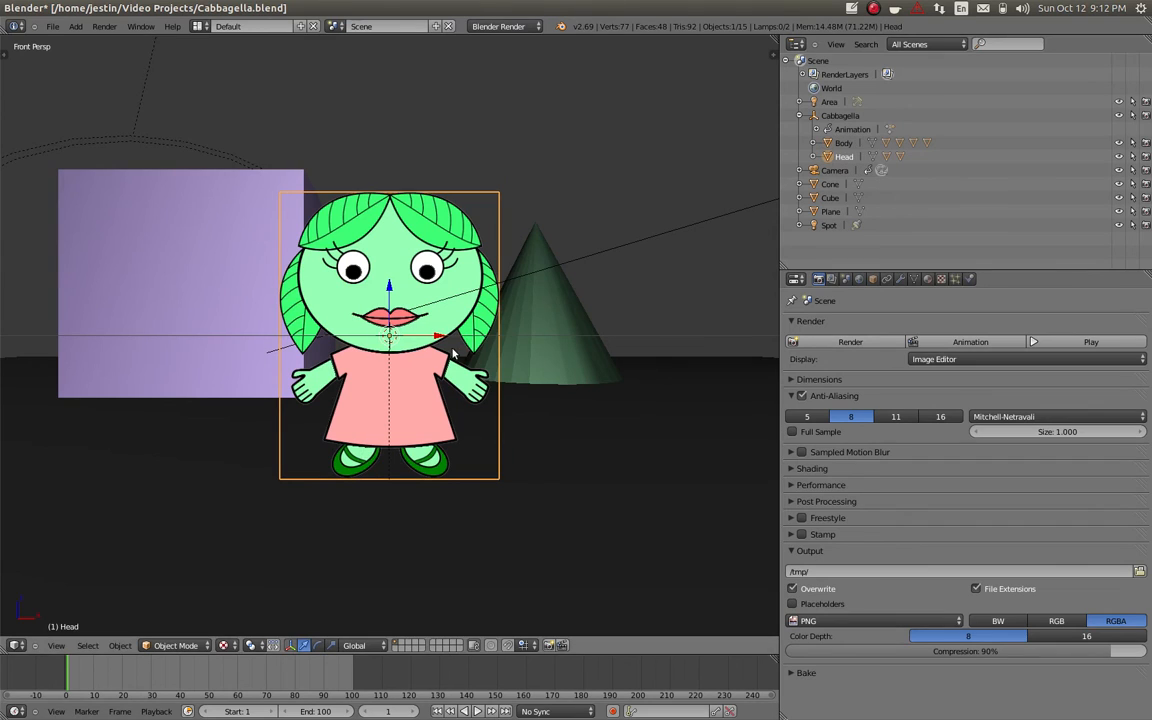
drag(390, 335, 495, 335)
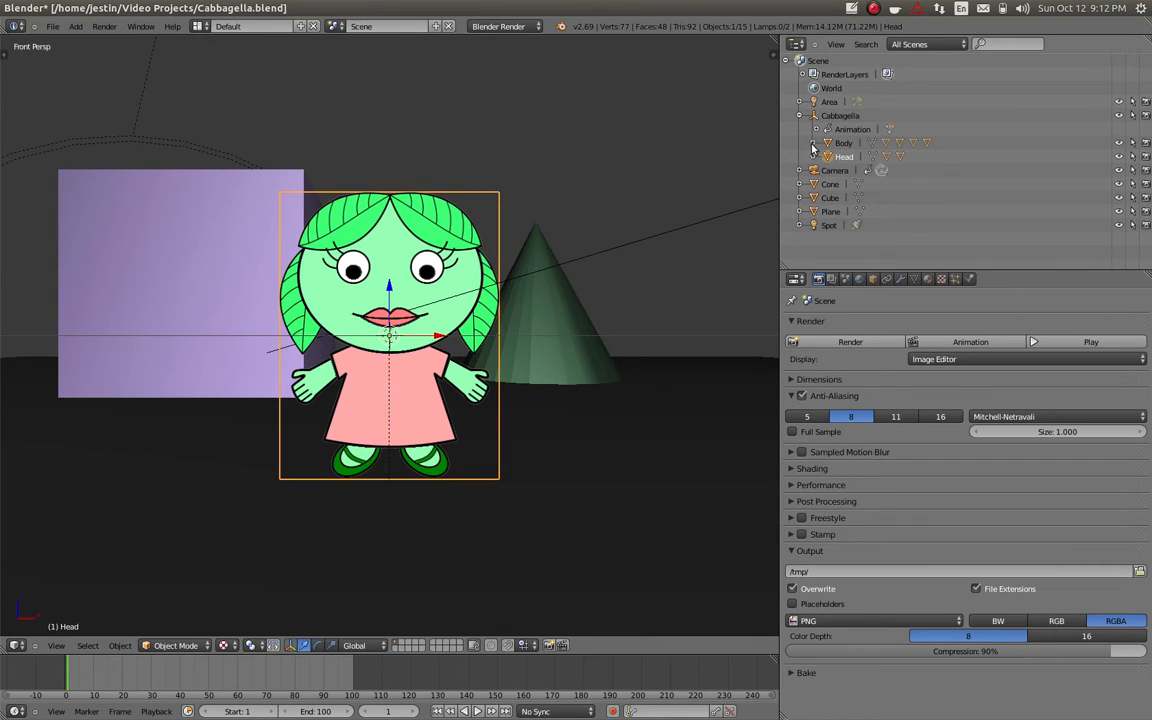
click(803, 143)
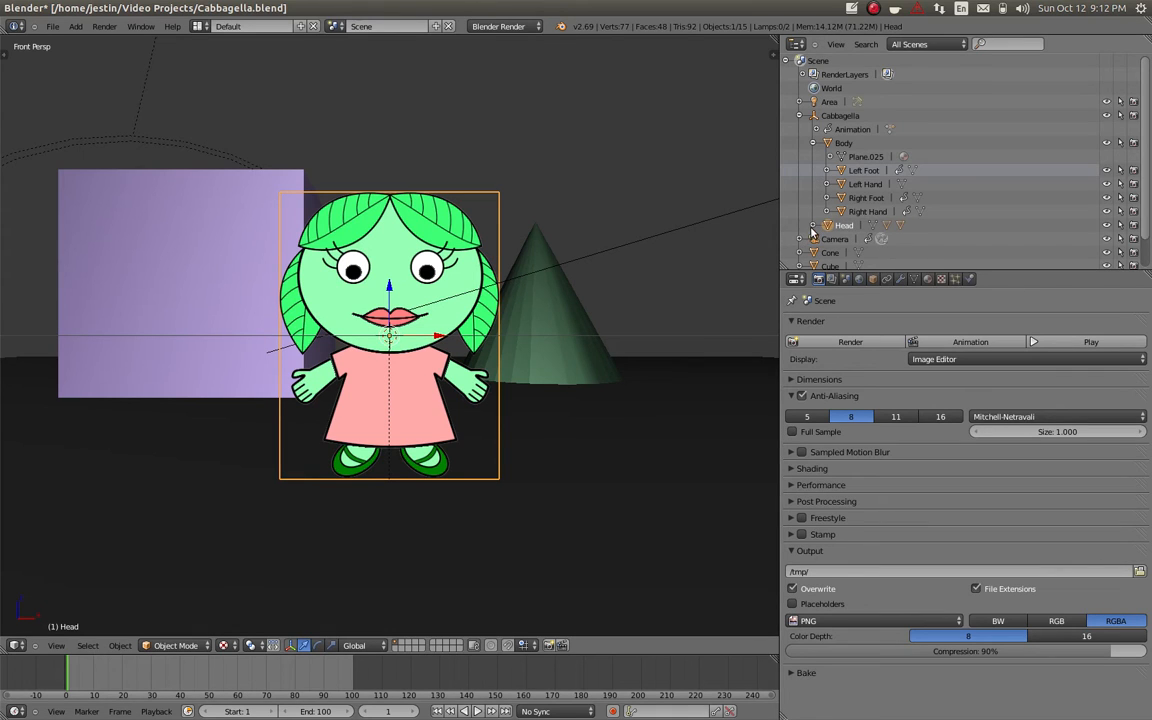
scroll(down, 3)
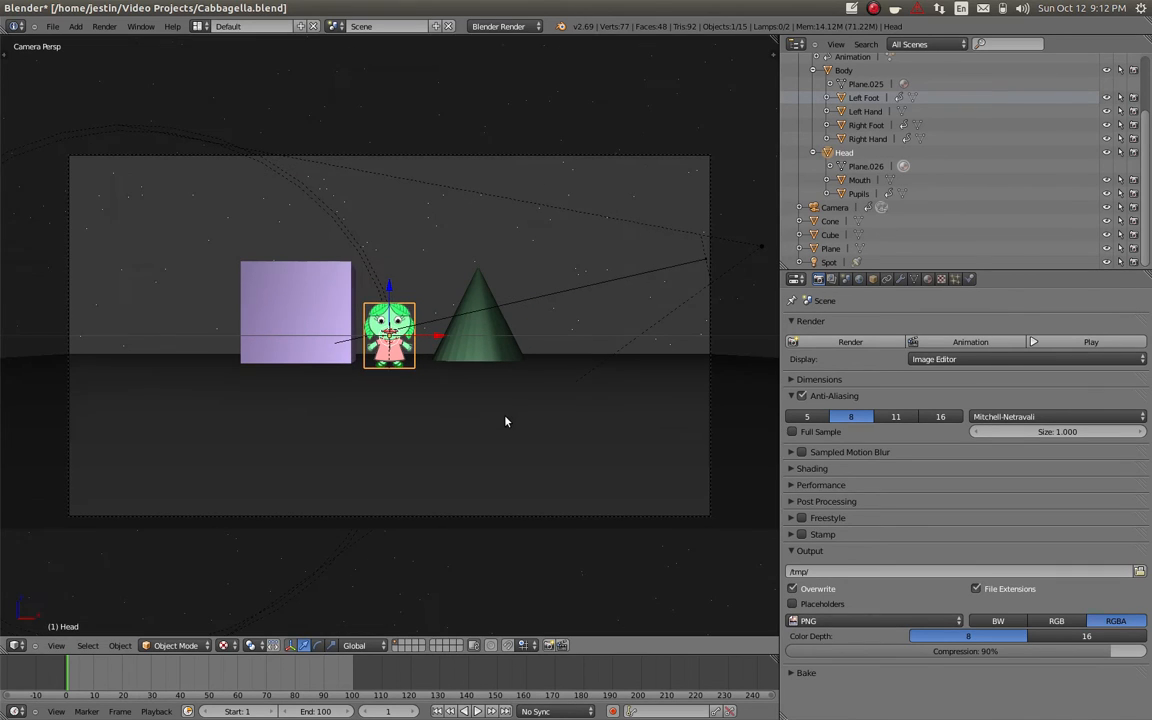
mouse_move(511, 419)
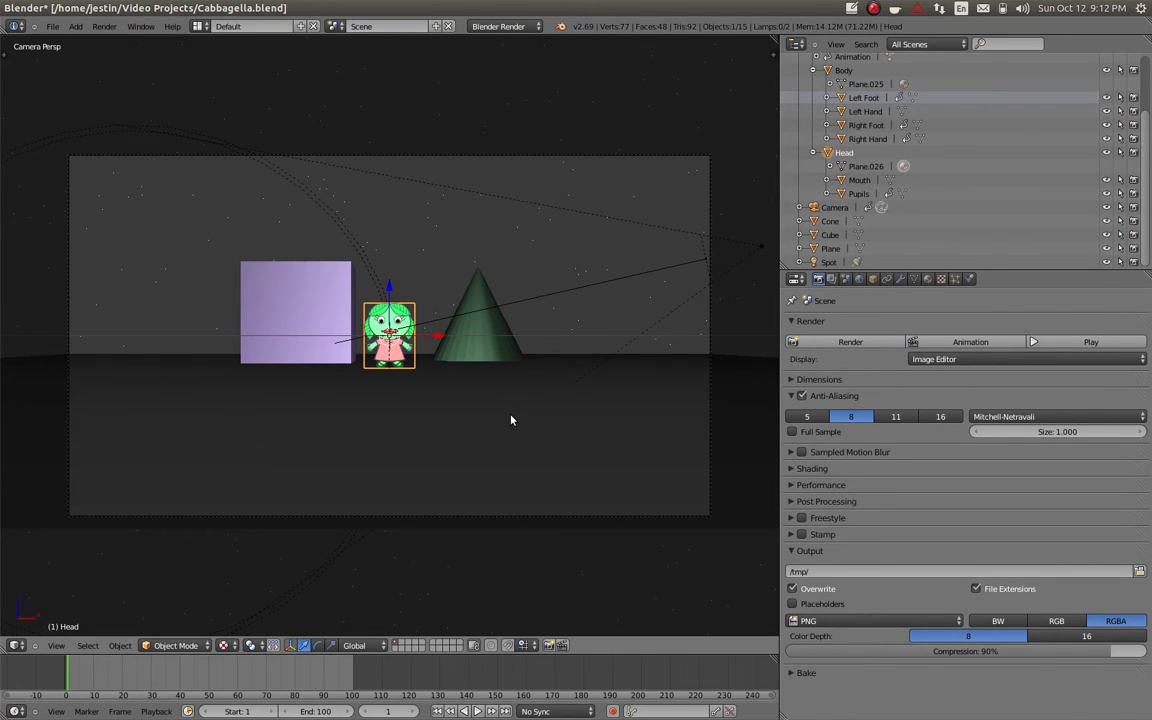
mouse_move(505, 415)
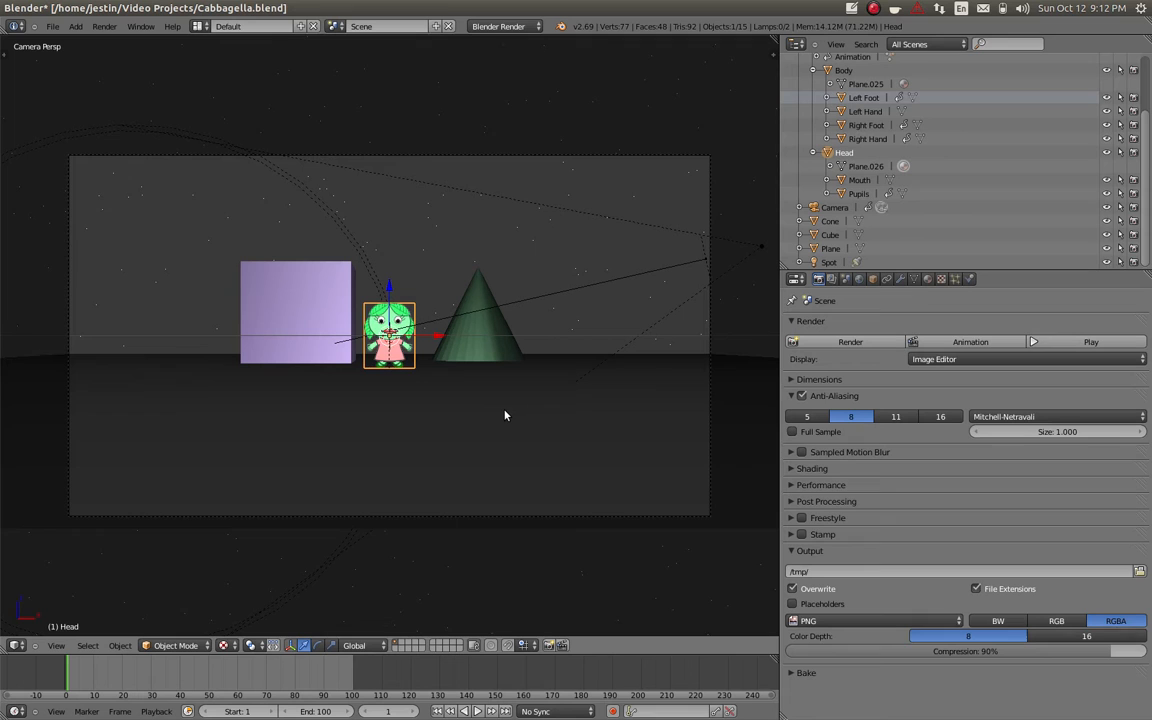
mouse_move(480, 308)
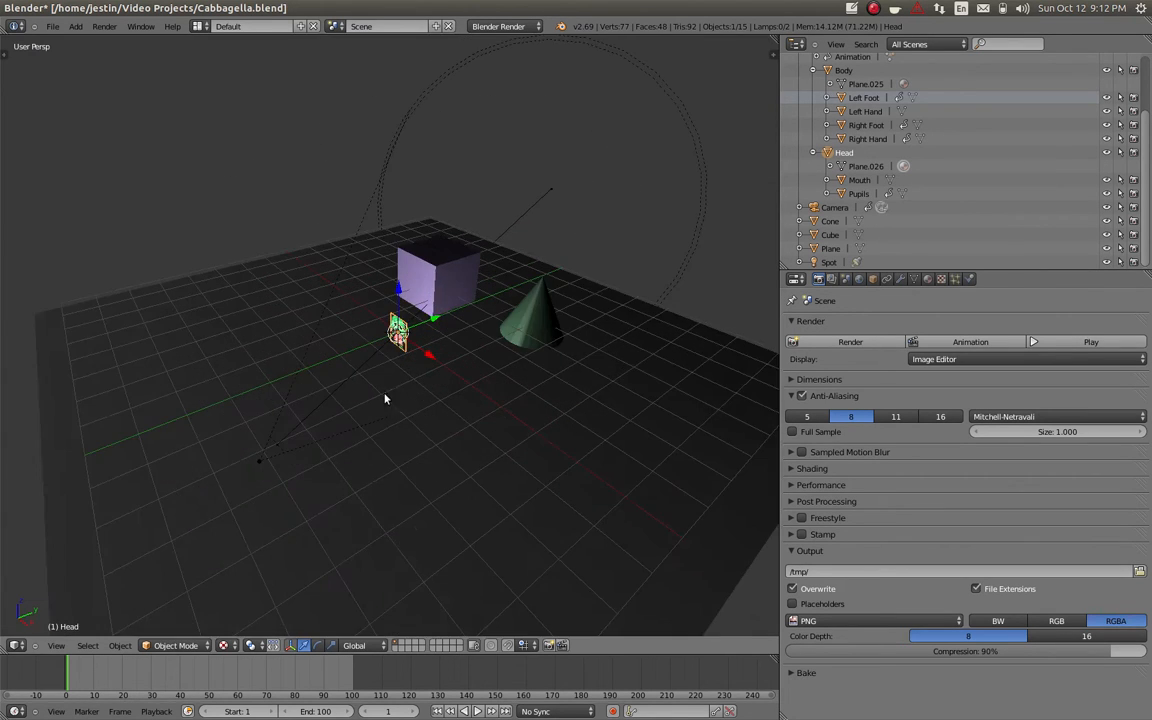
Orbit the viewport to inspect the scene from above and side-on.
drag(385, 398, 498, 417)
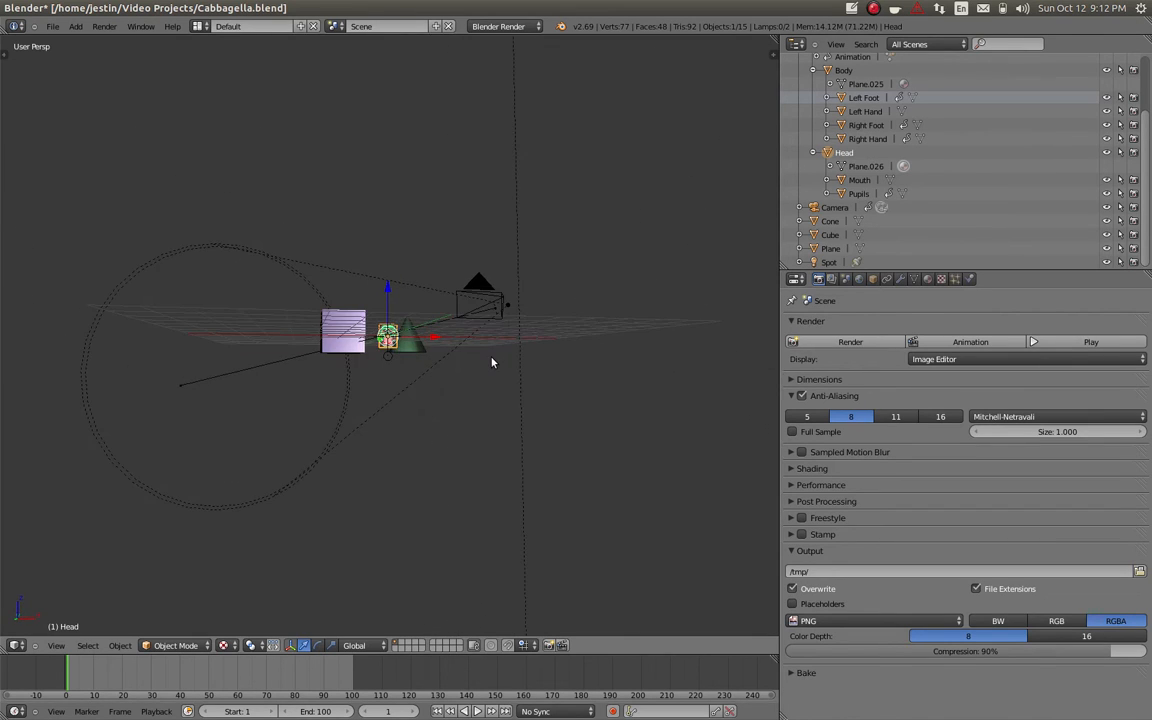
drag(490, 360, 470, 390)
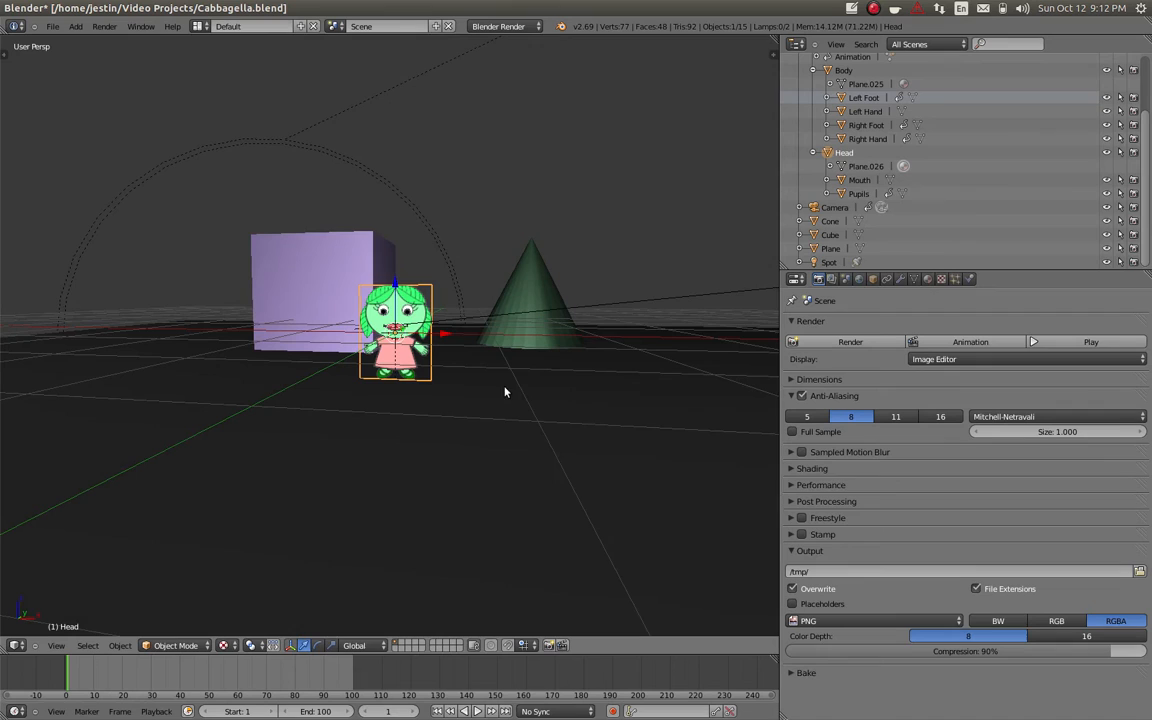
mouse_move(550, 410)
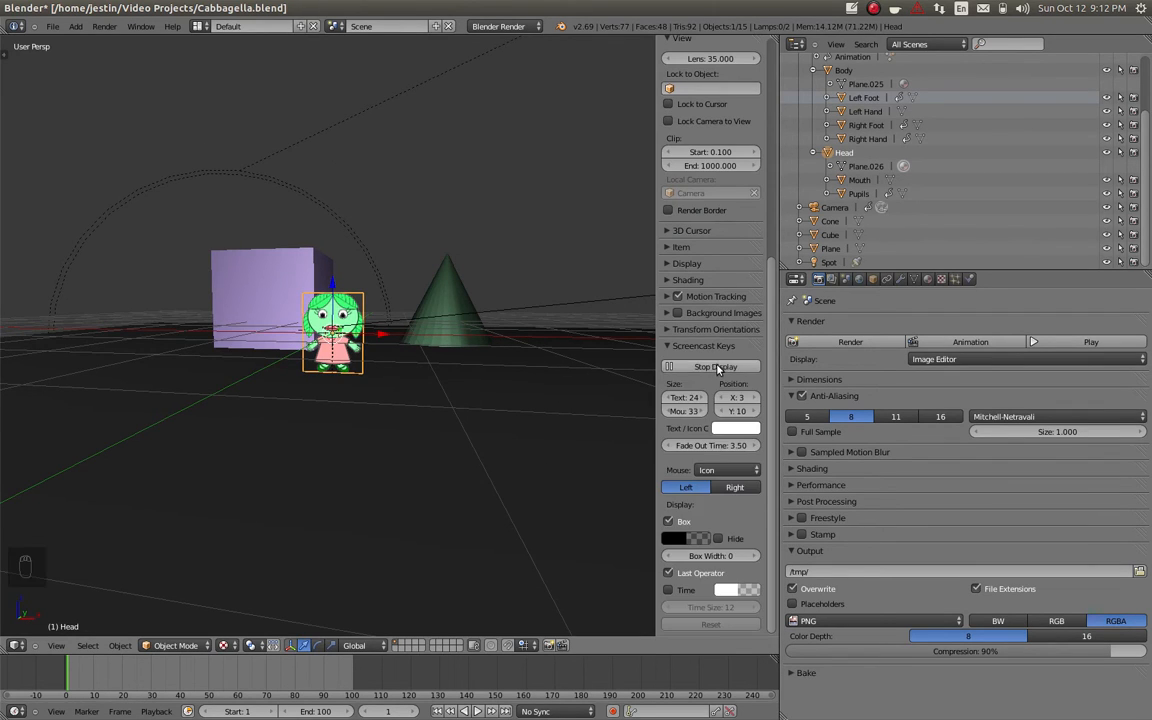
Hide the view properties panel and return the viewport to the camera view.
key(n)
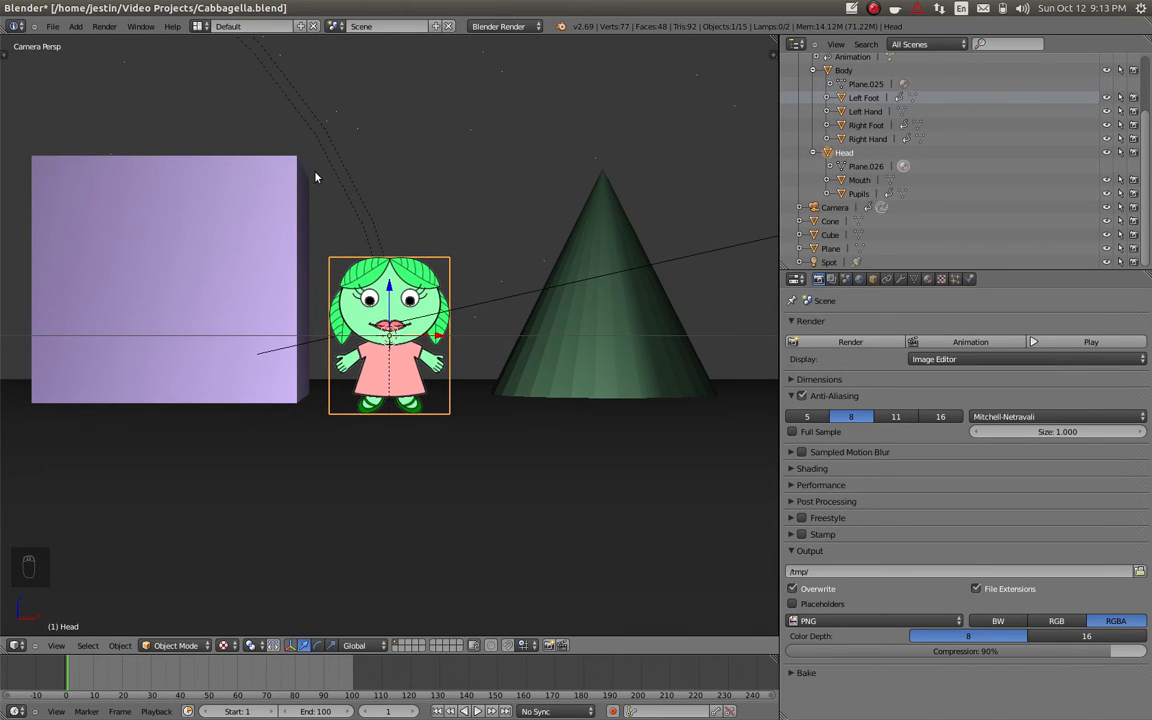
mouse_move(307, 191)
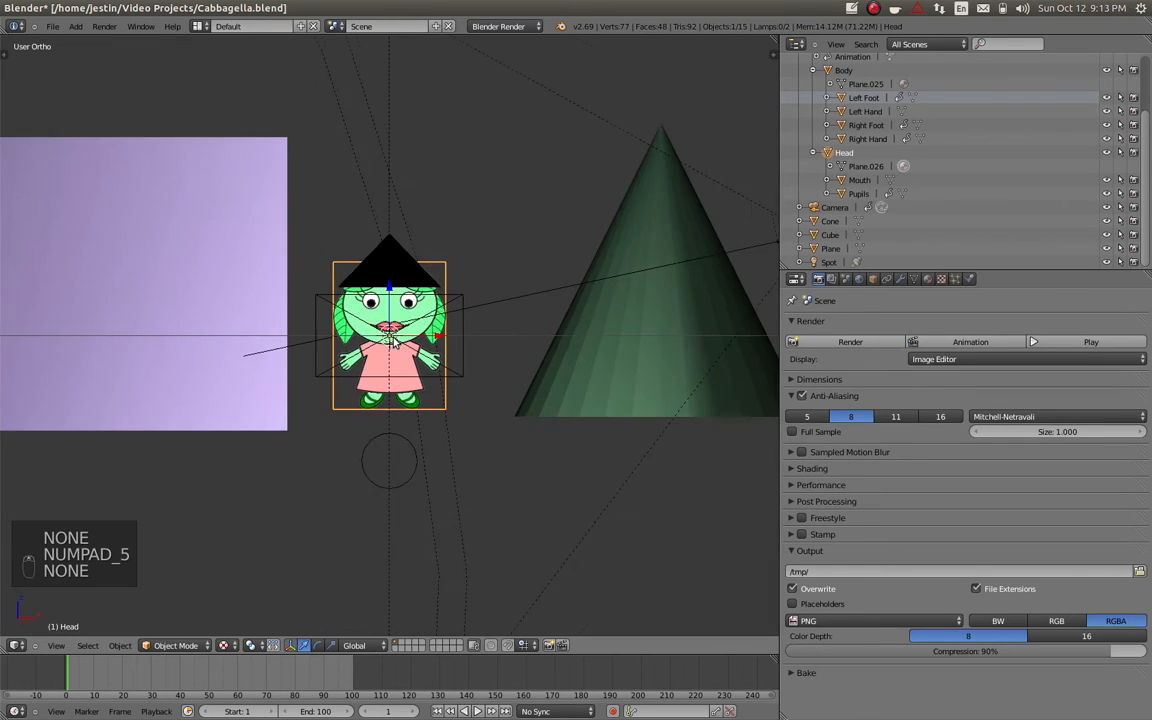
key(NUMPAD_5)
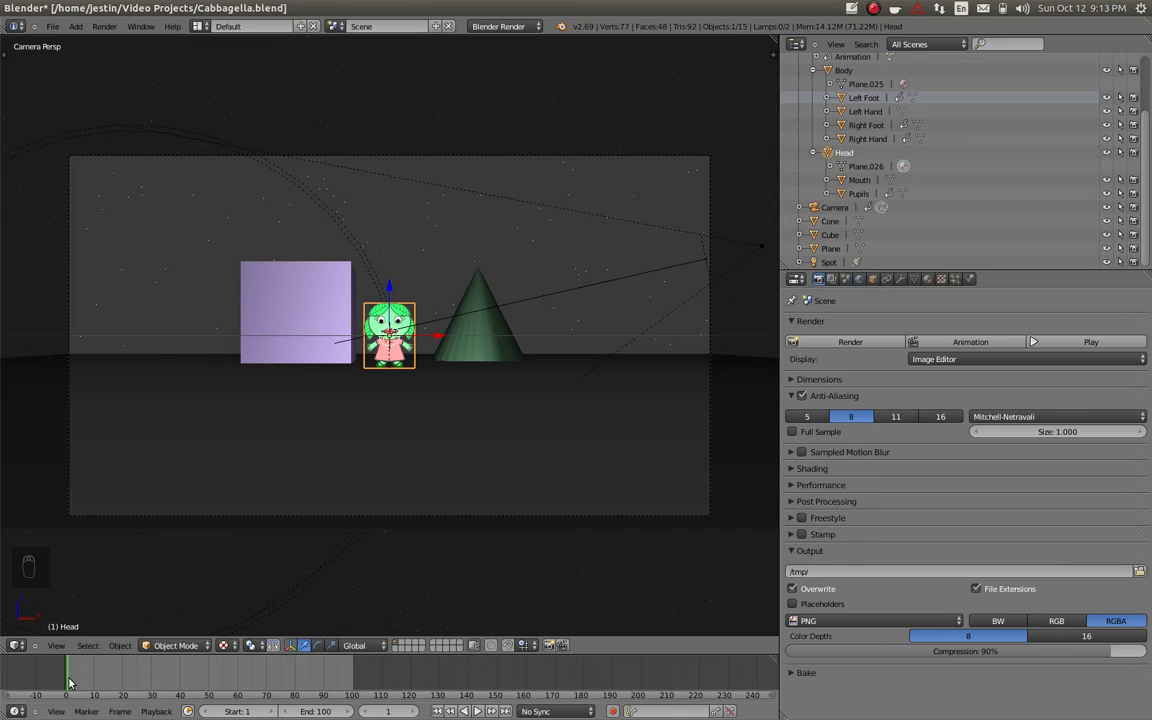
Jump to frame 95 and back to frame 1, then select the Cabbagella parent object.
click(123, 680)
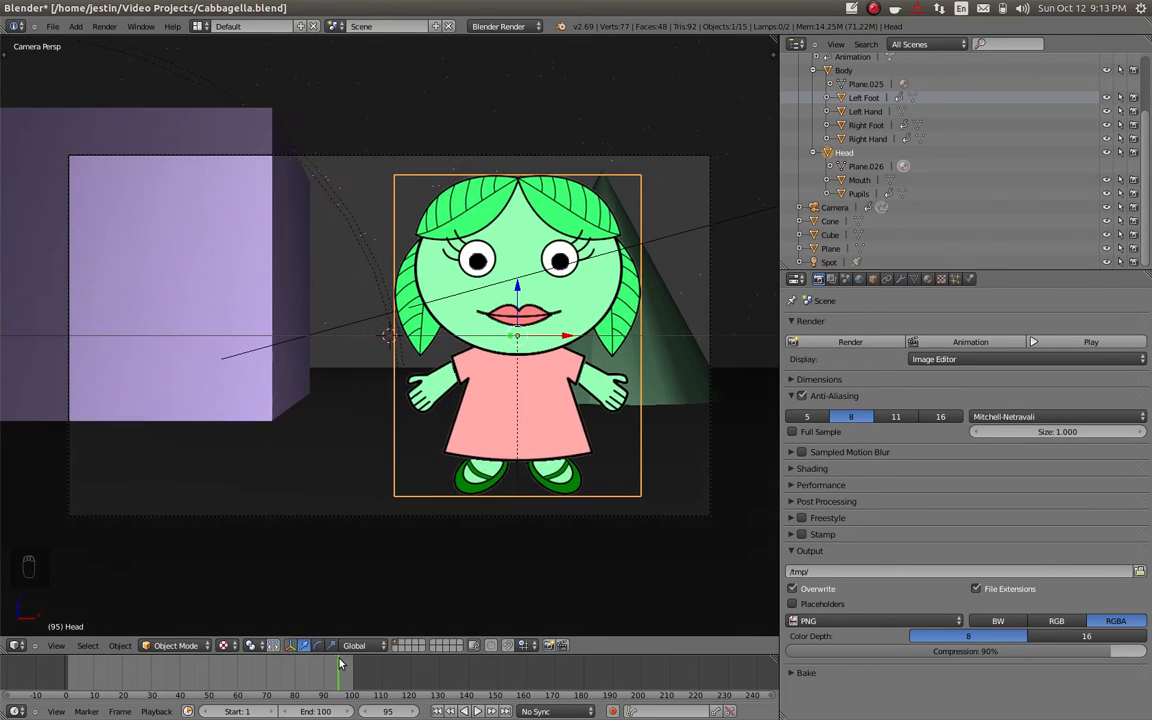
click(66, 677)
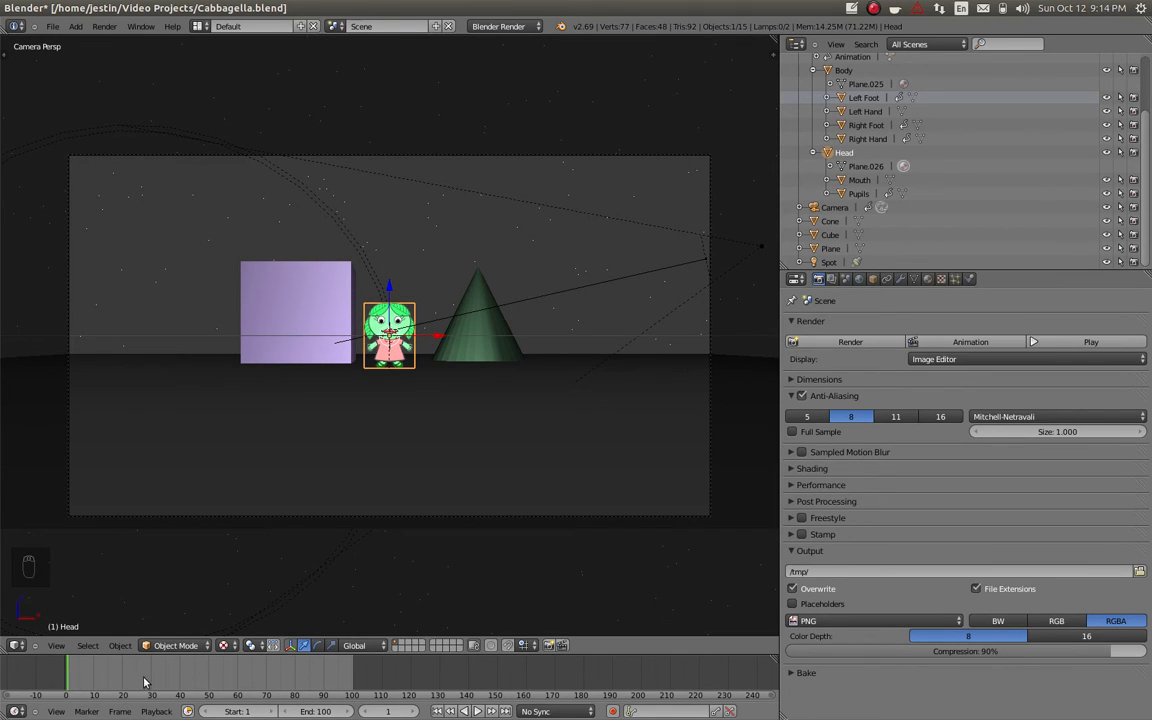
mouse_move(855, 180)
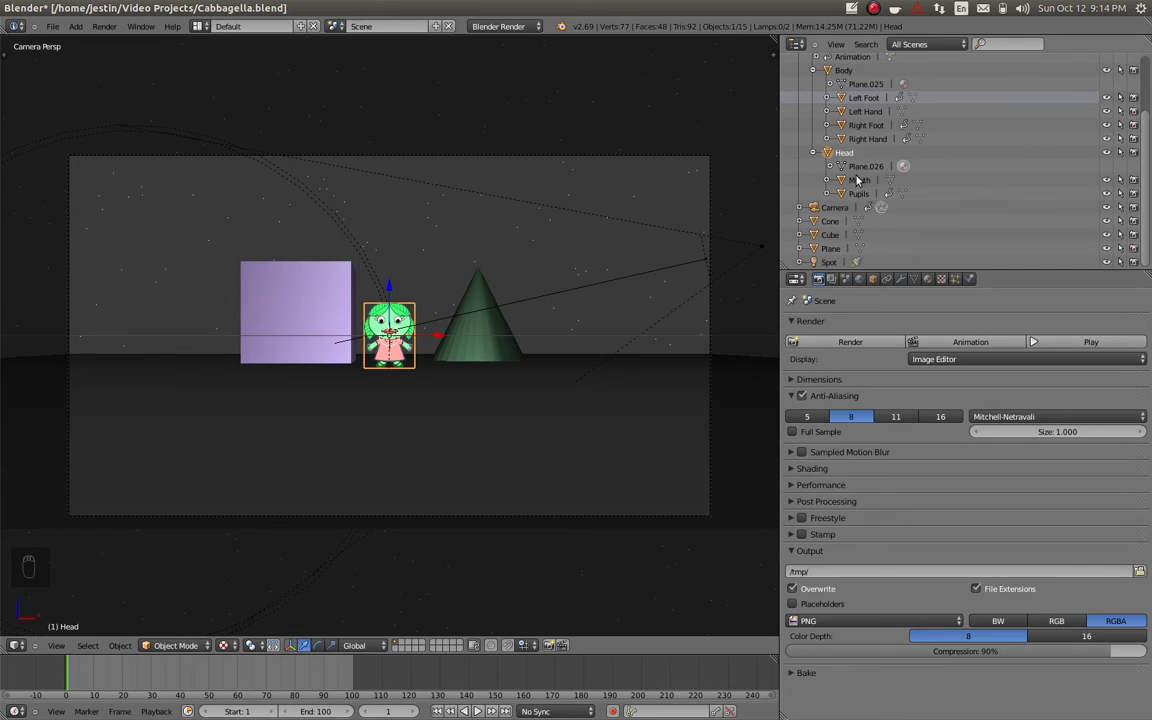
scroll(up, 3)
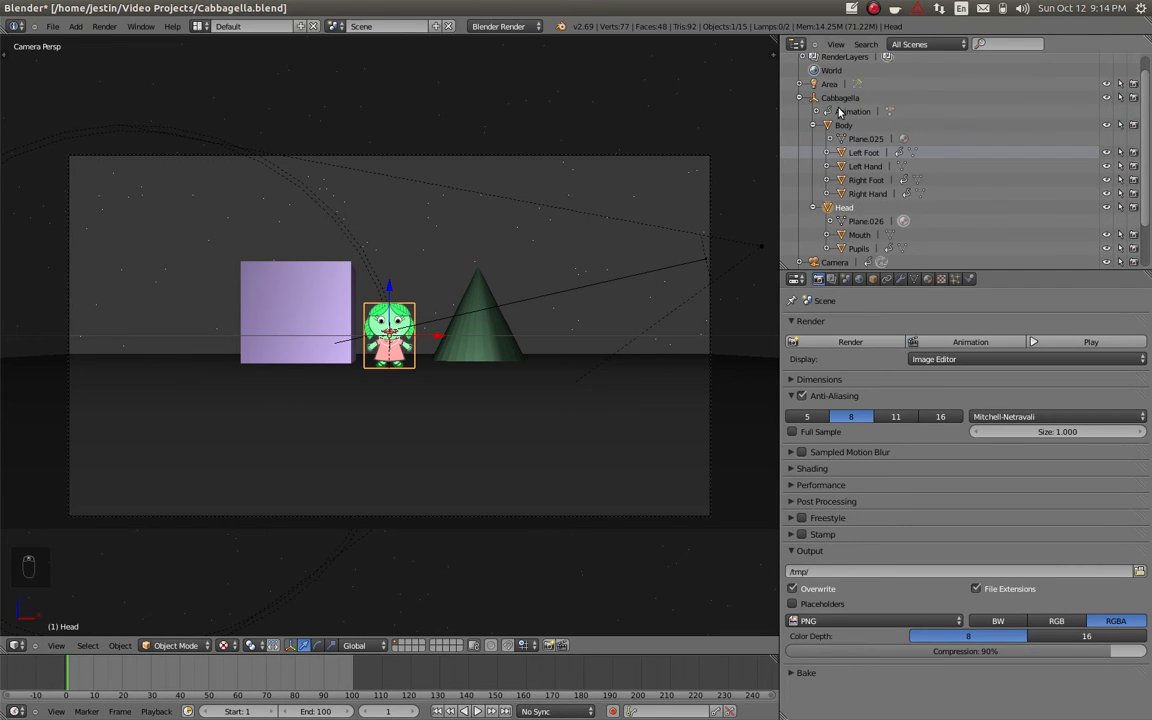
click(841, 97)
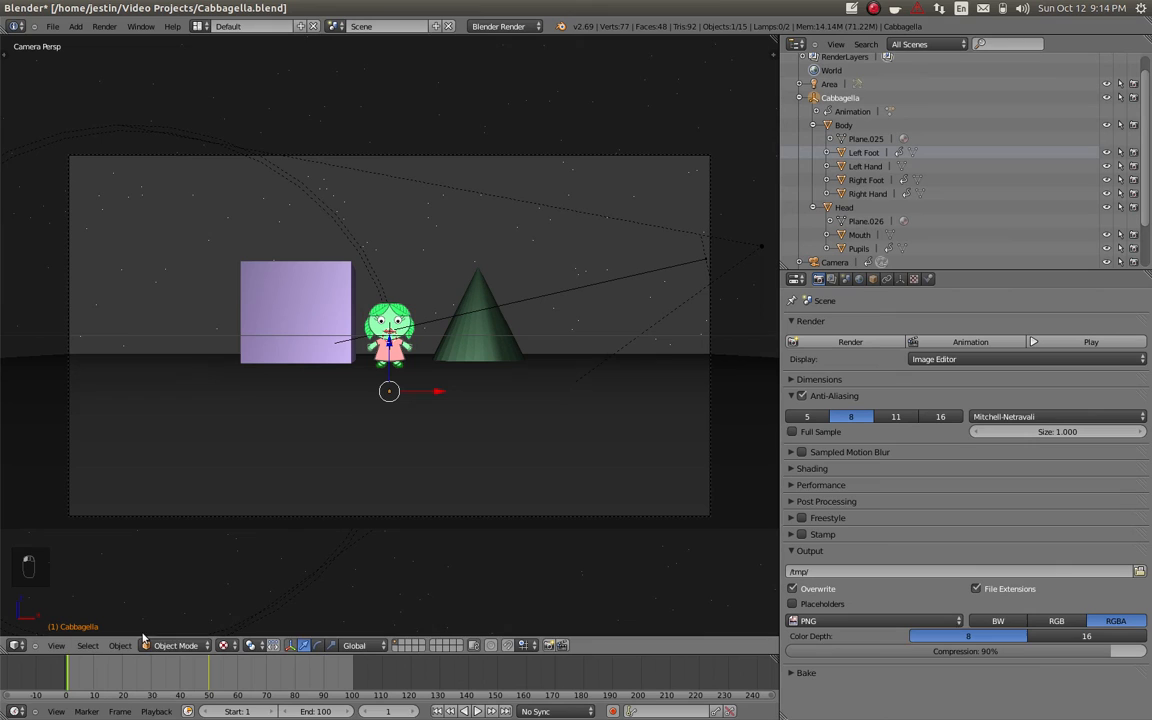
mouse_move(360, 392)
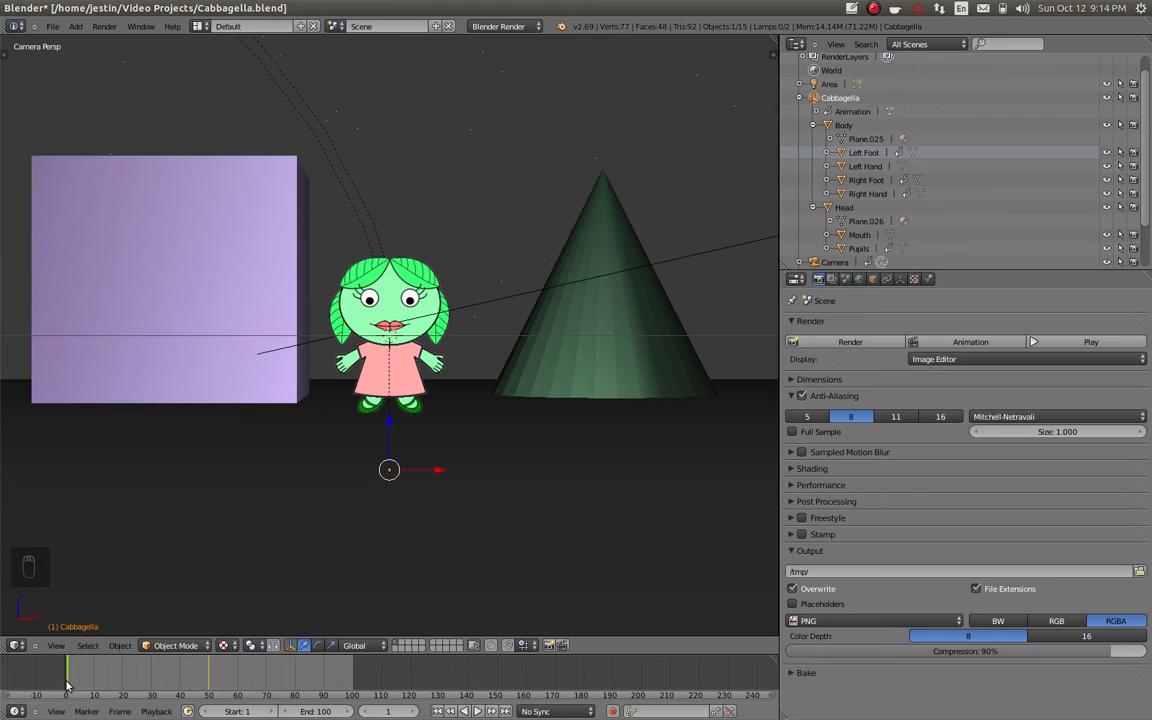
mouse_move(320, 251)
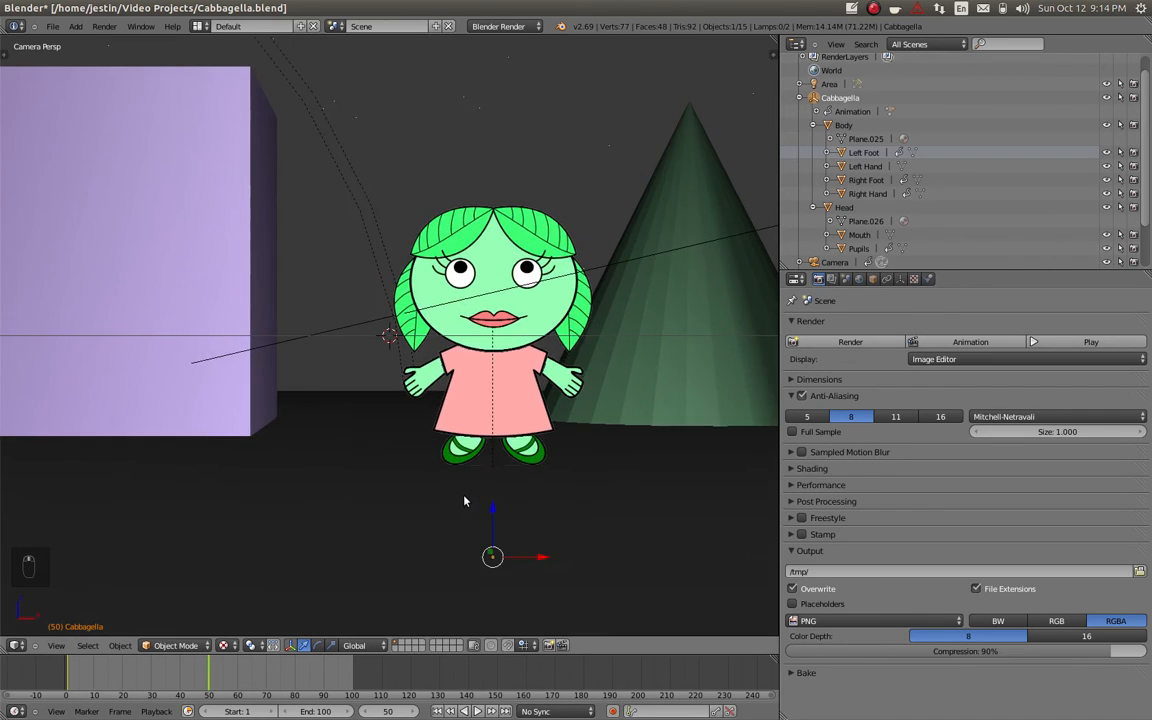
Scrub the walk in front view, then select the Right Foot to show its keyframes.
key(numpad_1)
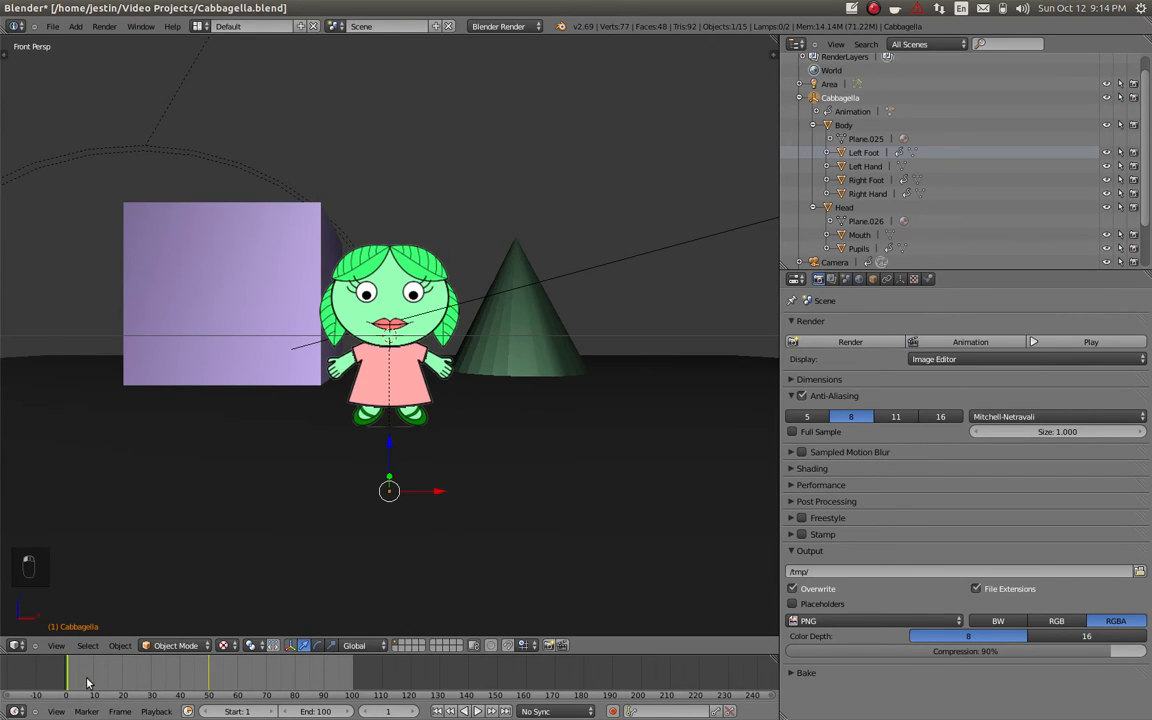
mouse_move(210, 683)
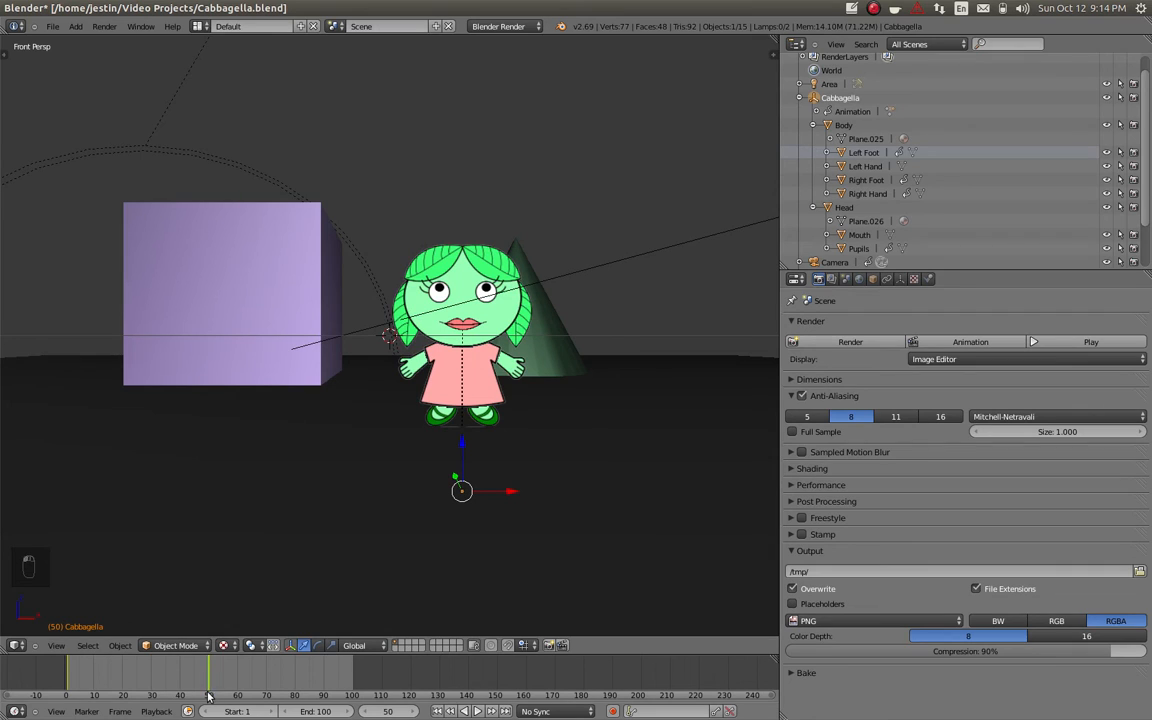
click(78, 680)
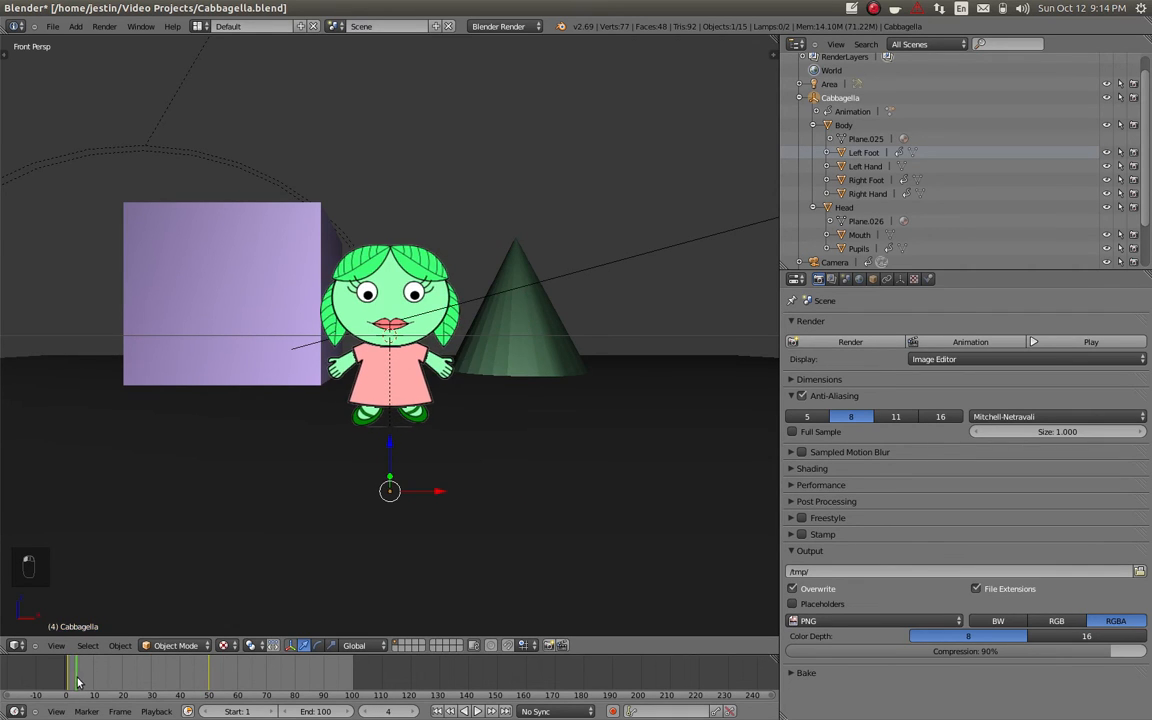
drag(78, 680, 207, 680)
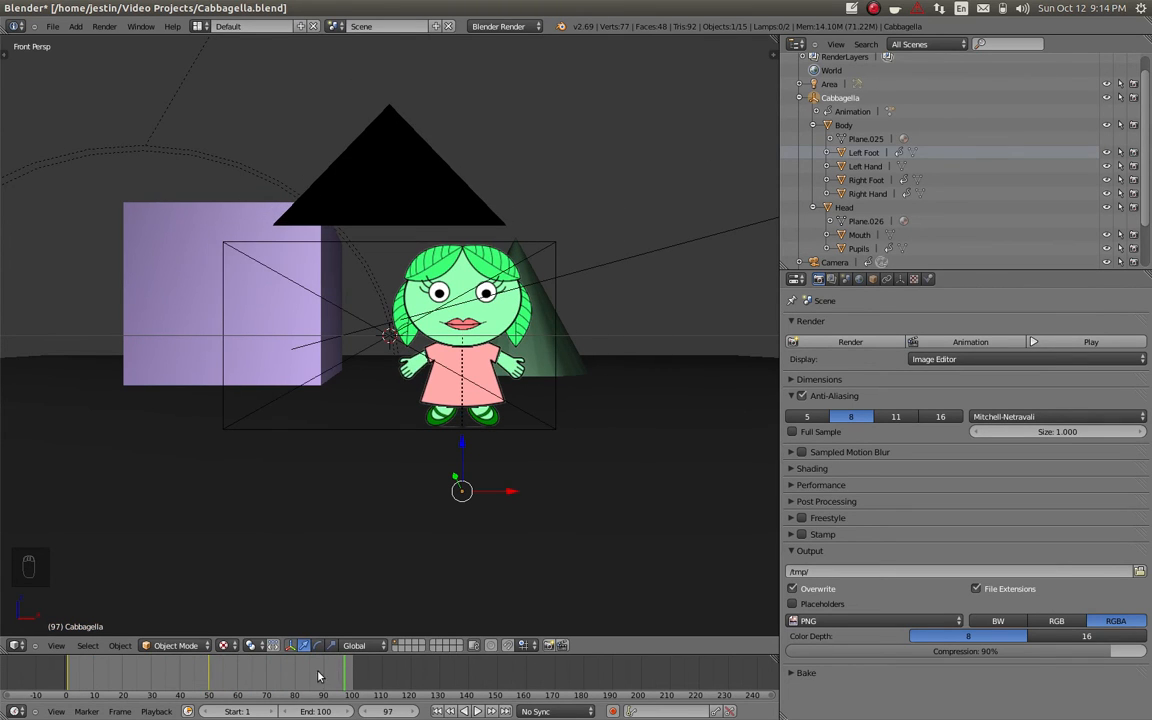
click(83, 675)
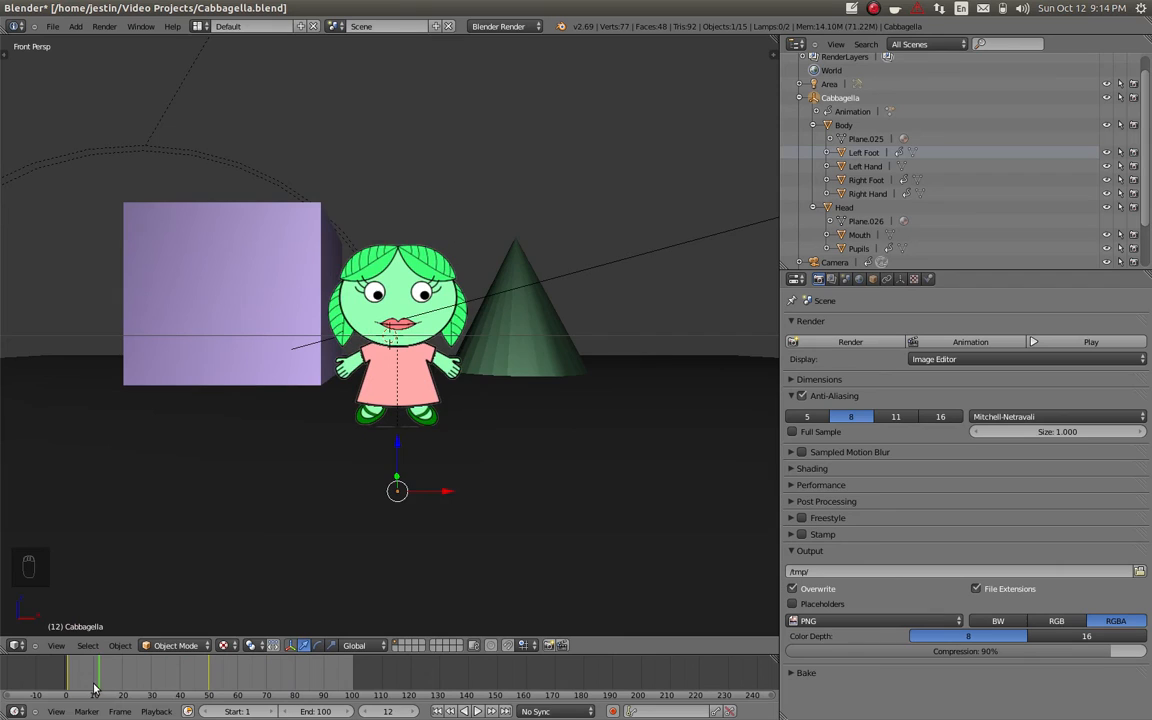
click(70, 680)
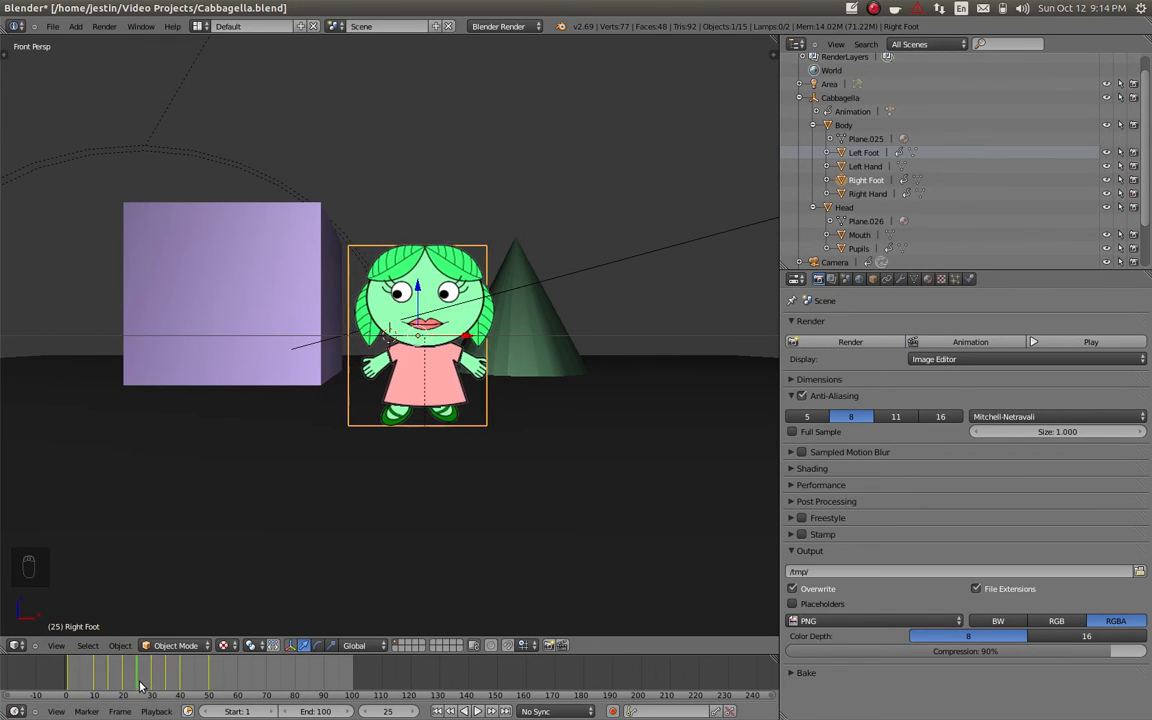
Select Pupils and preview their keyframes at frames 26, 99 and 29, ending at frame 1.
click(198, 677)
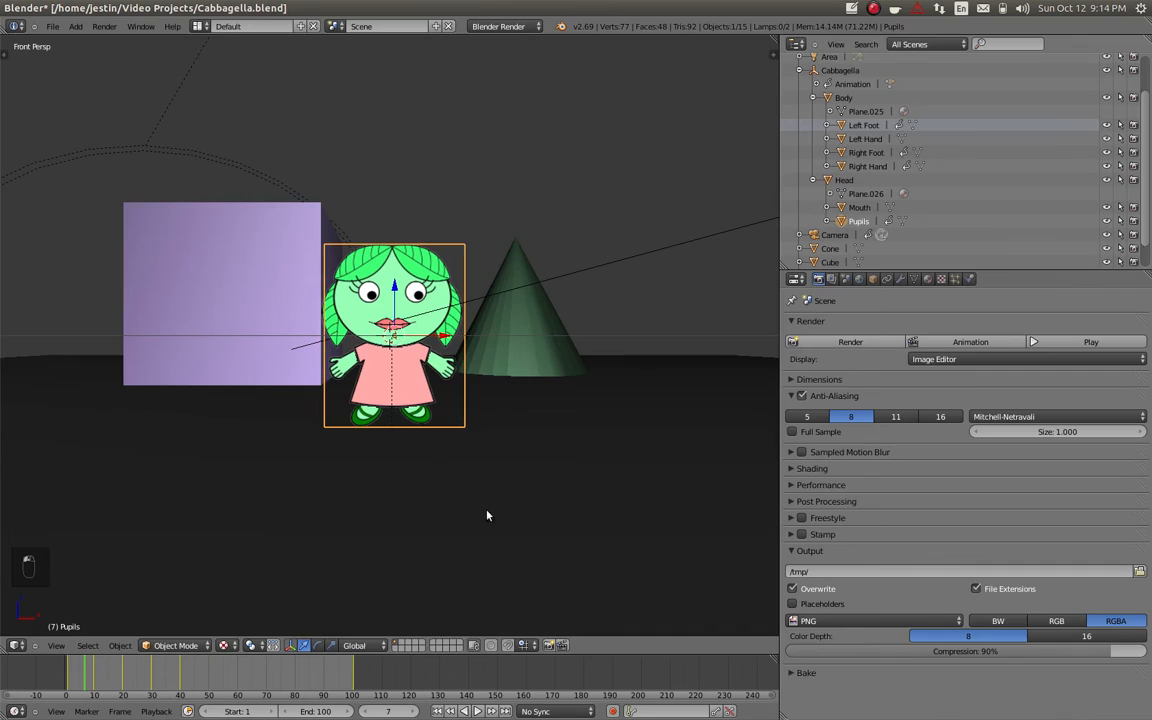
click(72, 675)
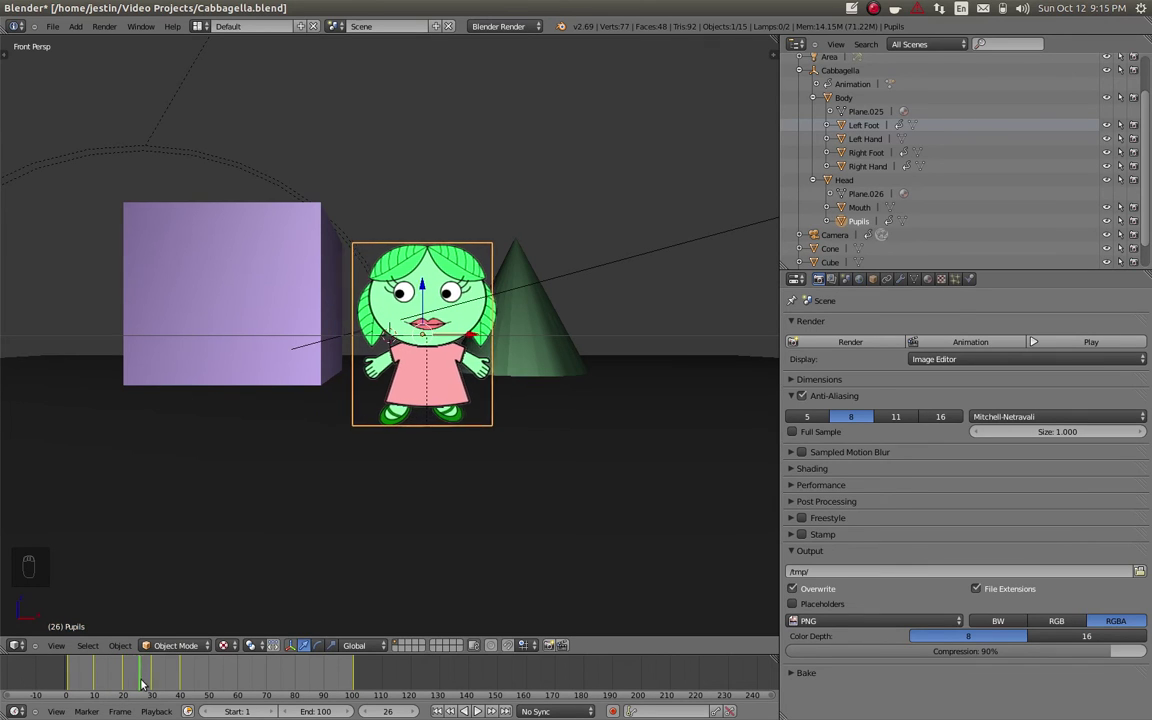
click(180, 670)
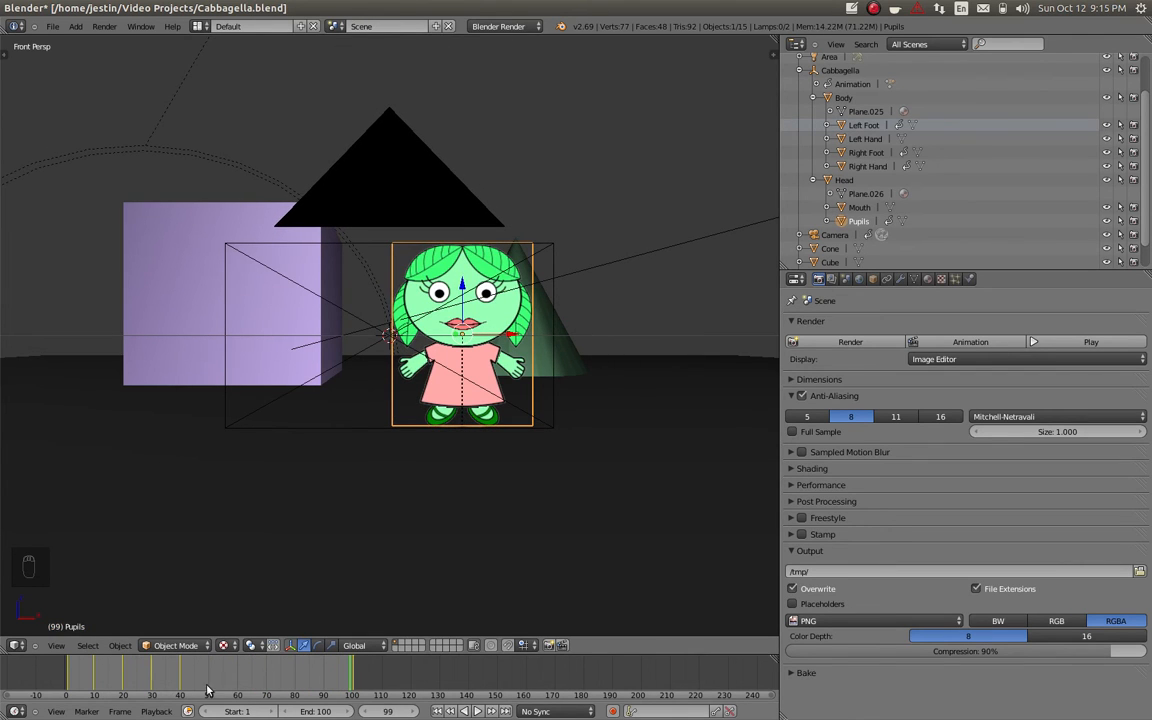
mouse_move(583, 337)
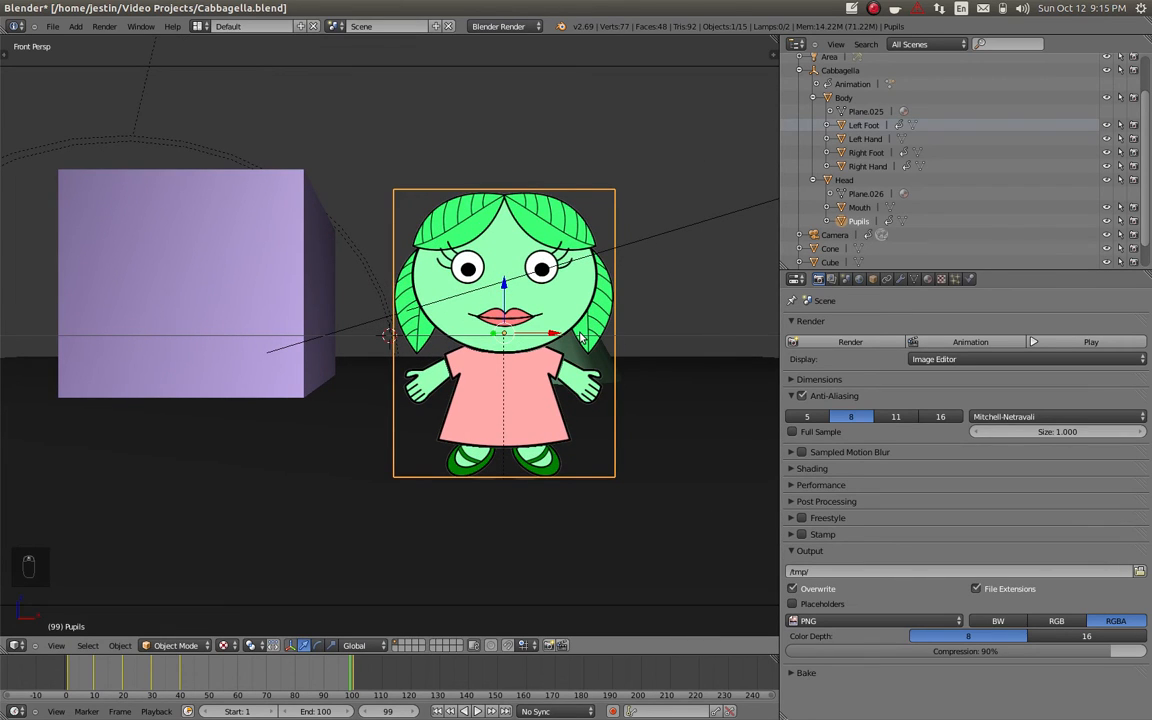
mouse_move(332, 671)
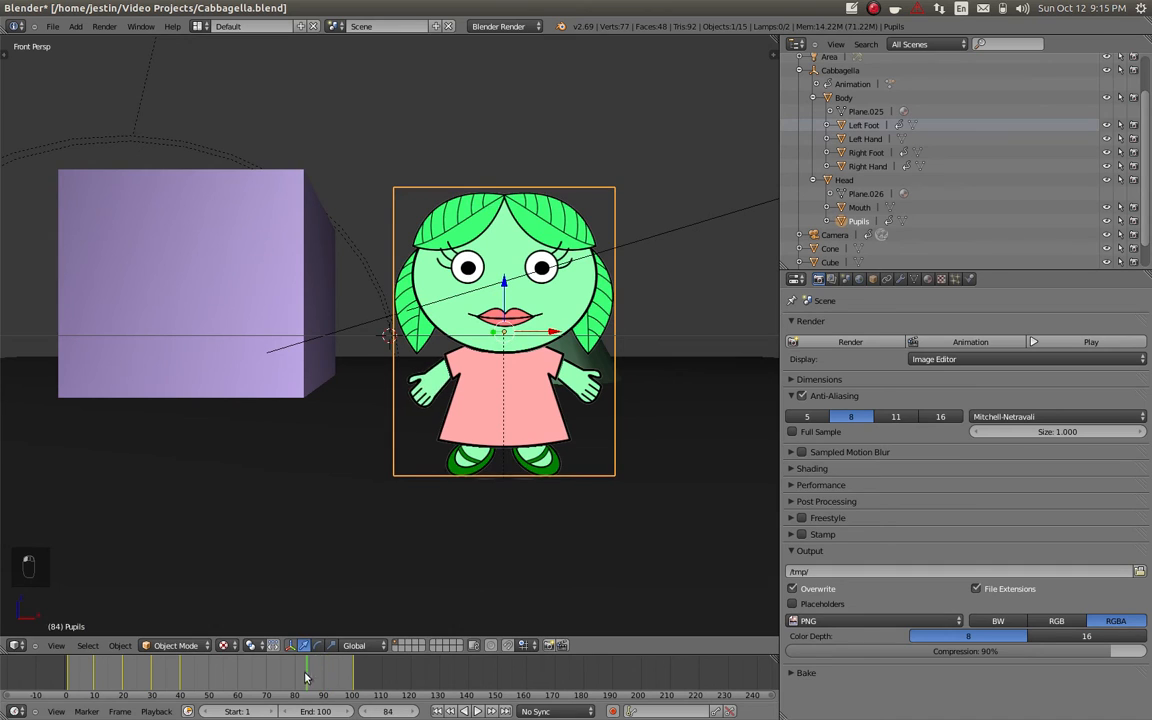
click(104, 700)
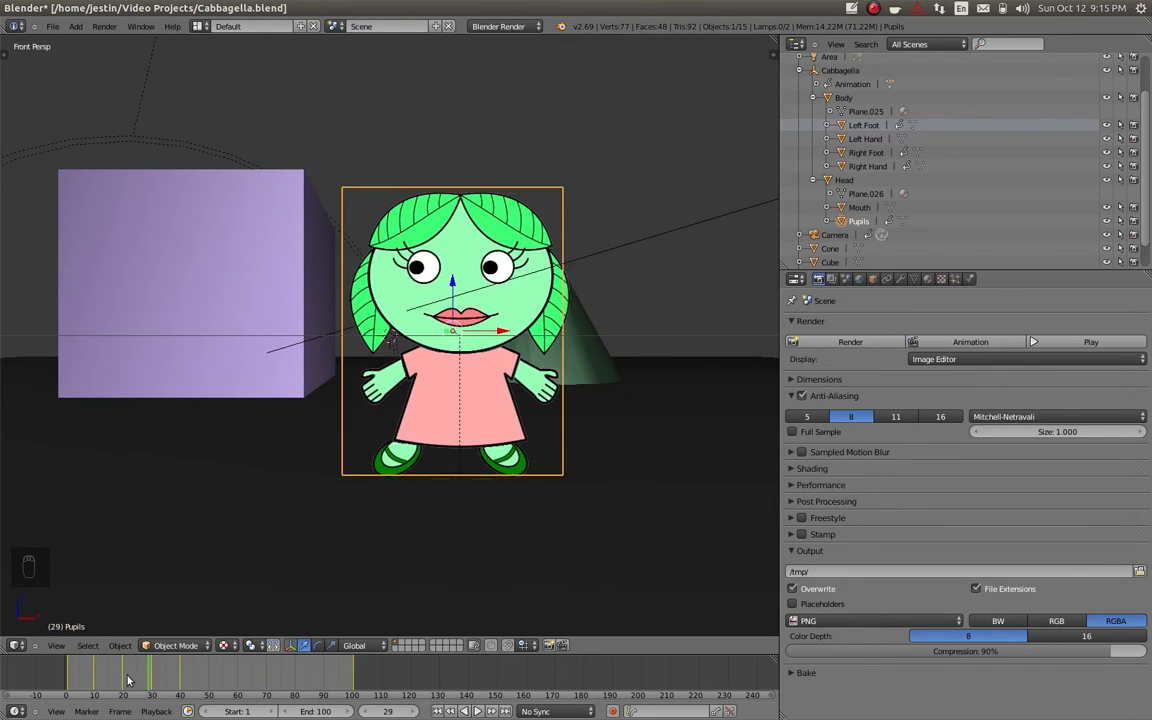
click(68, 690)
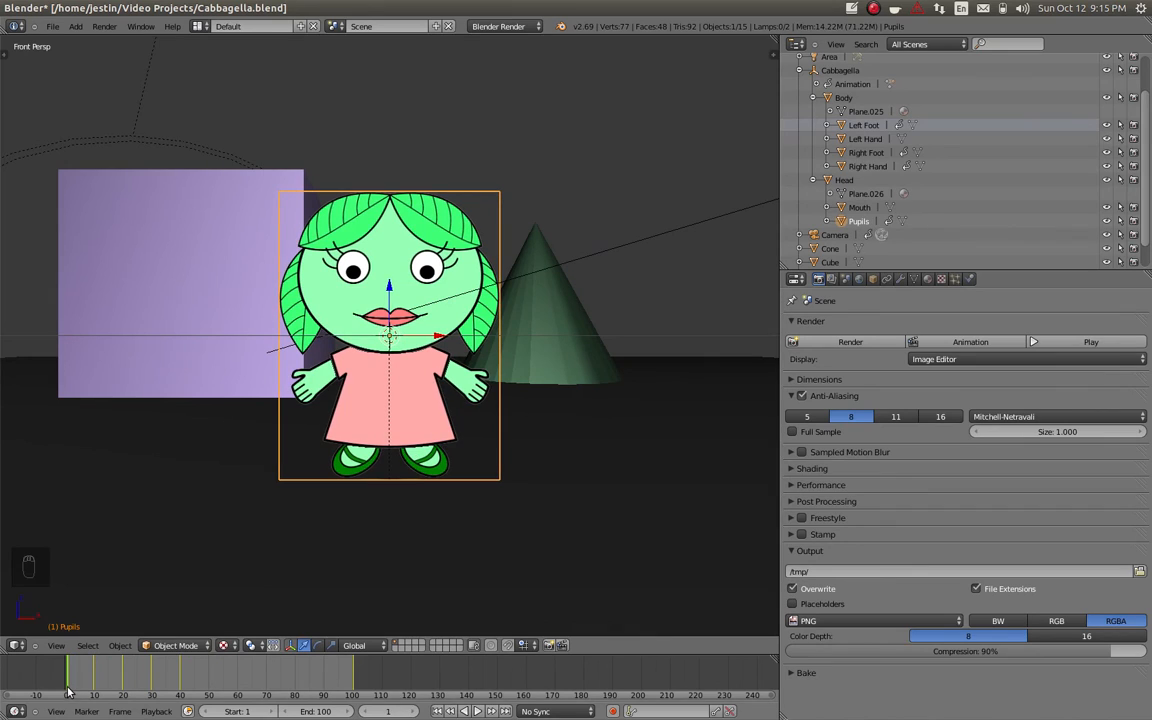
mouse_move(158, 550)
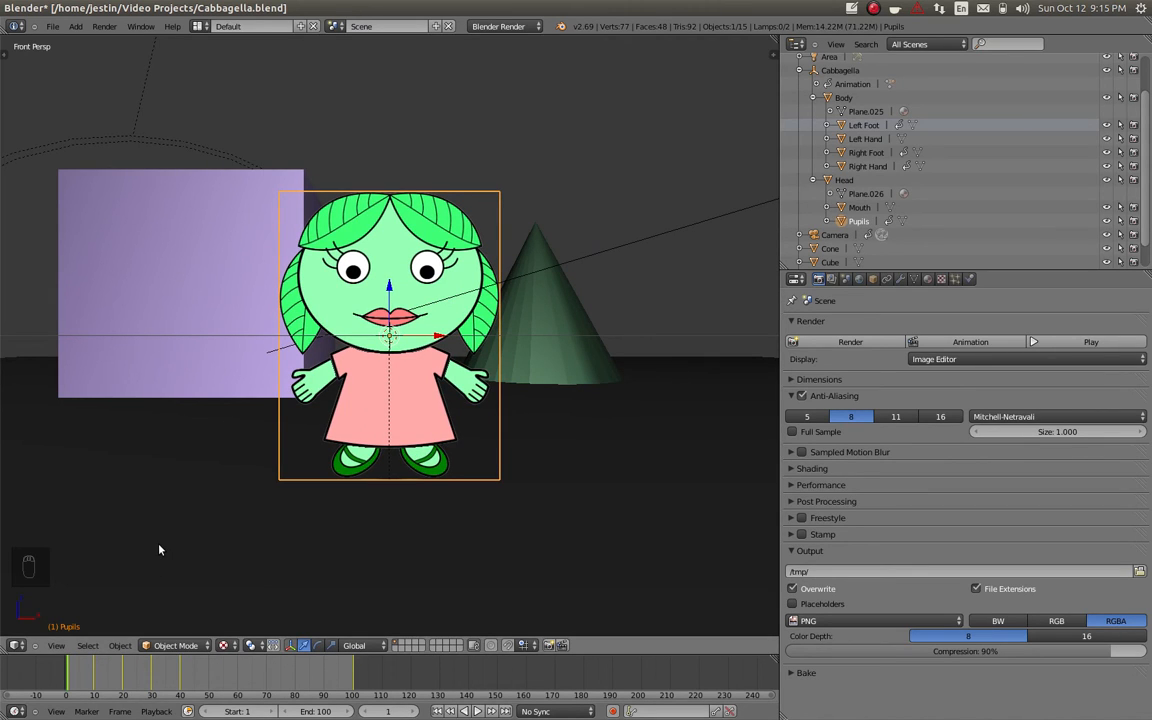
mouse_move(540, 373)
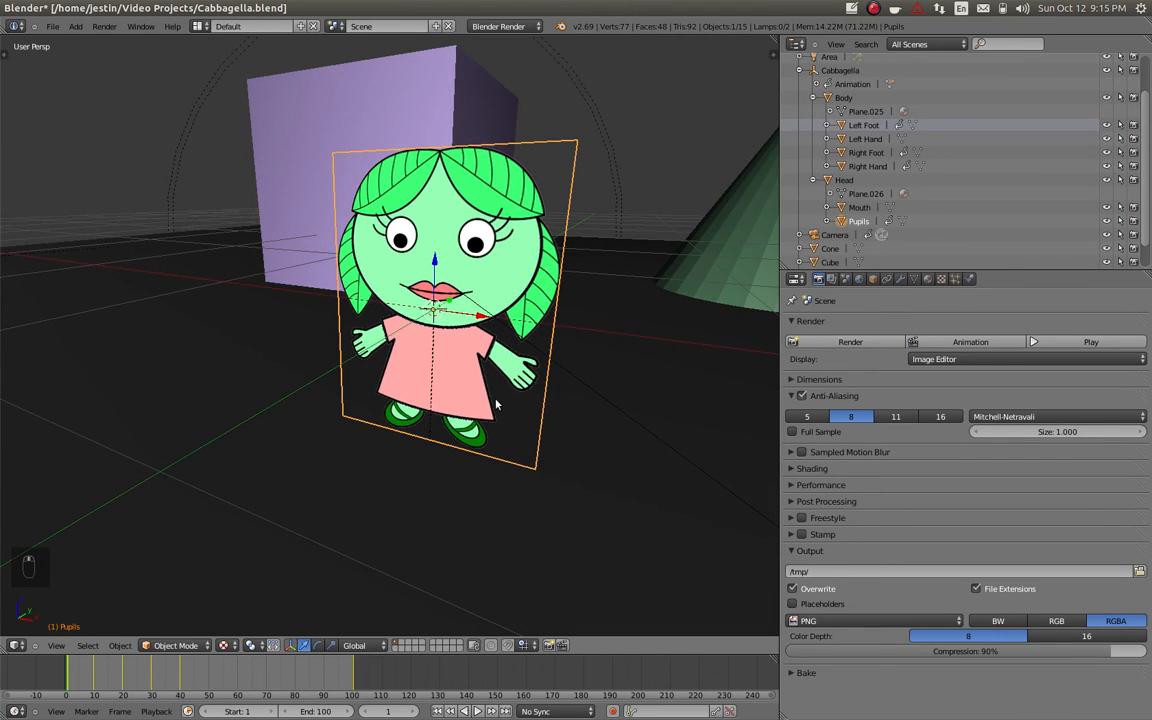
Play the 100-frame walk through the camera view with Alt+A, then stop it.
key(alt+a)
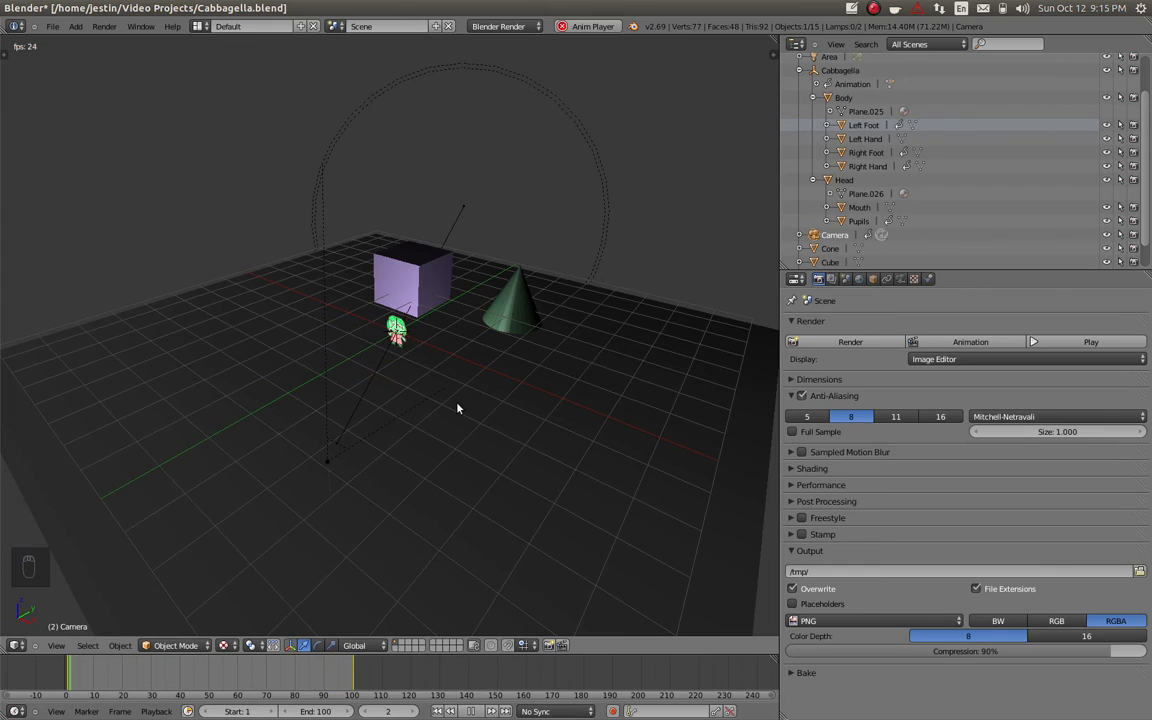
key(NUMPAD_0)
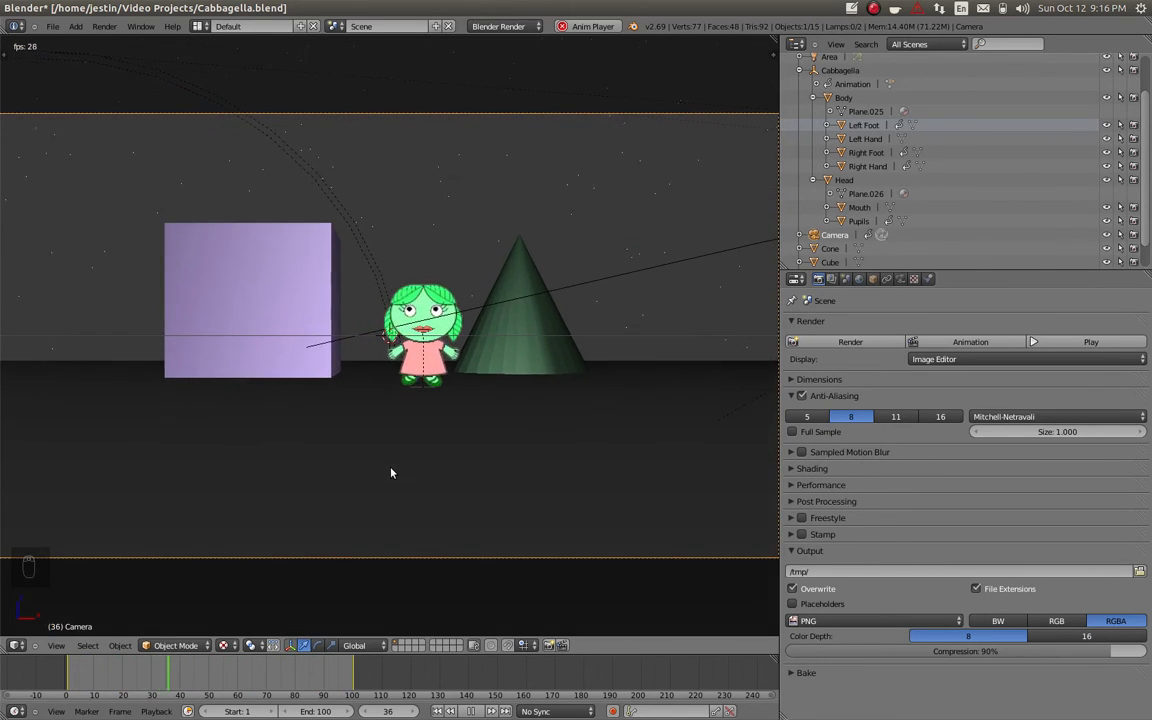
key(alt+a)
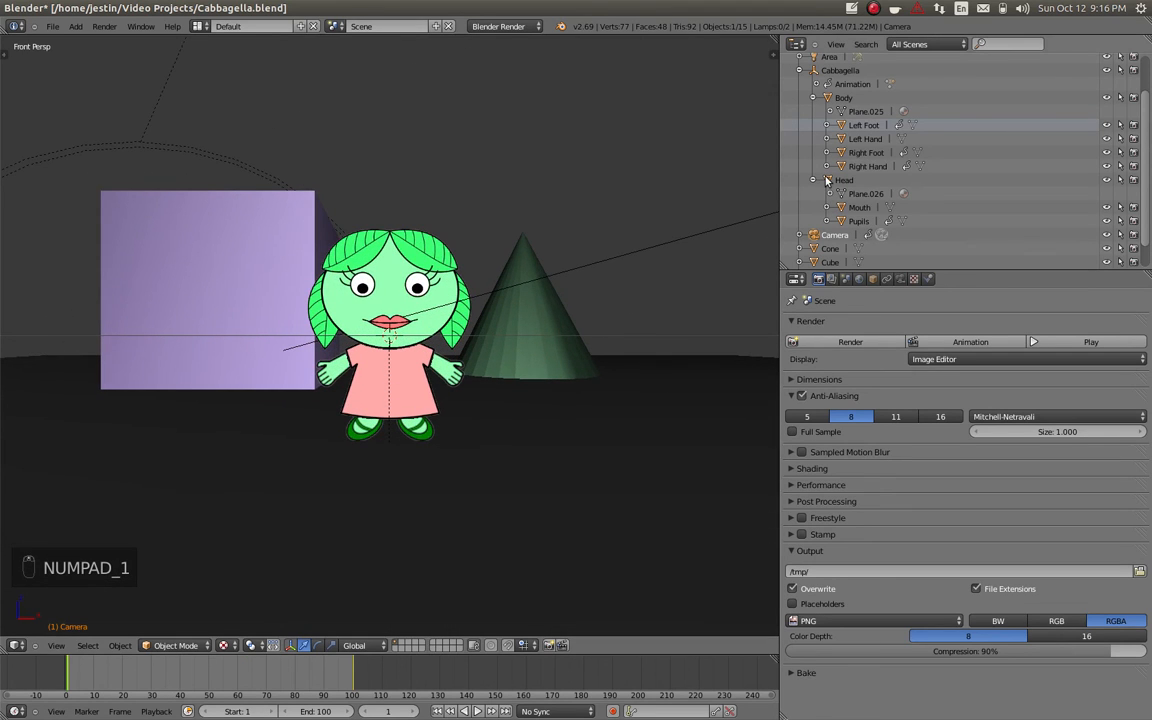
Select Head and insert a LocRotScale keyframe at frame 1, then scrub ahead.
click(845, 180)
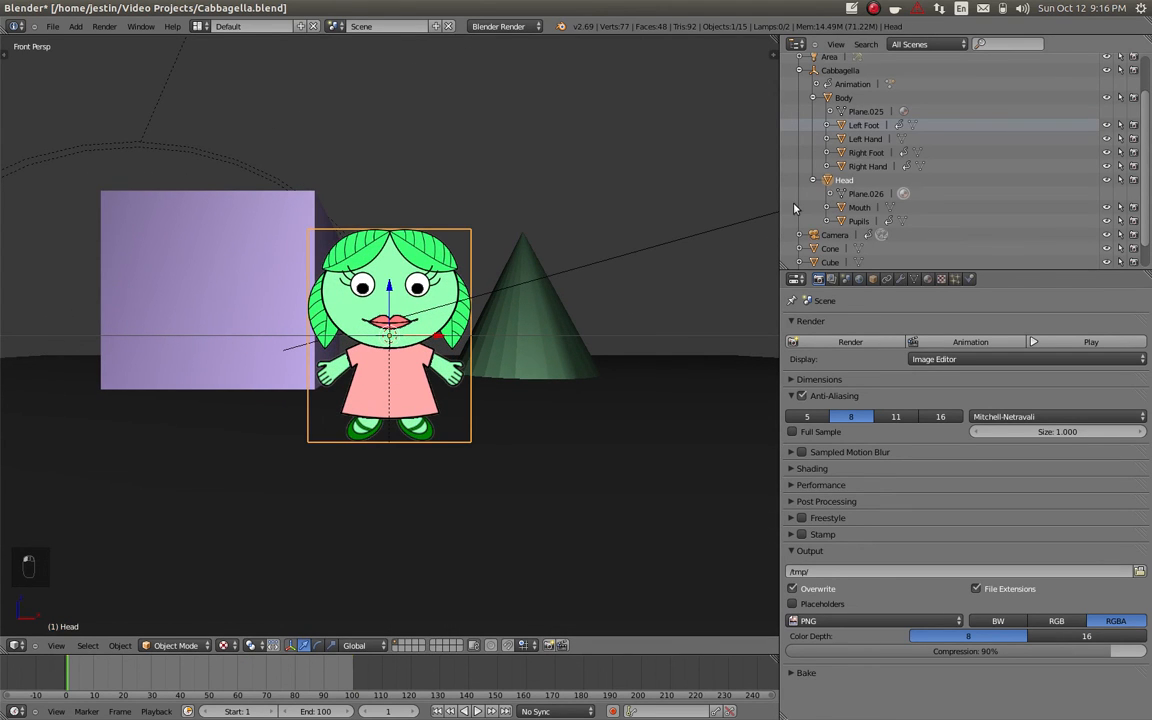
mouse_move(58, 693)
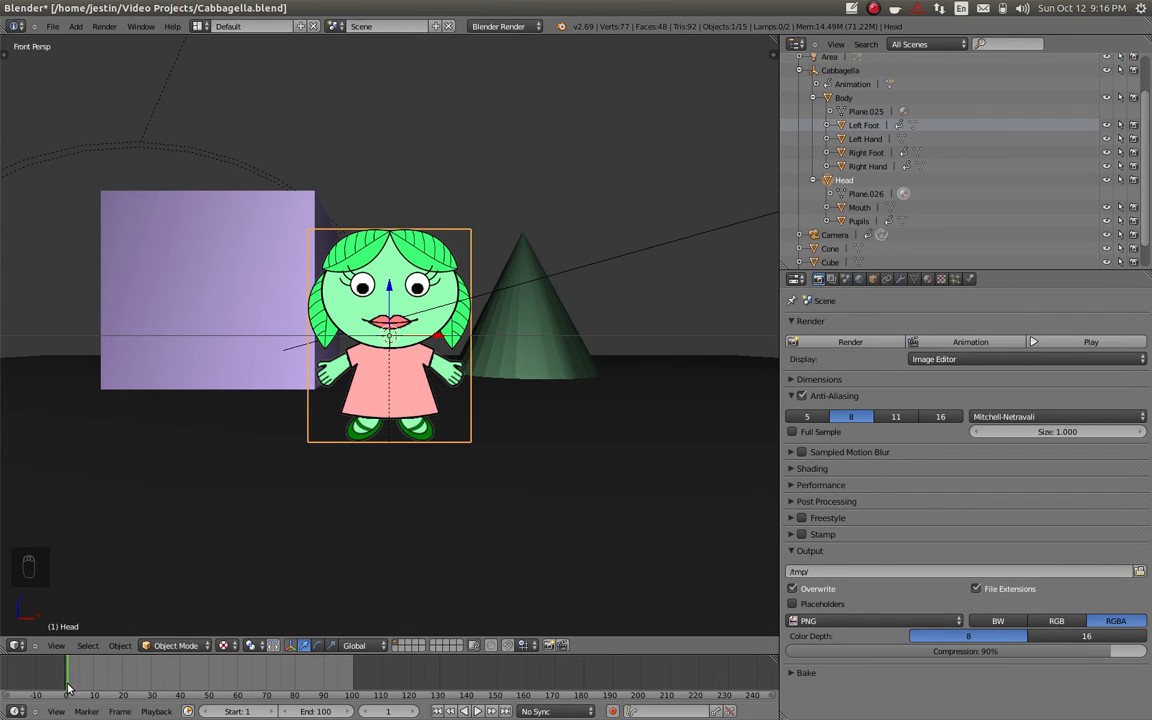
mouse_move(269, 420)
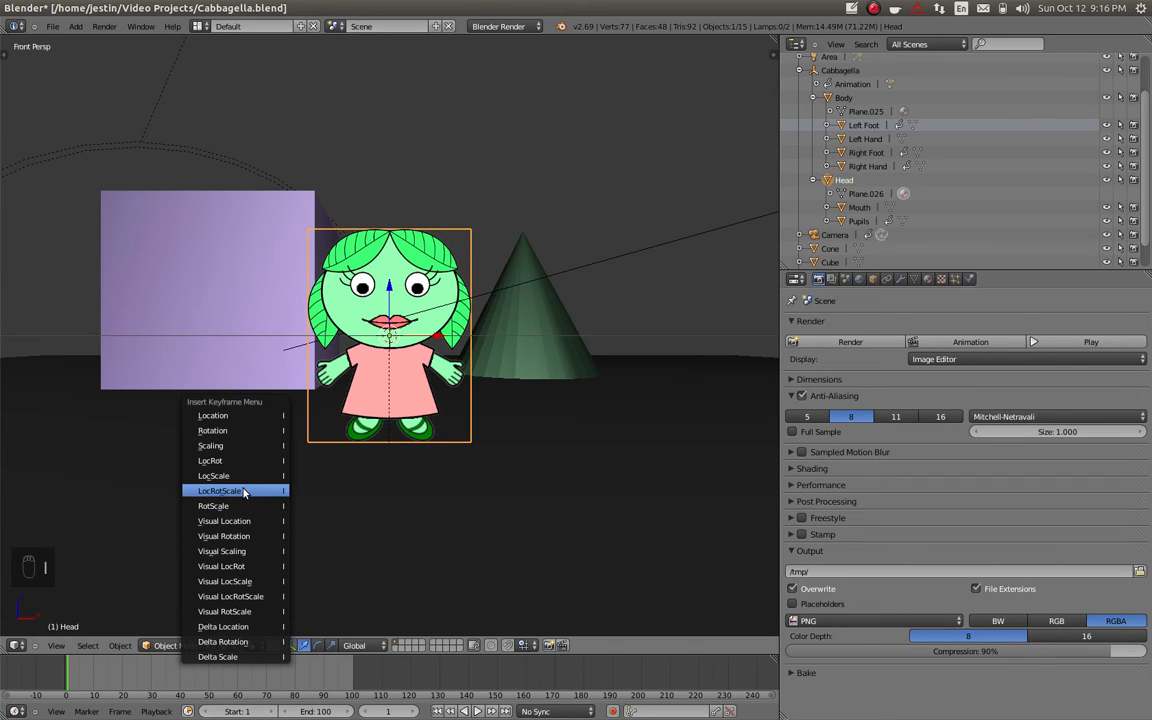
click(220, 490)
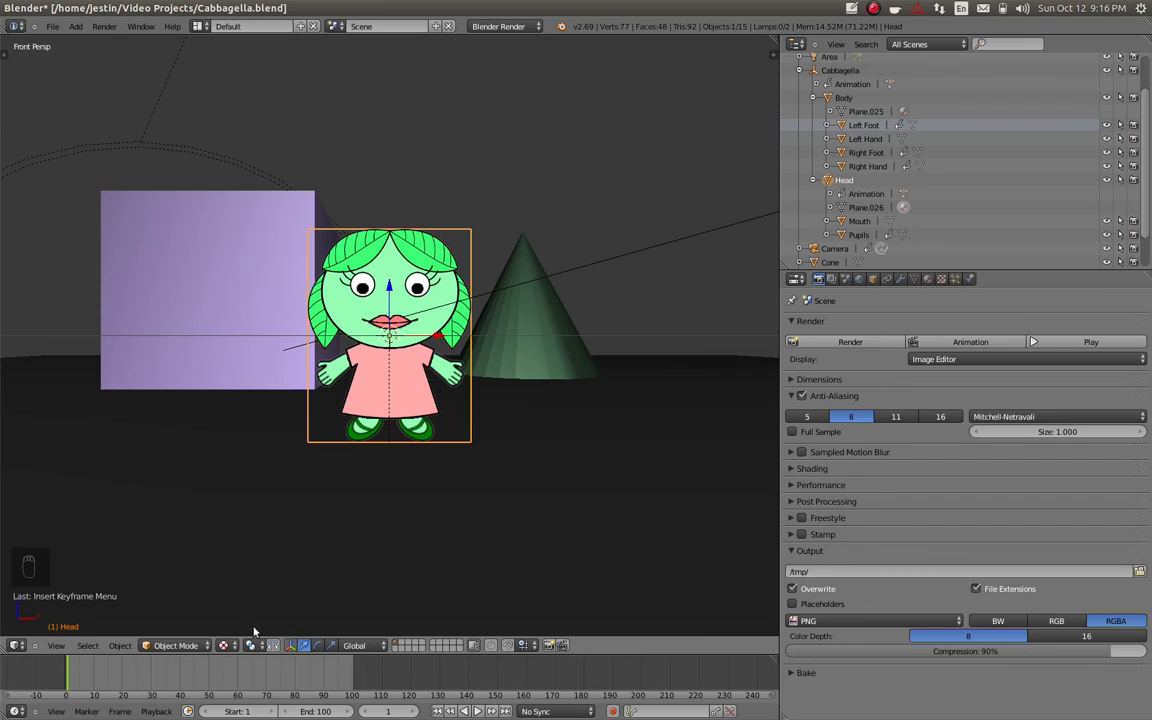
mouse_move(83, 681)
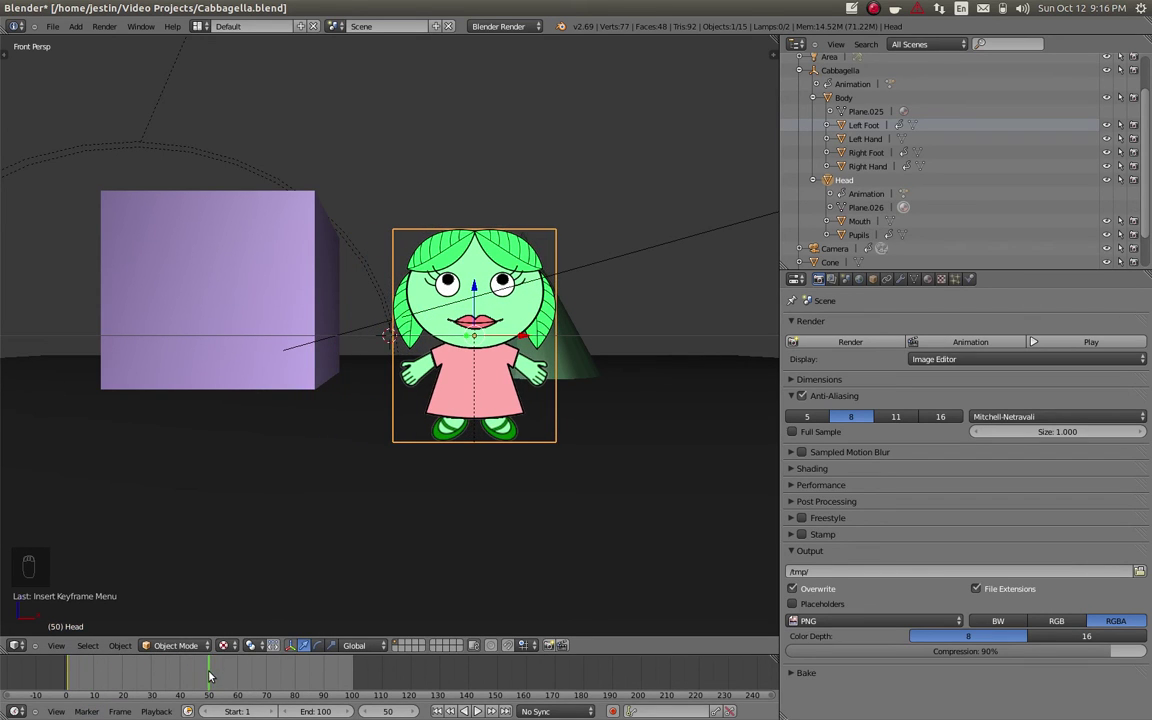
click(267, 678)
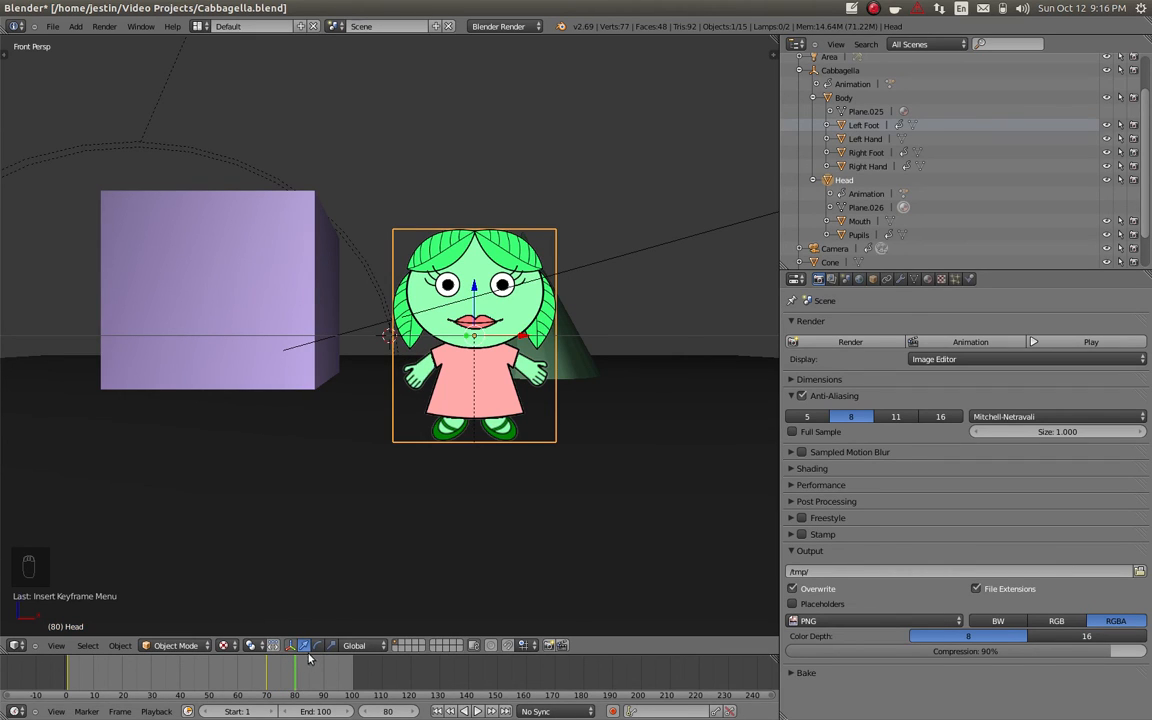
mouse_move(475, 261)
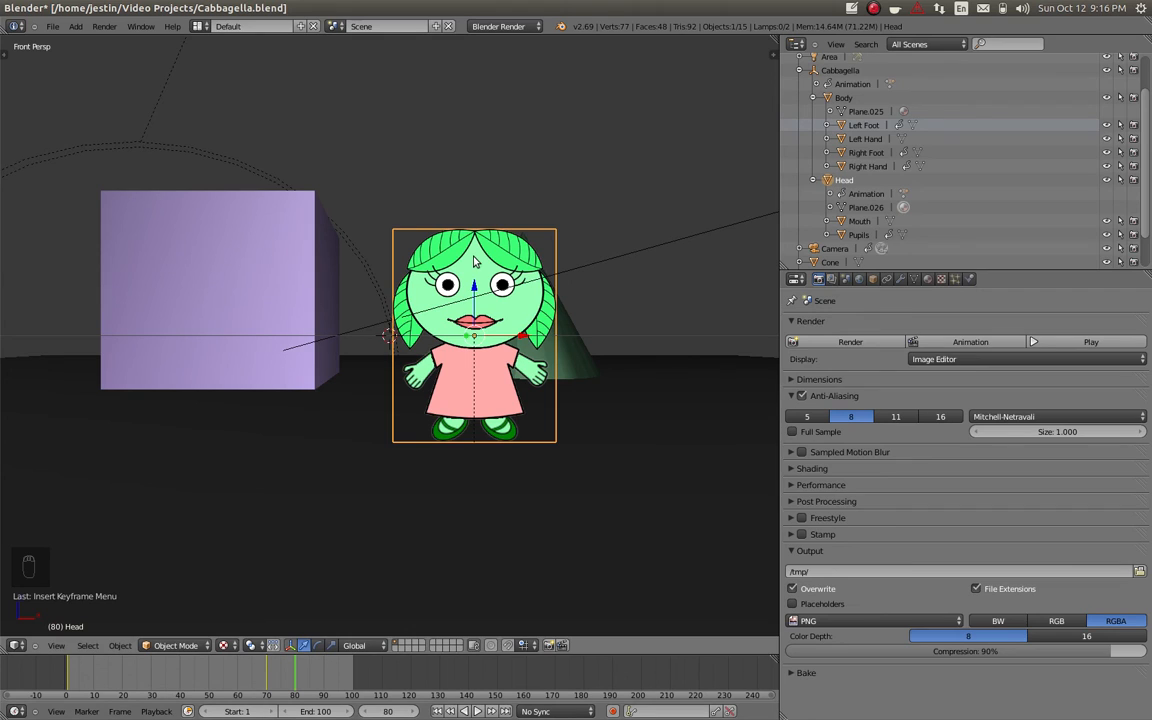
mouse_move(496, 328)
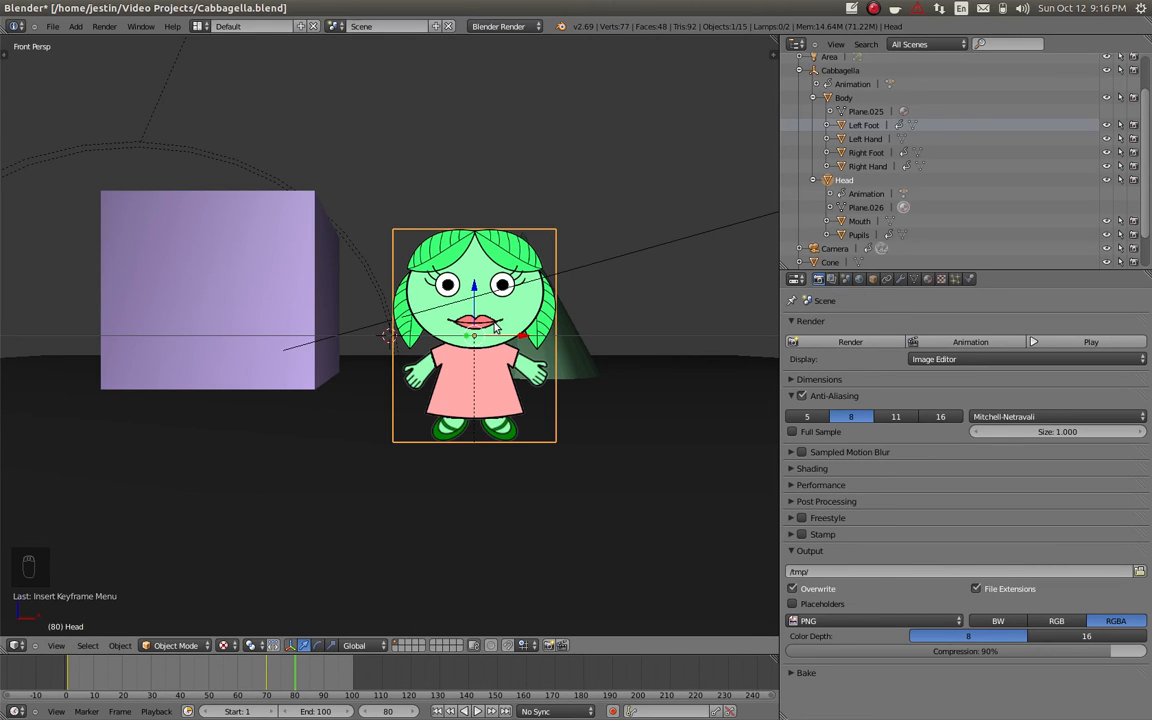
Rotate the Head into a sideways tilt and start inserting a keyframe for it.
key(r)
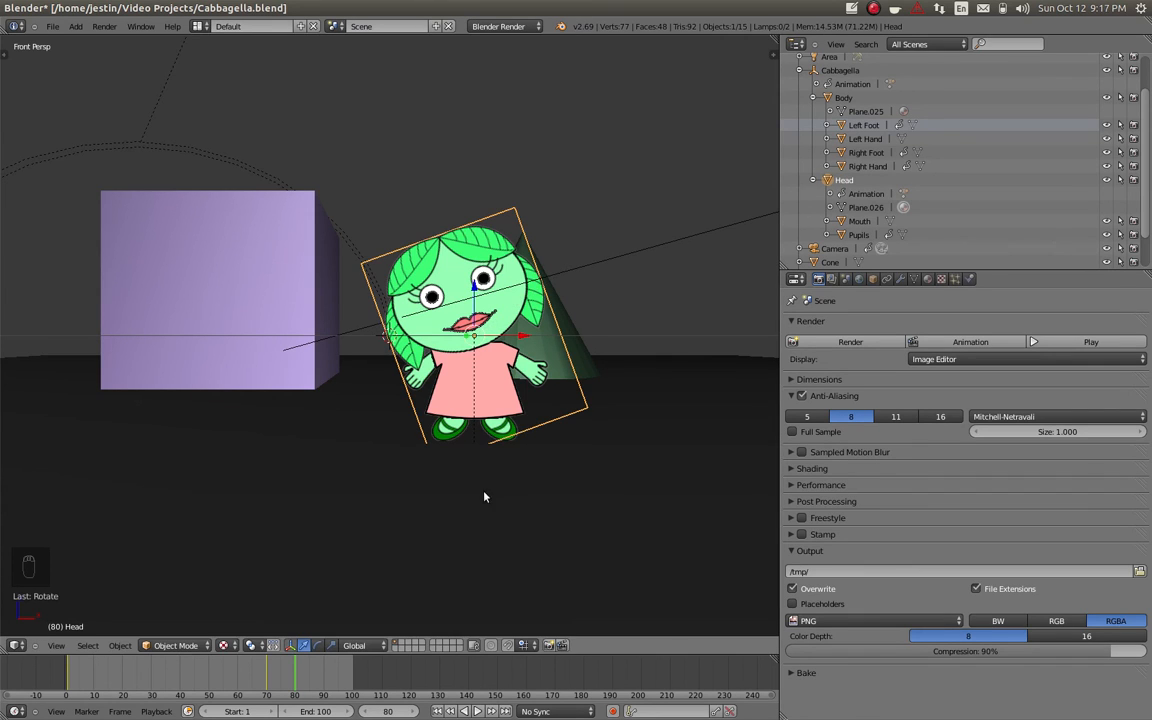
mouse_move(485, 537)
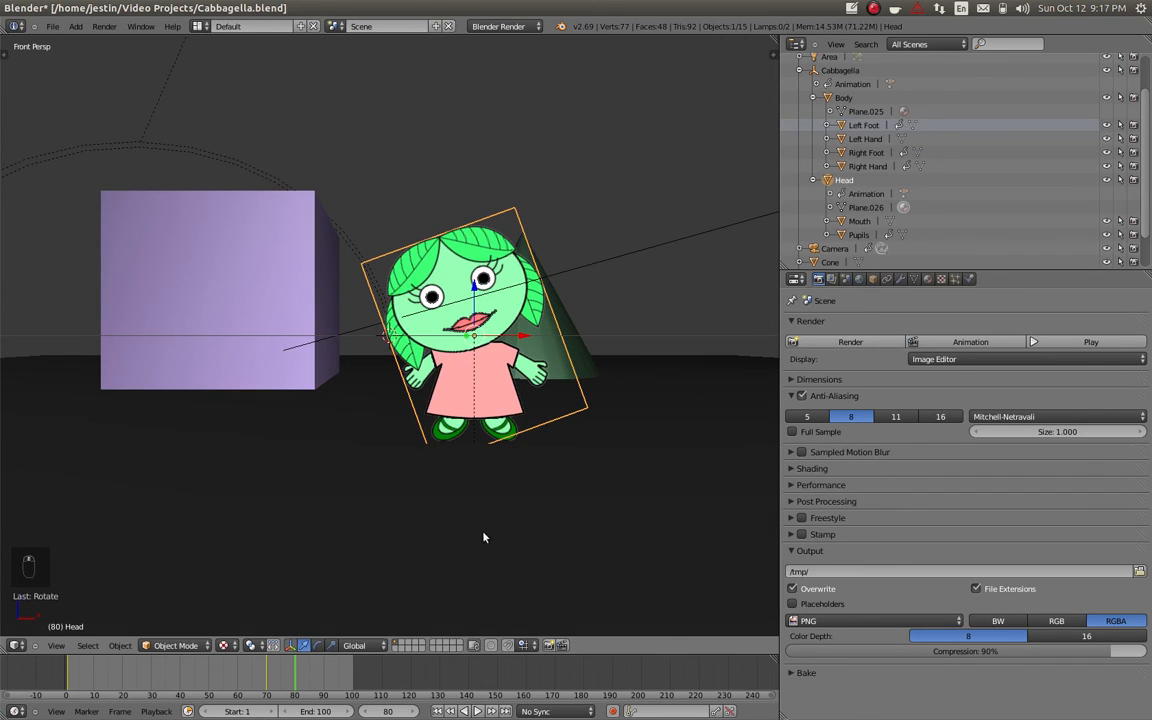
mouse_move(469, 371)
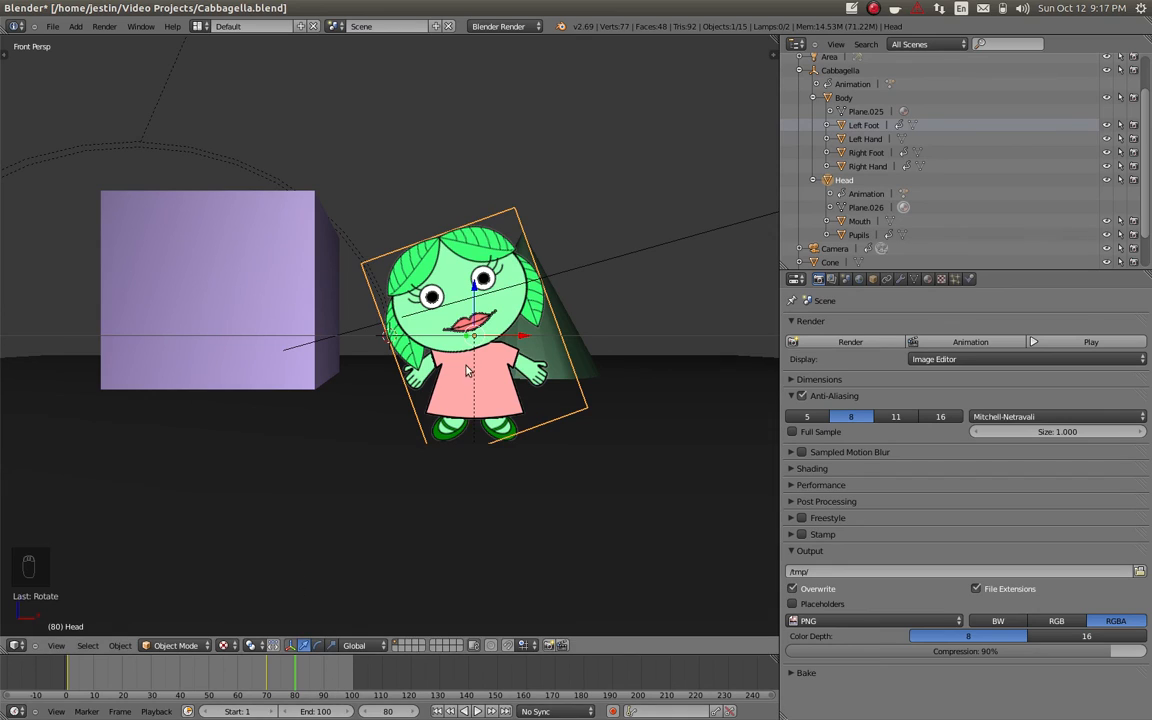
mouse_move(480, 340)
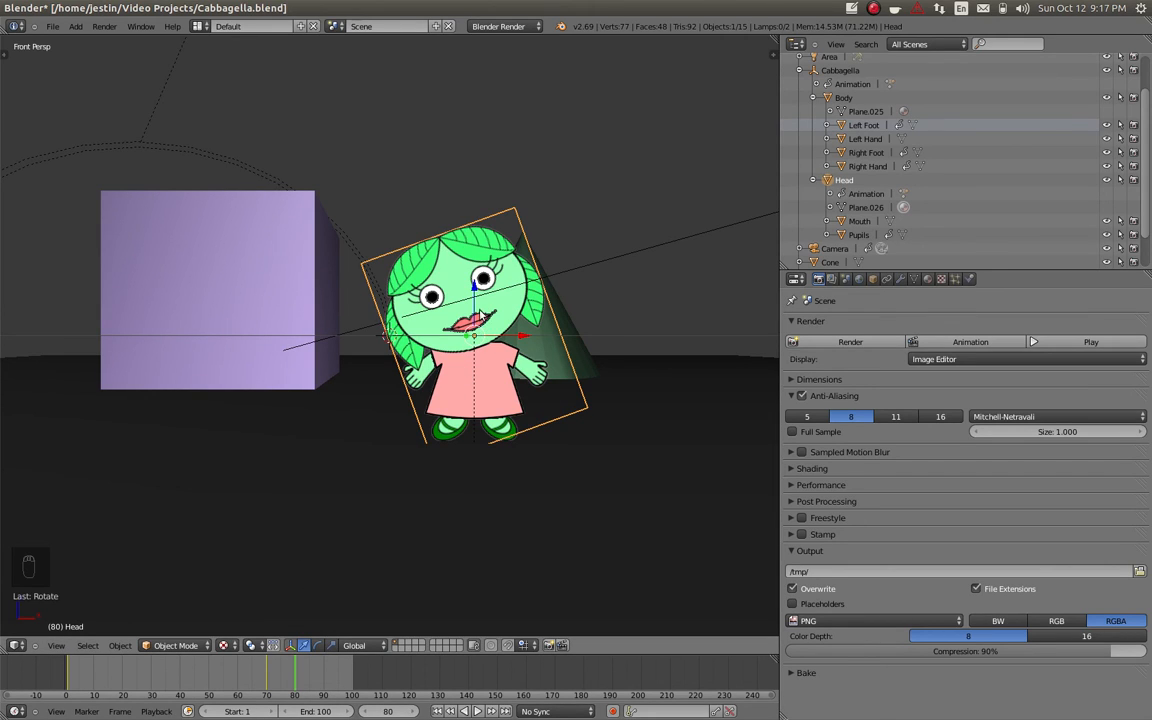
key(i)
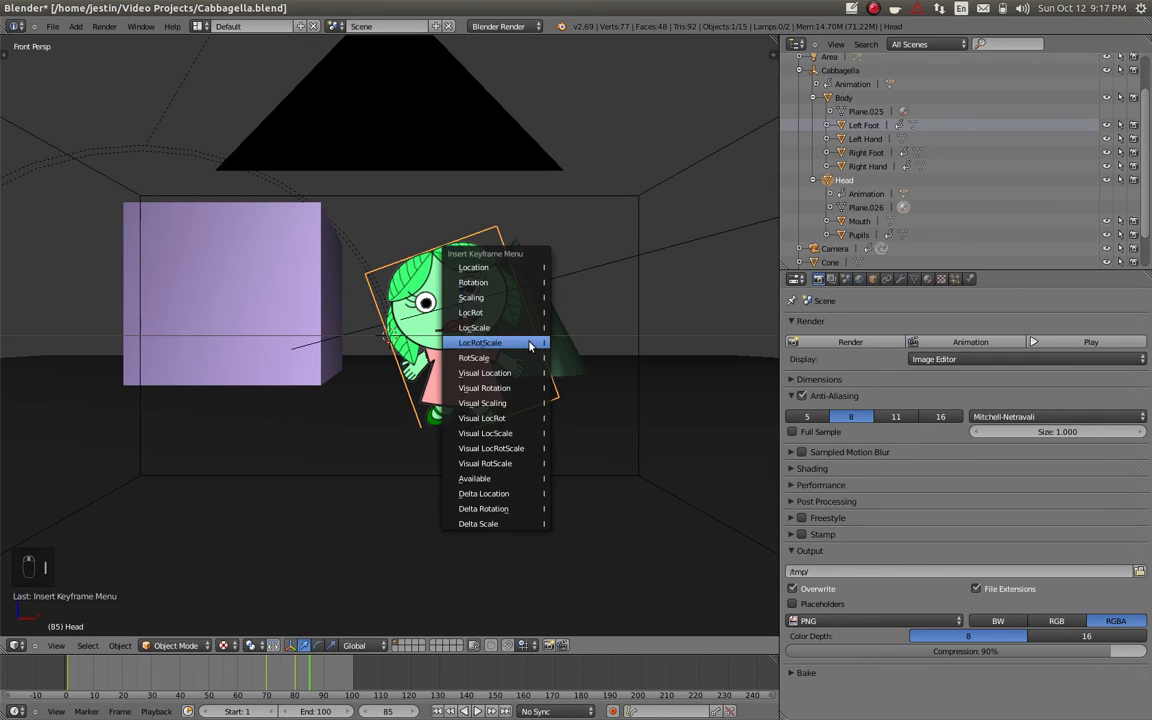
Key the head tilt with LocRotScale at frame 85, then key it upright at frame 95.
click(480, 342)
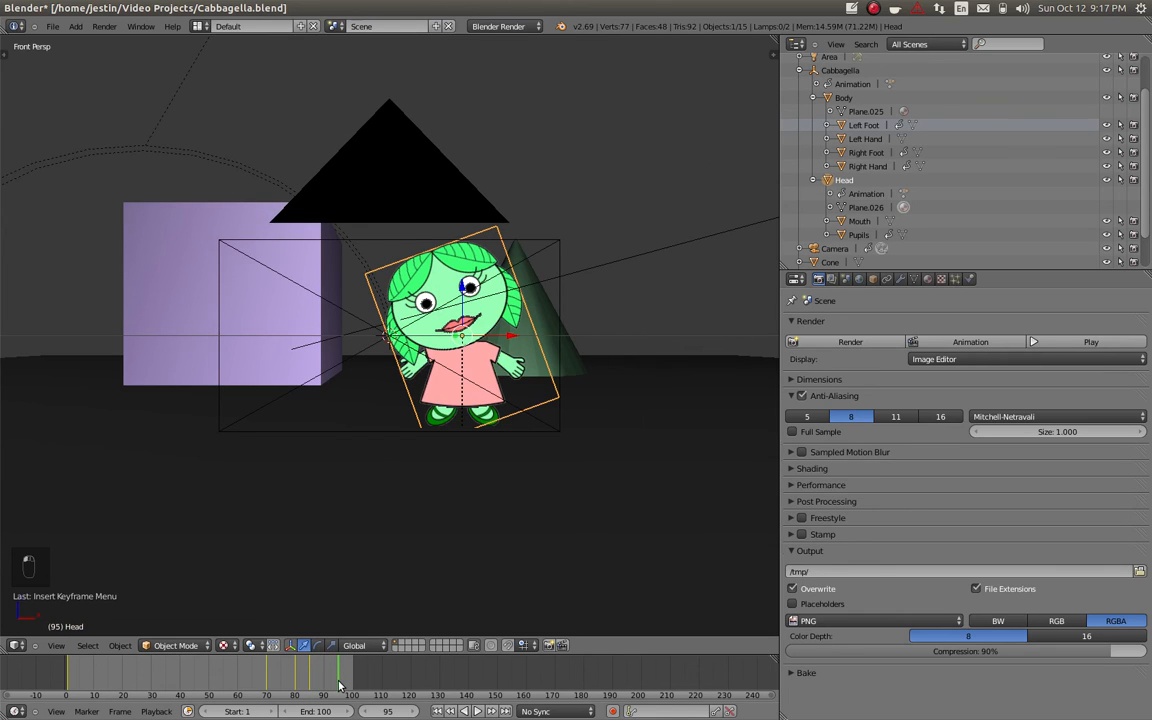
mouse_move(457, 355)
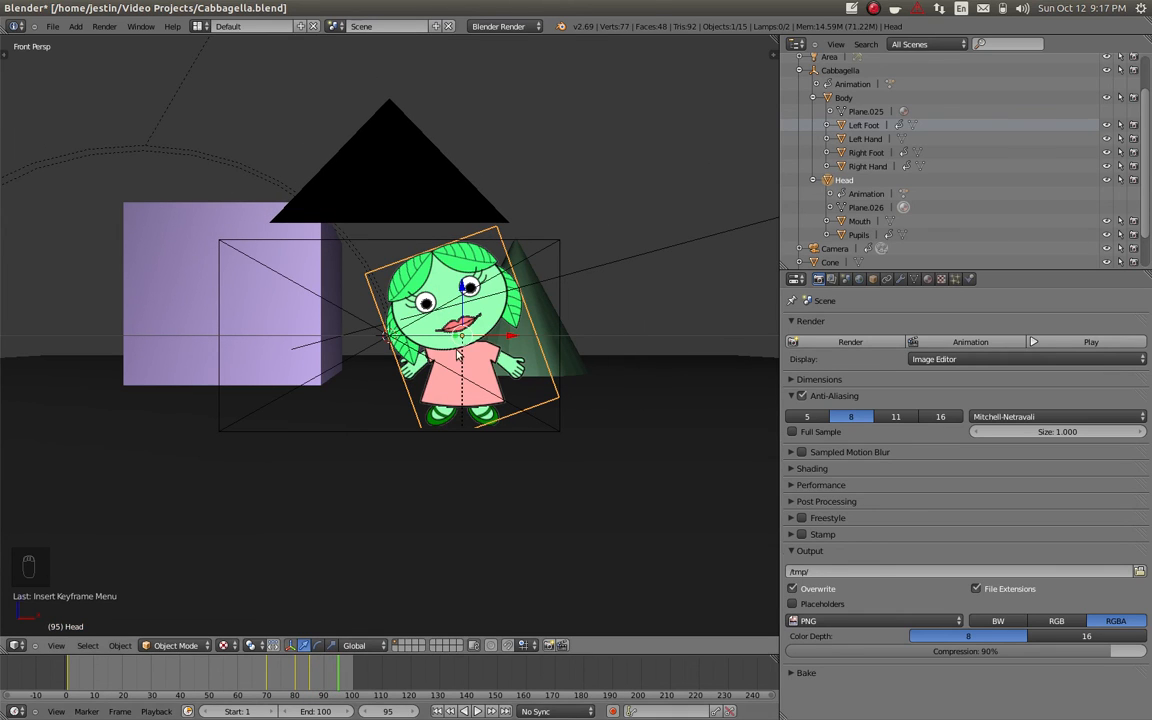
key(r)
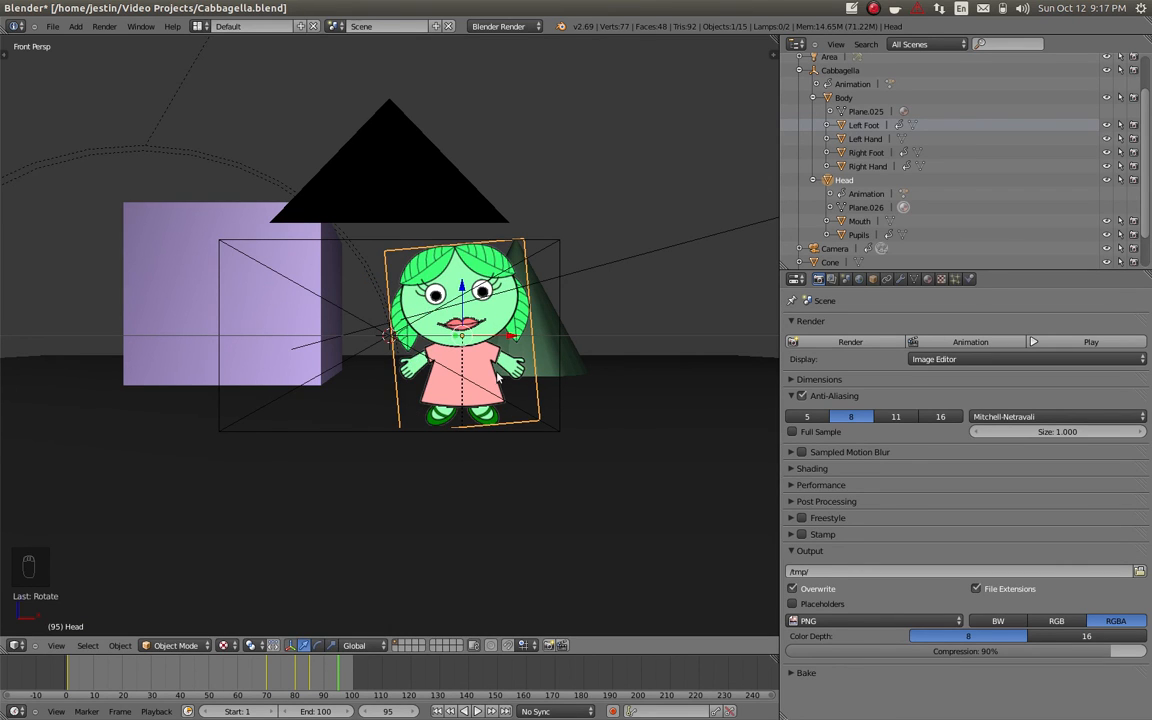
mouse_move(491, 391)
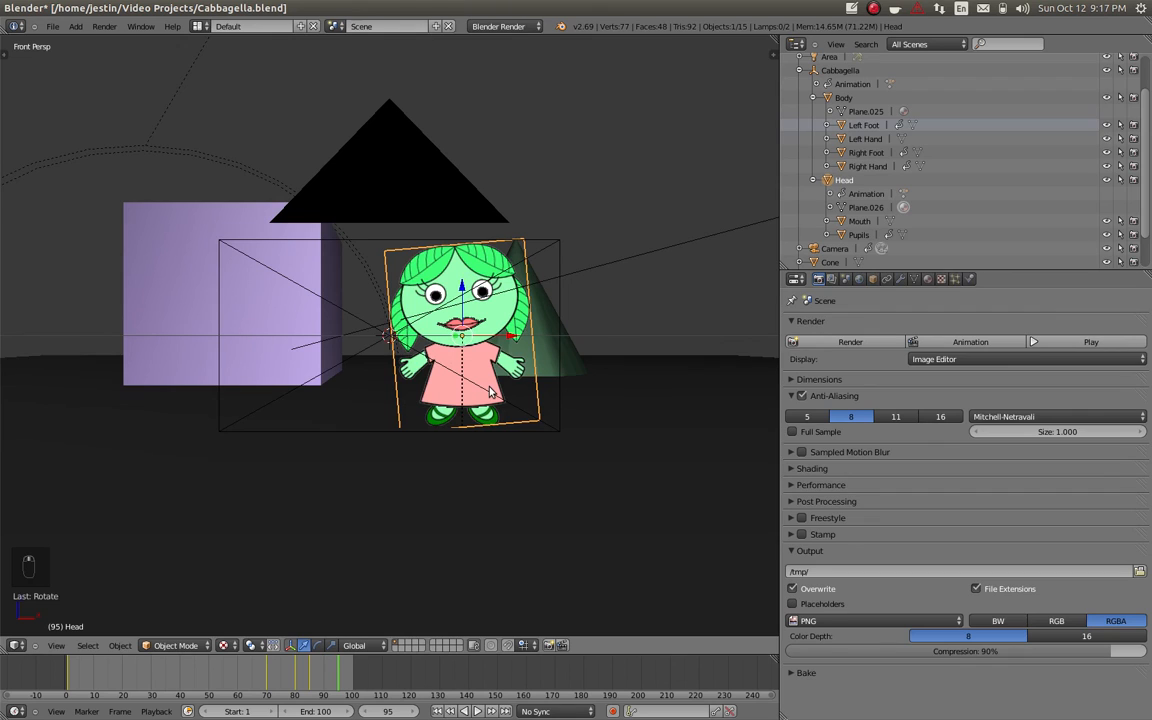
key(ctrl+z)
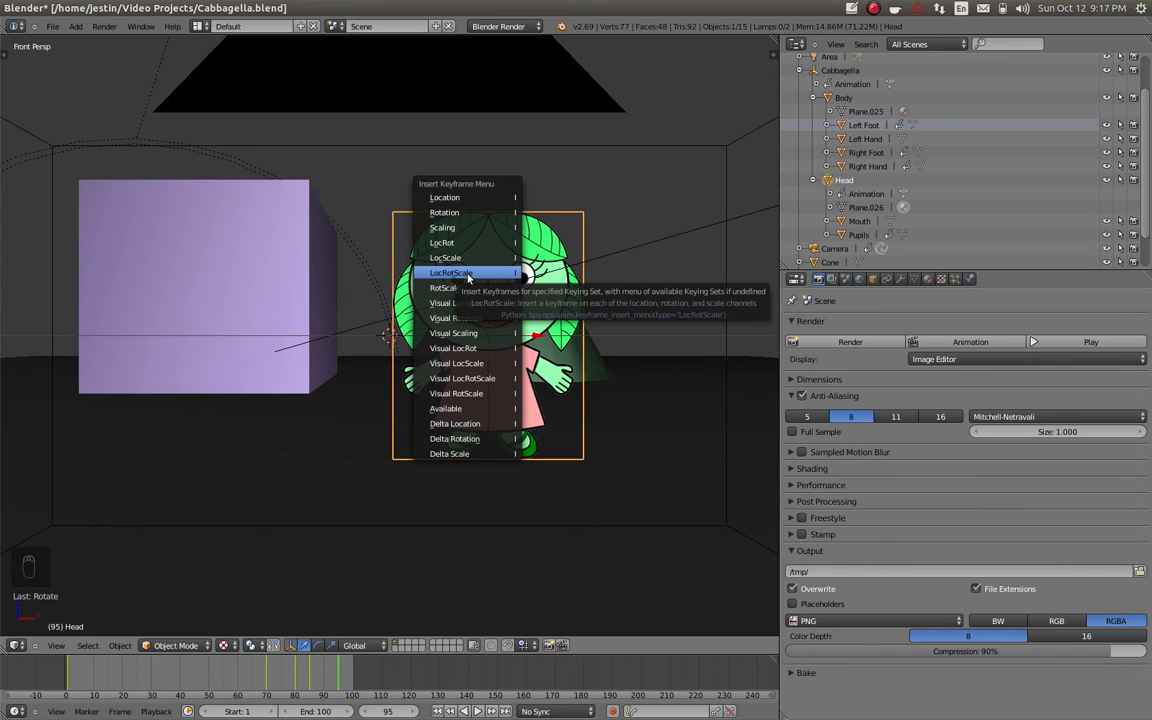
click(451, 272)
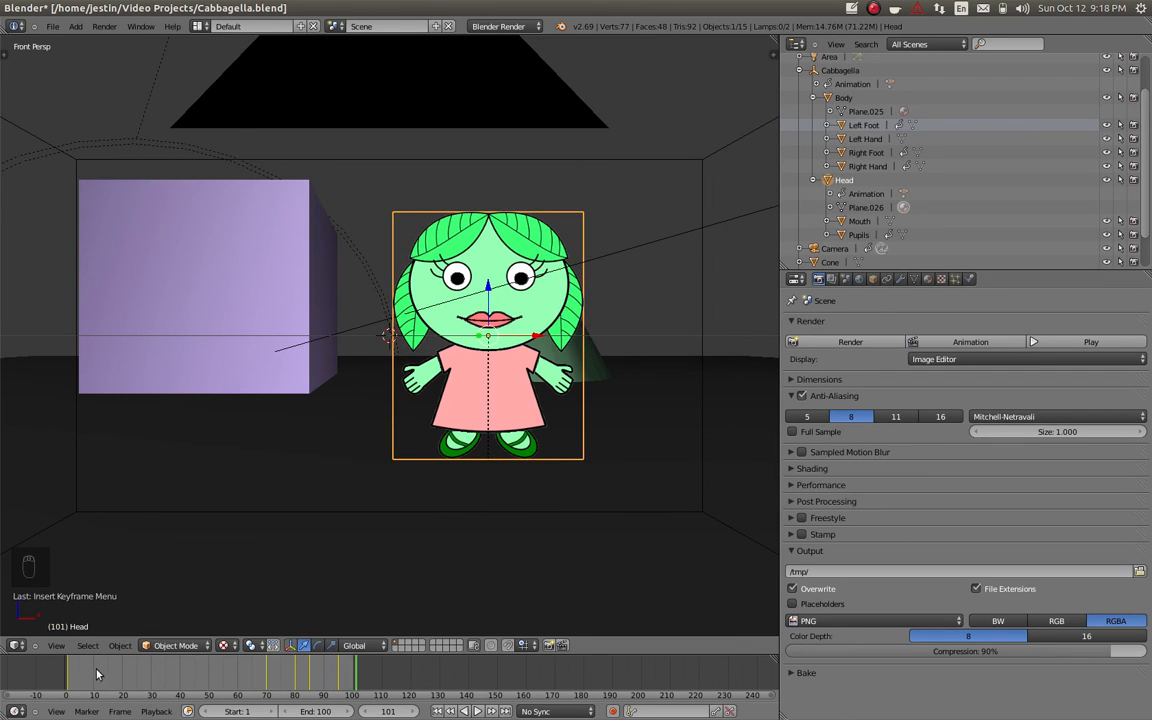
mouse_move(210, 500)
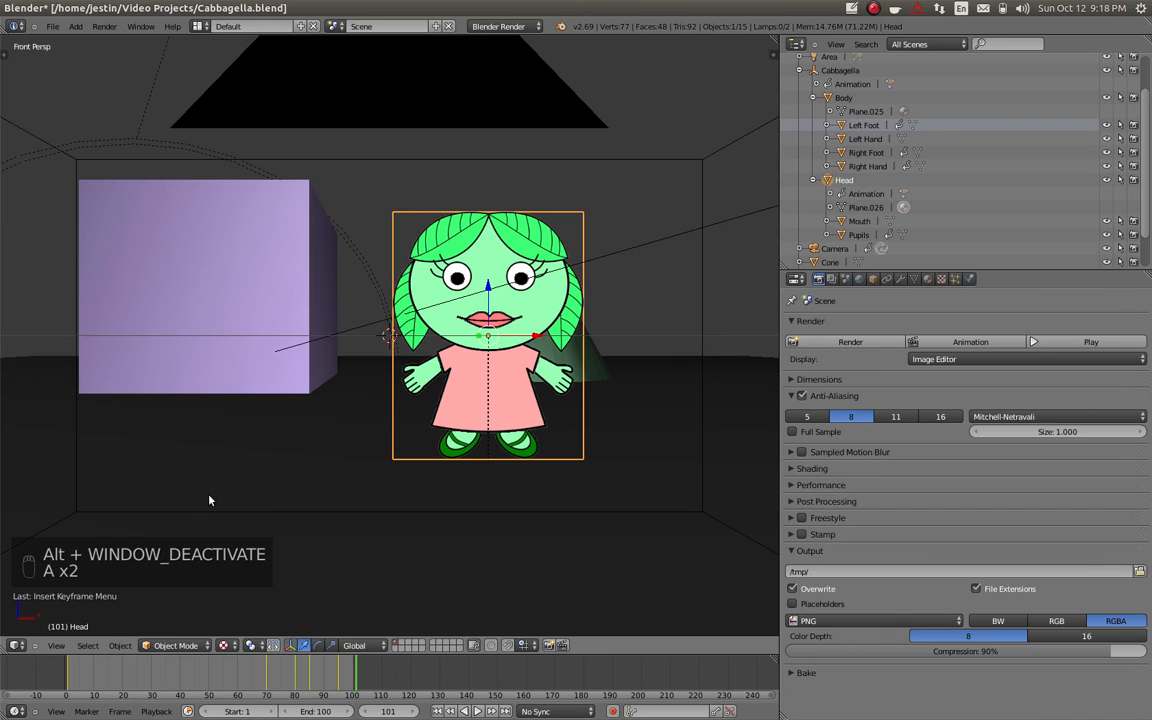
mouse_move(300, 410)
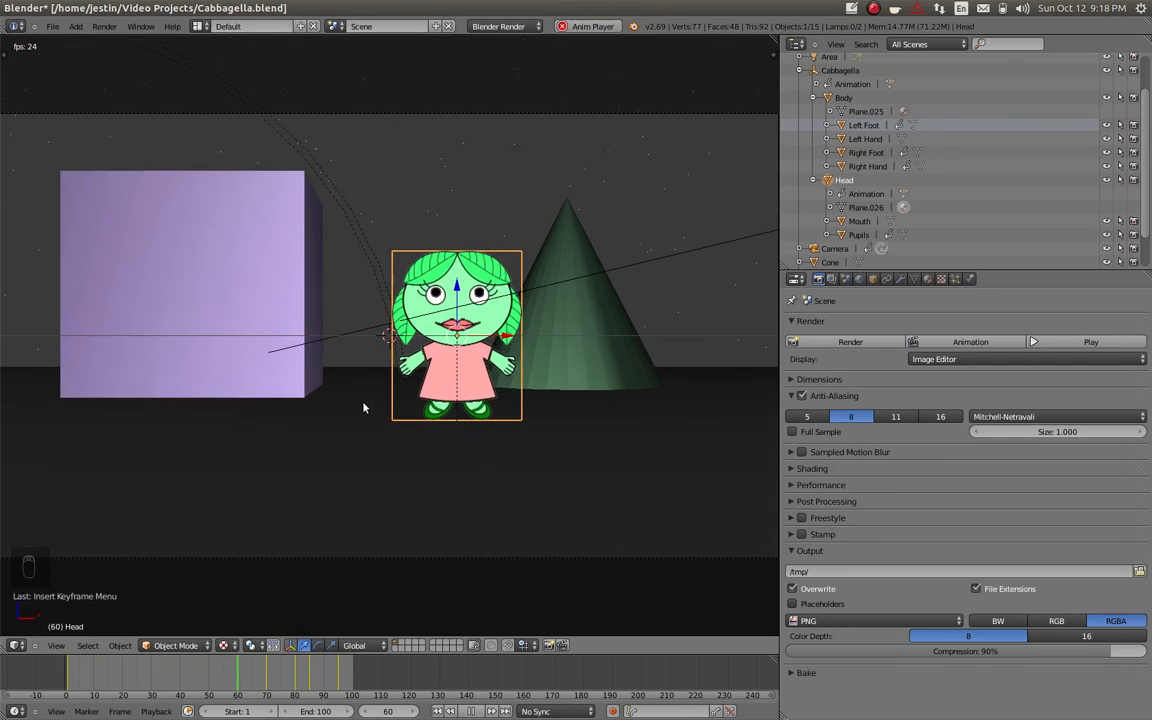
Play back the animation to review the head tilt alongside the walk.
click(1091, 341)
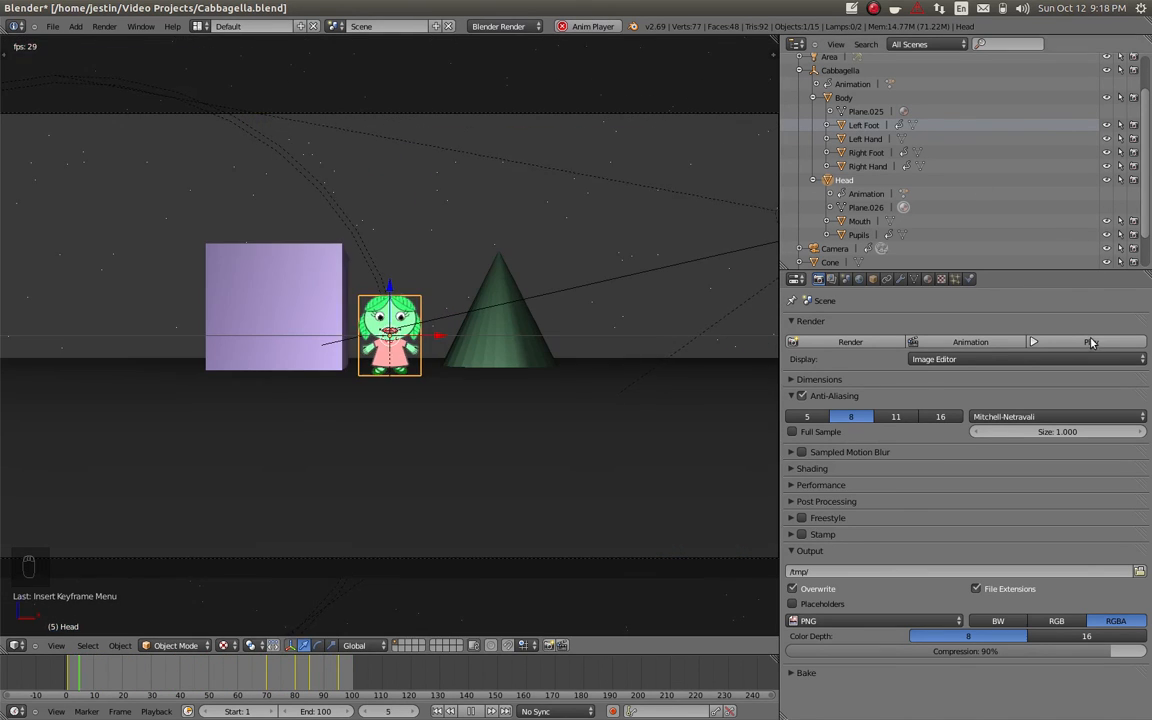